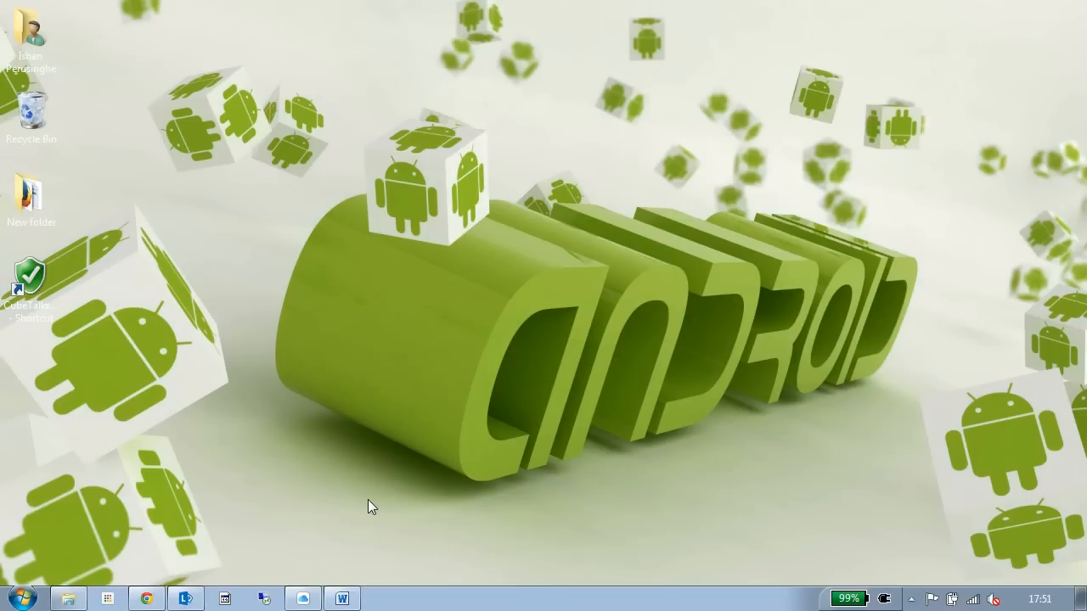
mouse_move(385, 569)
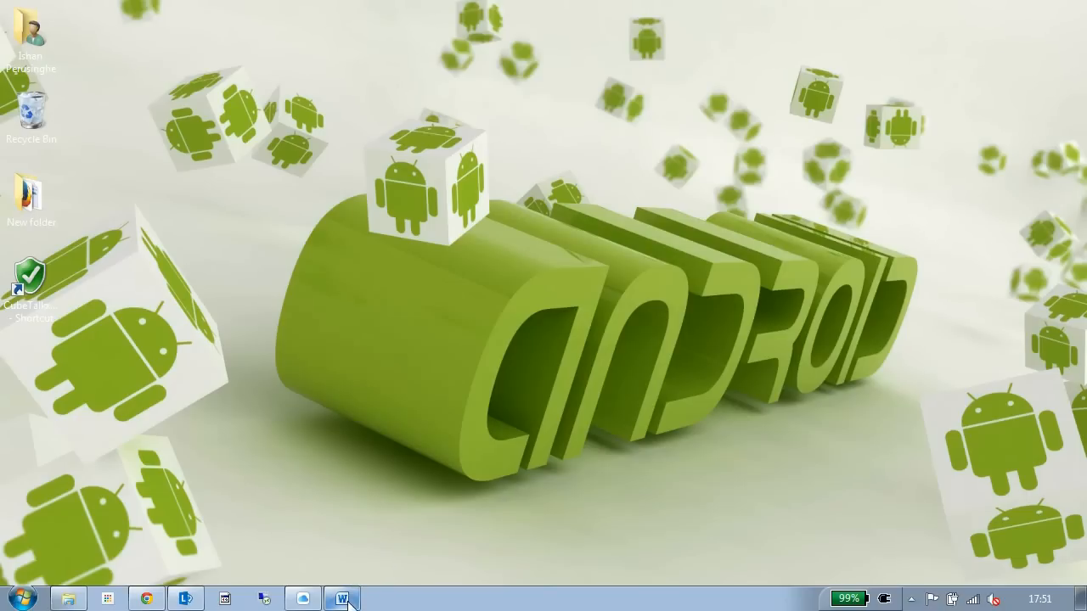
Restore the Cube Talk 9X custom ROM guide from the taskbar.
left_click(341, 598)
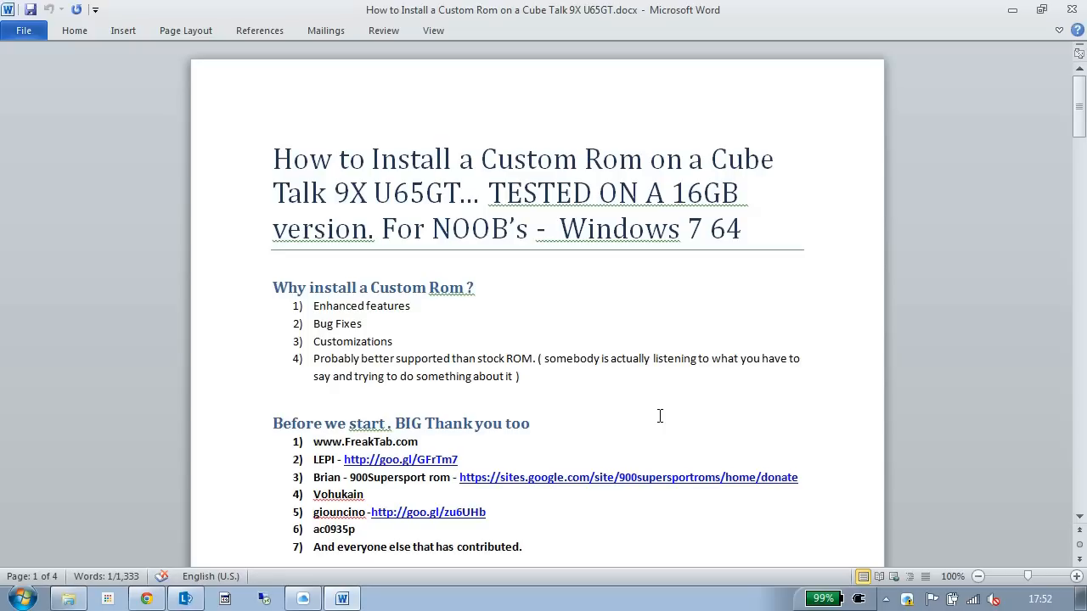
mouse_move(710, 398)
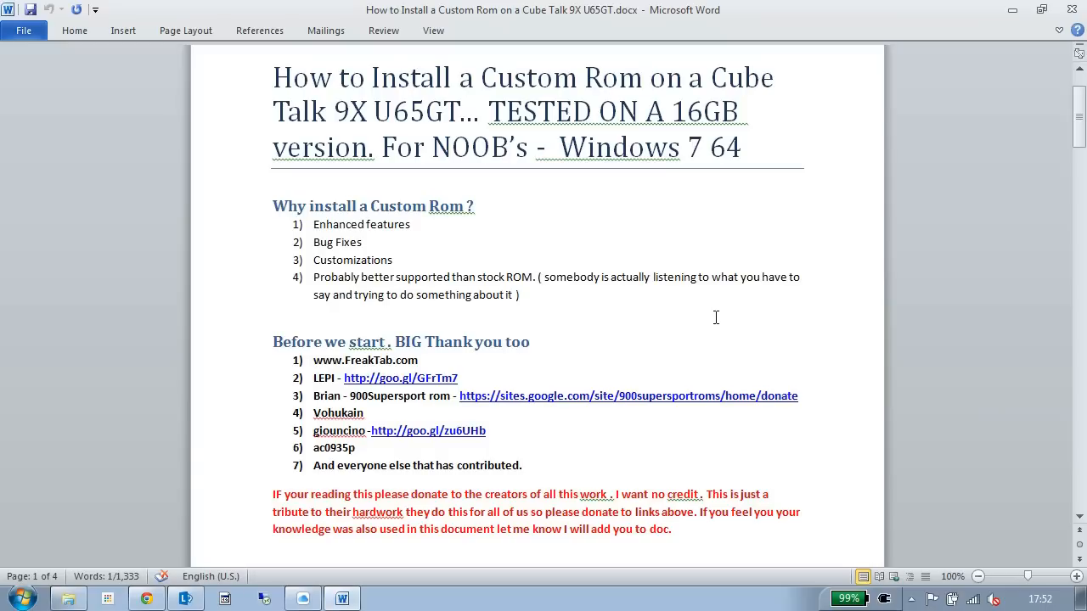
mouse_move(720, 319)
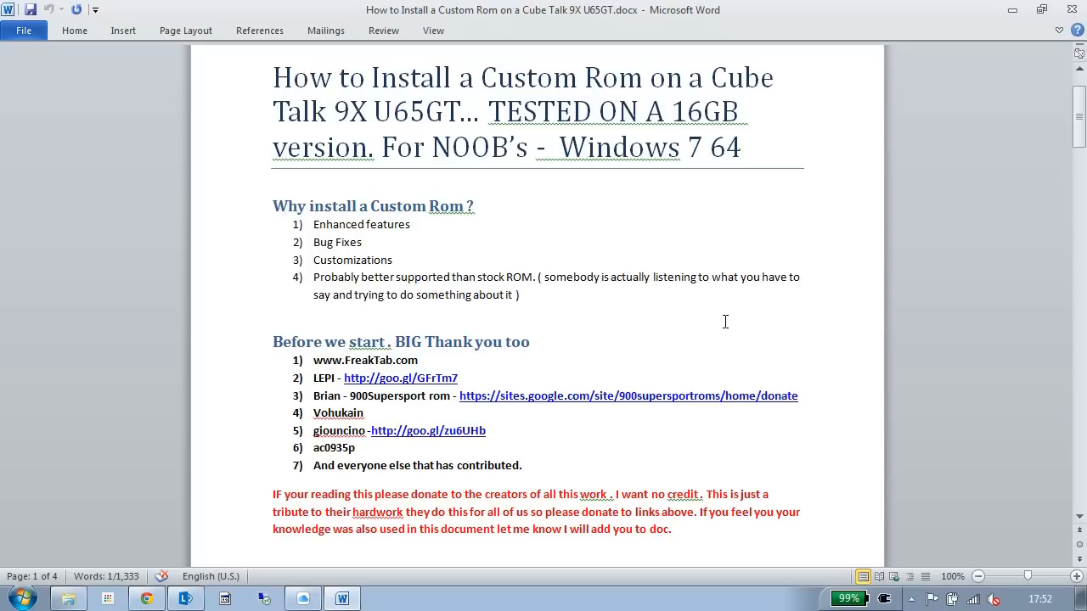
mouse_move(726, 321)
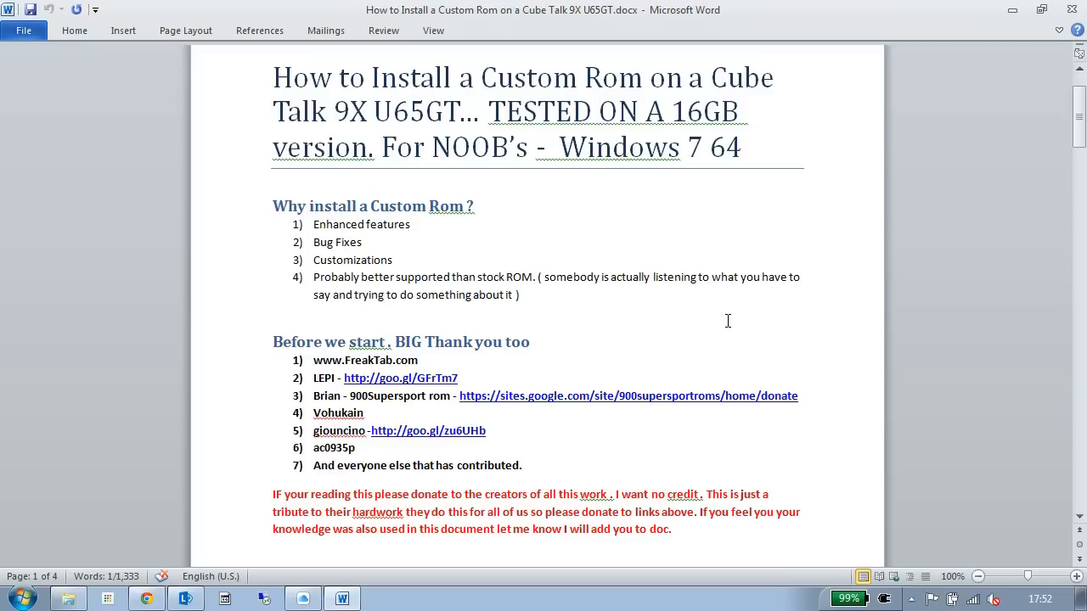
mouse_move(493, 400)
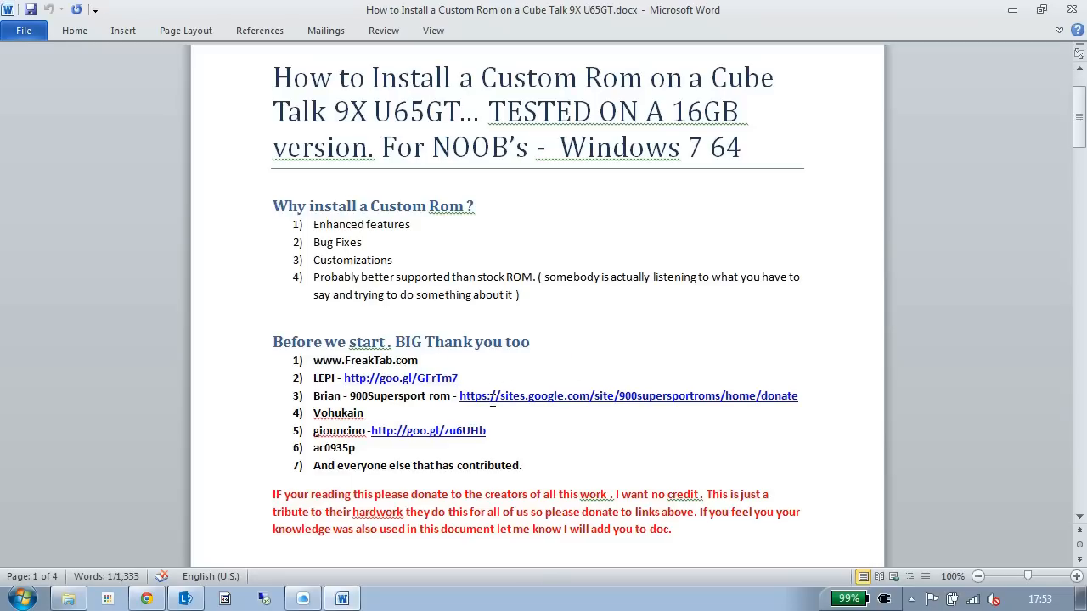
mouse_move(580, 450)
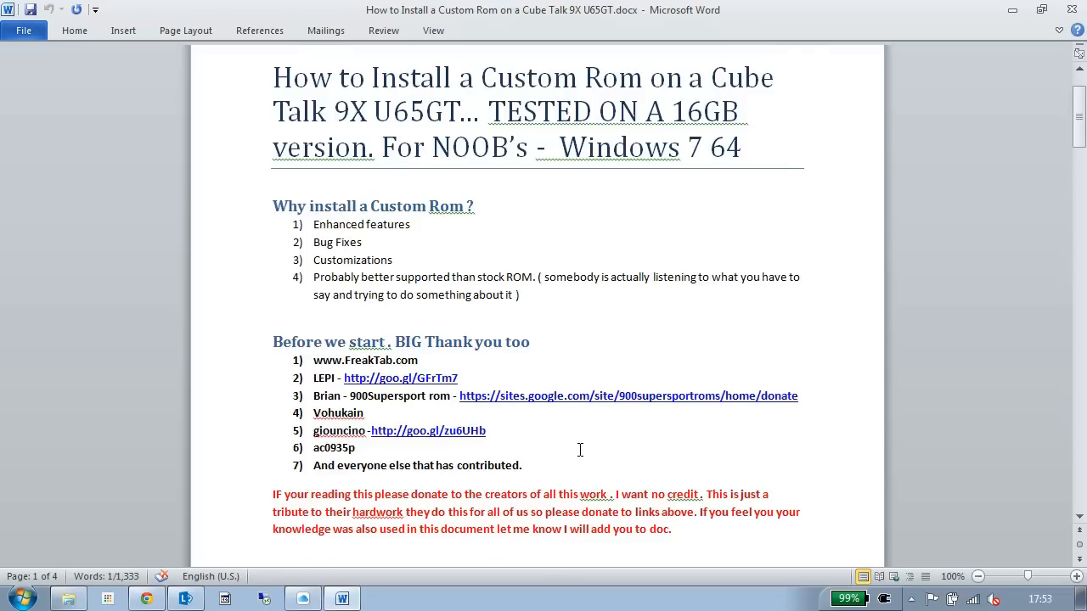
Scroll down to the Pre Requisite list with the freaktab.com custom ROM link.
scroll("down", 3)
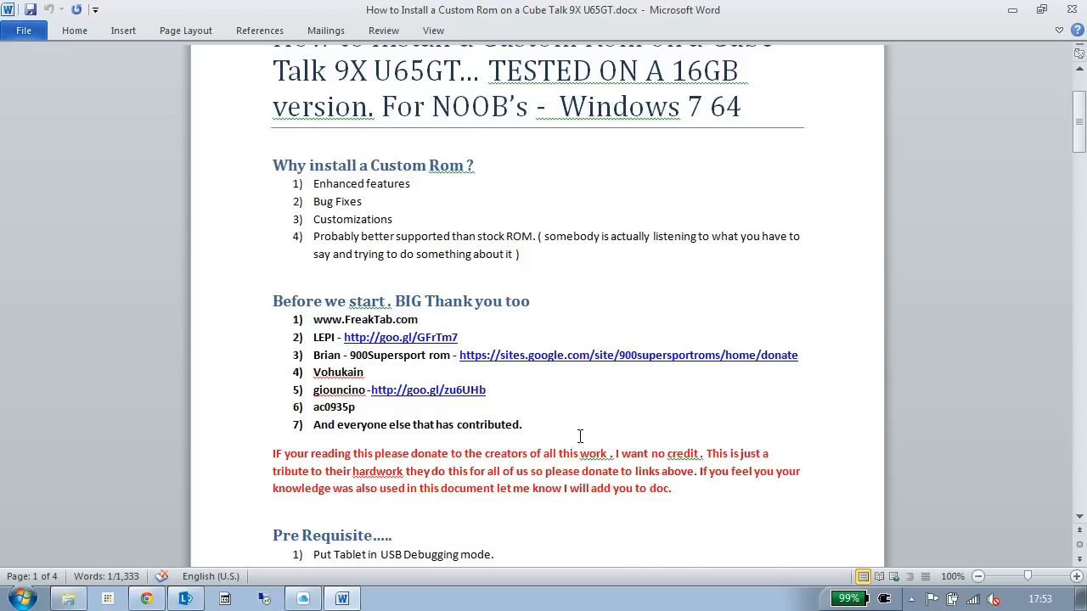
scroll("down", 3)
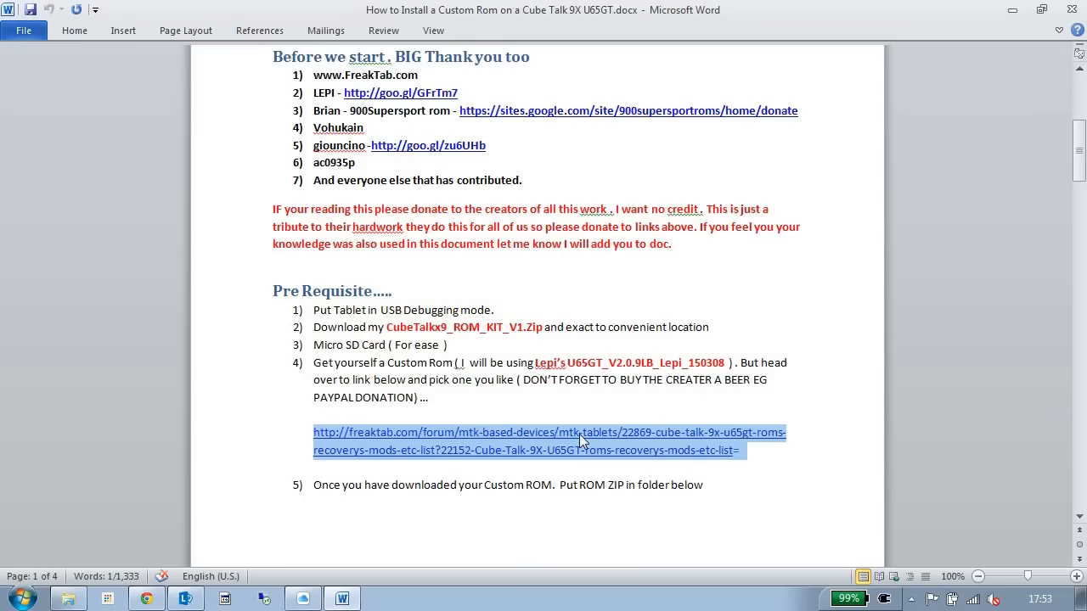
mouse_move(790, 465)
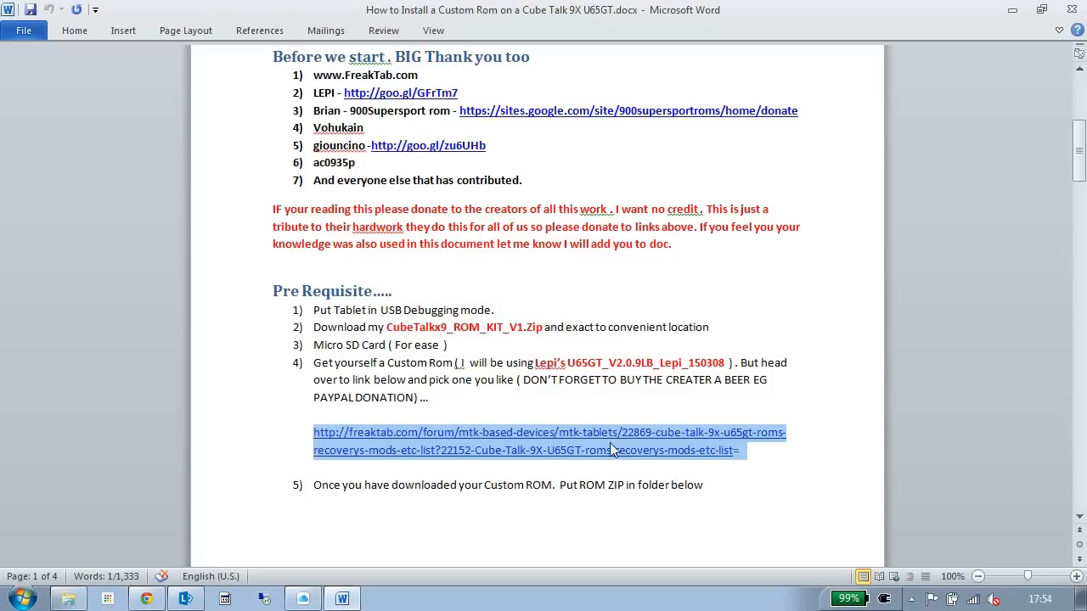
mouse_move(580, 466)
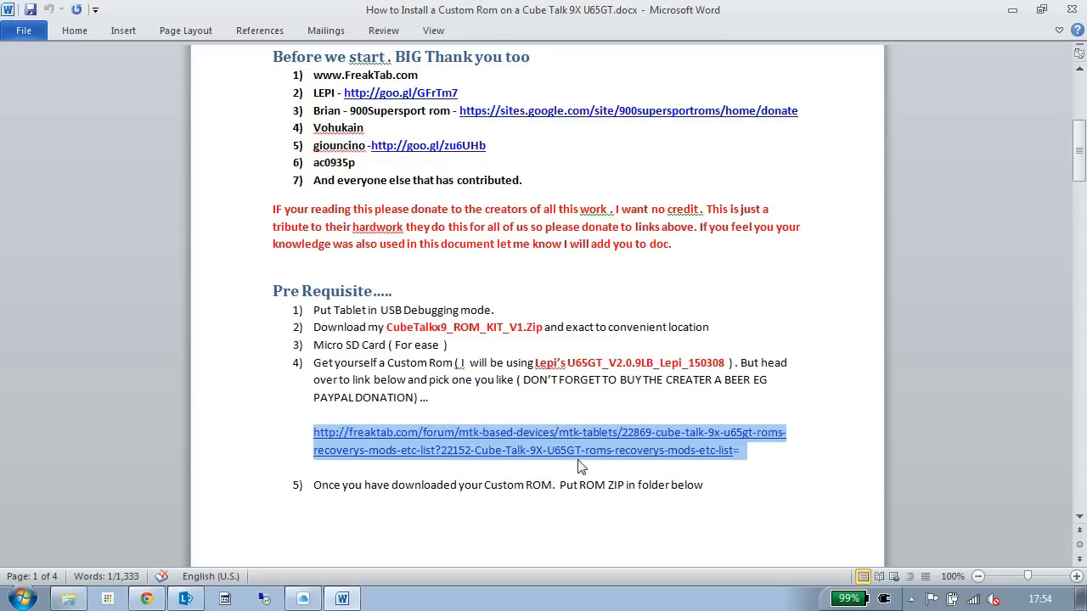
Follow the FreakTab ROM list link and browse the thread's ROM and mods posts.
left_click(549, 432)
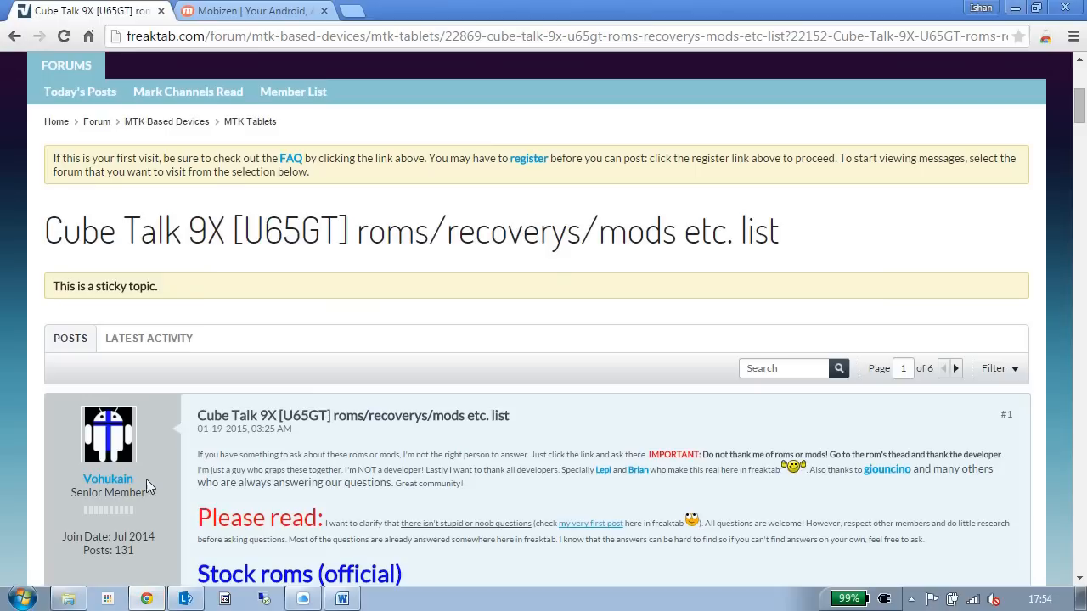
scroll("down", 3)
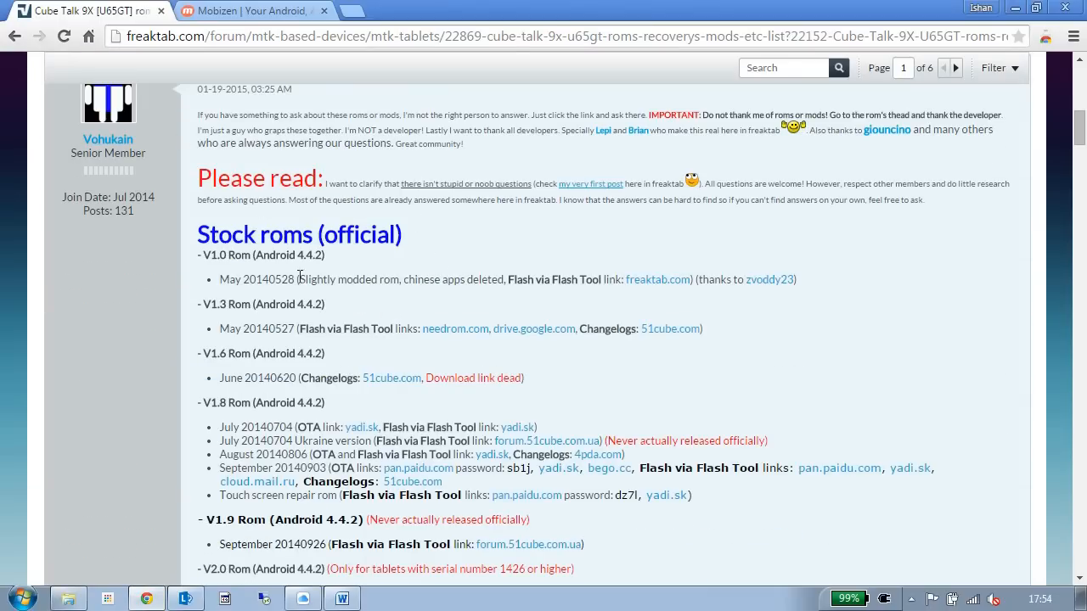
scroll("down", 3)
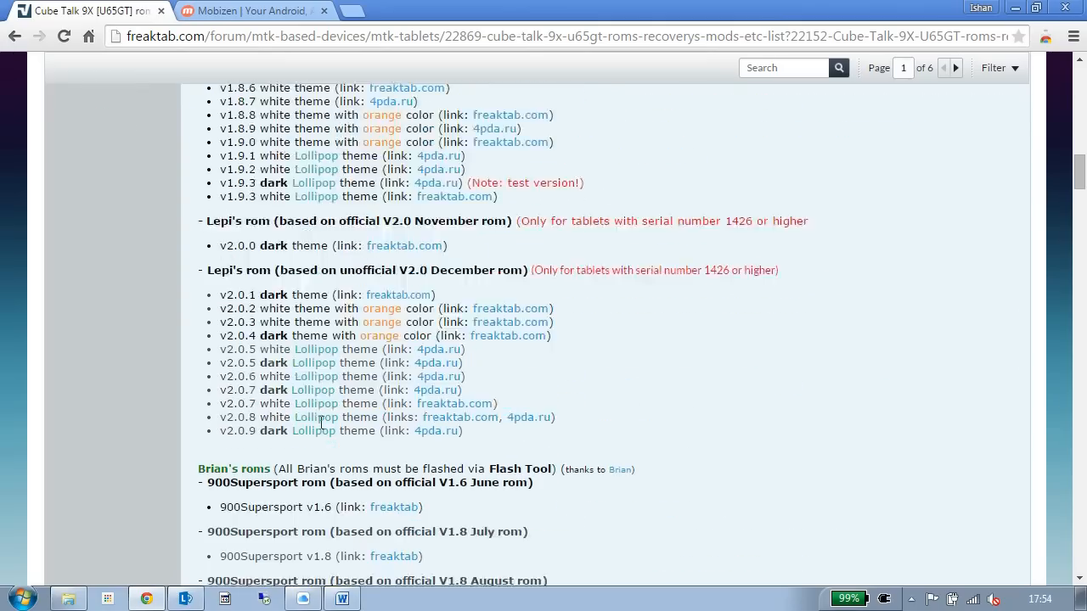
scroll("down", 3)
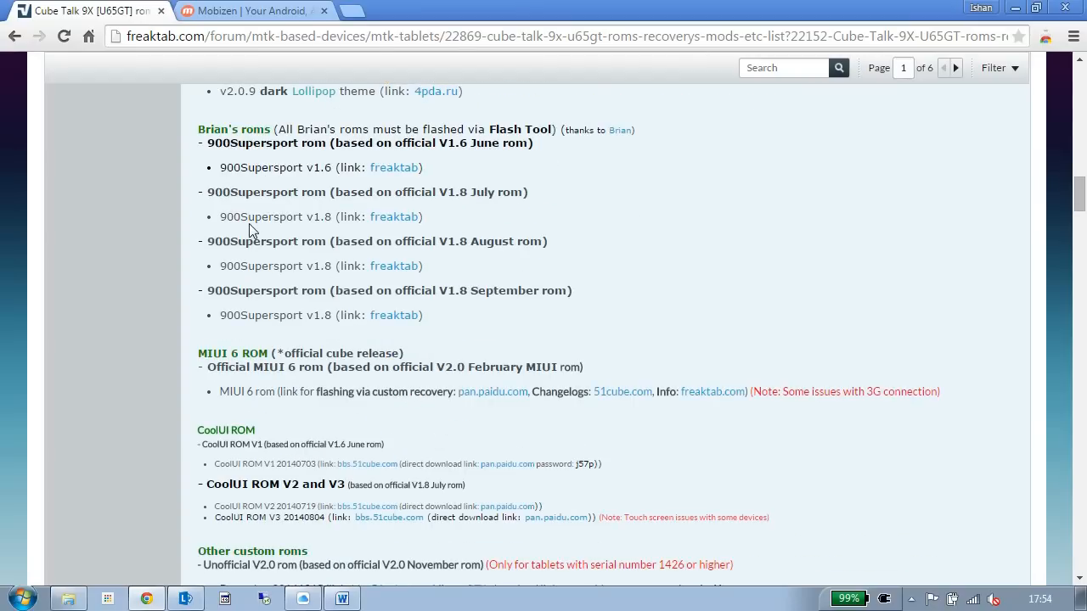
scroll("down", 3)
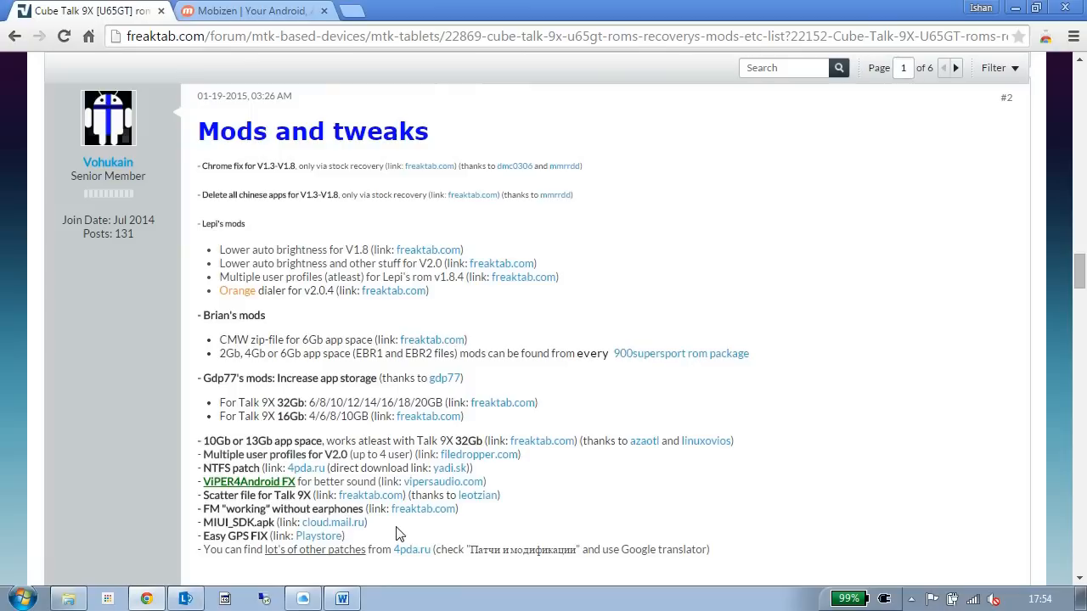
mouse_move(400, 525)
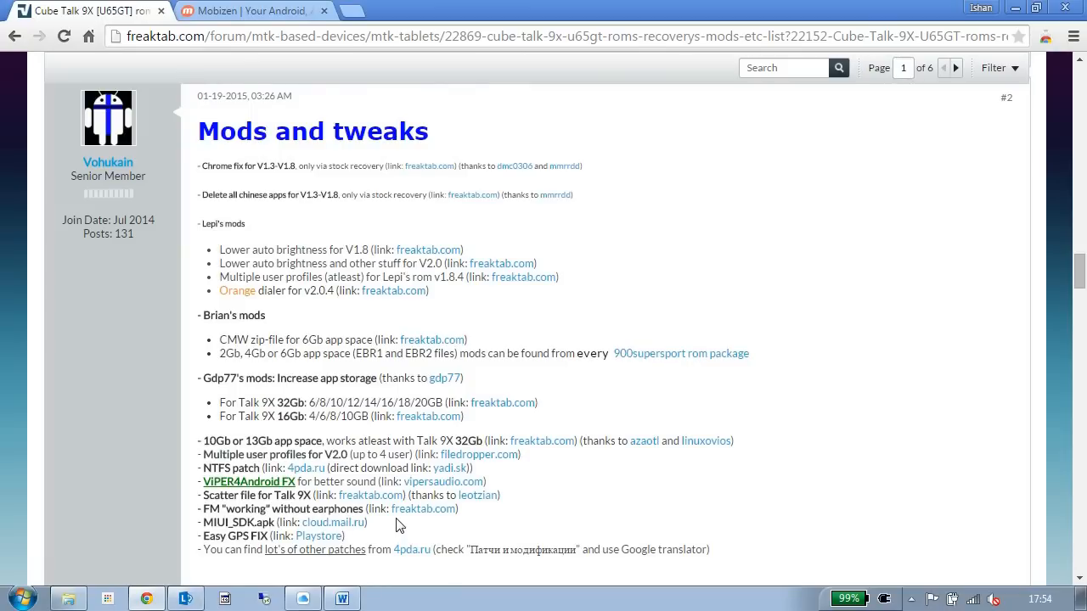
mouse_move(477, 338)
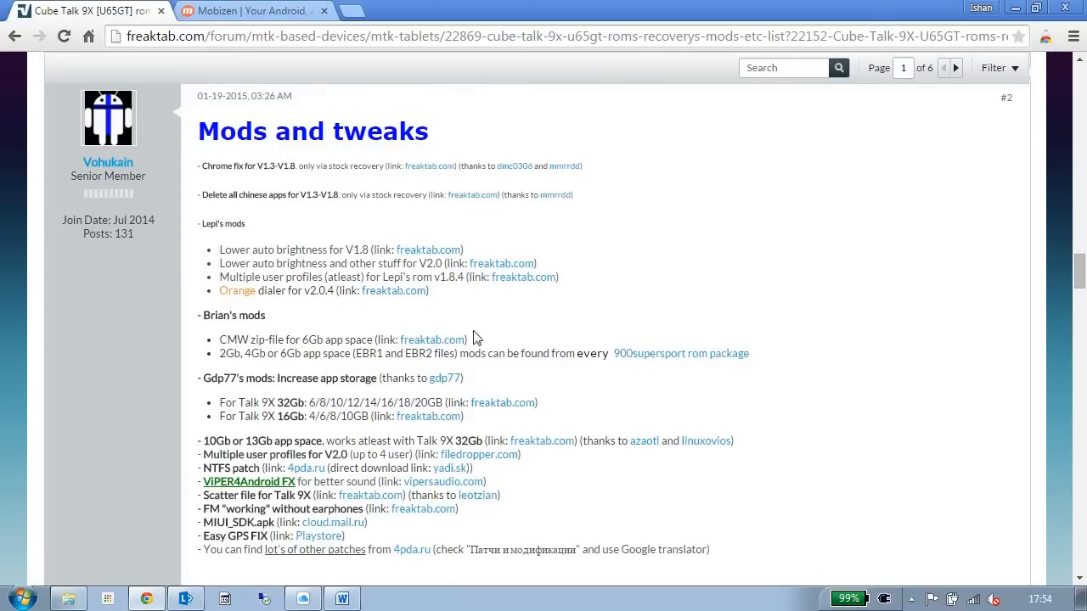
mouse_move(420, 313)
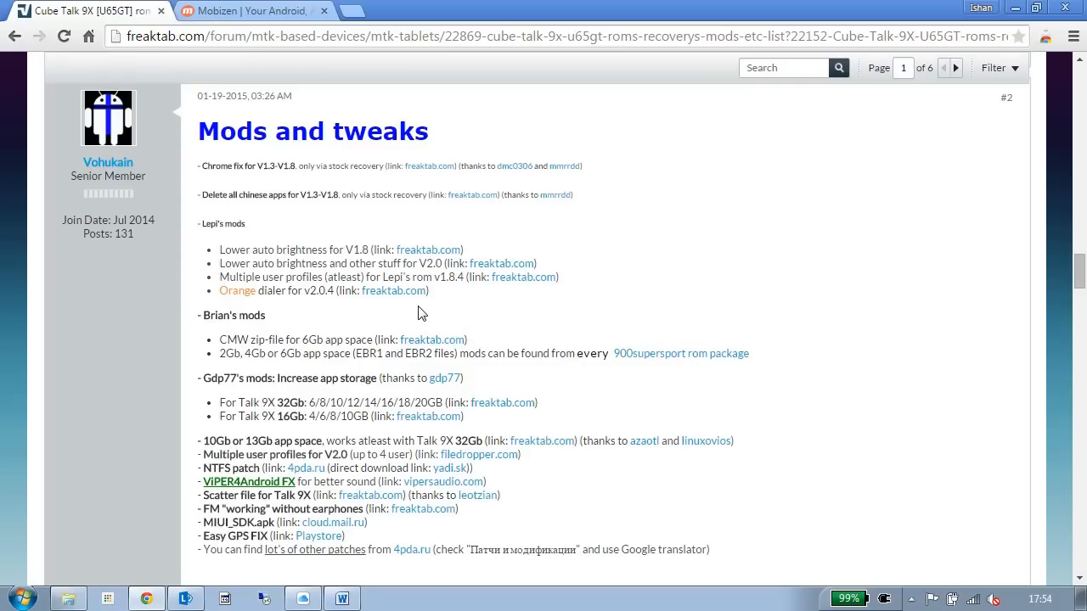
scroll("up", 3)
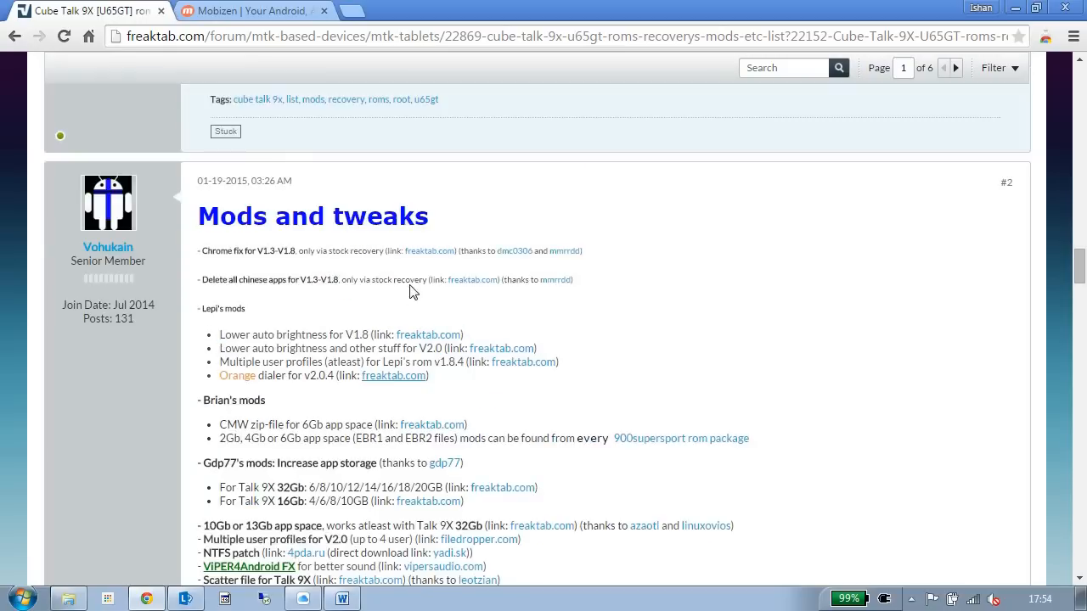
scroll("up", 3)
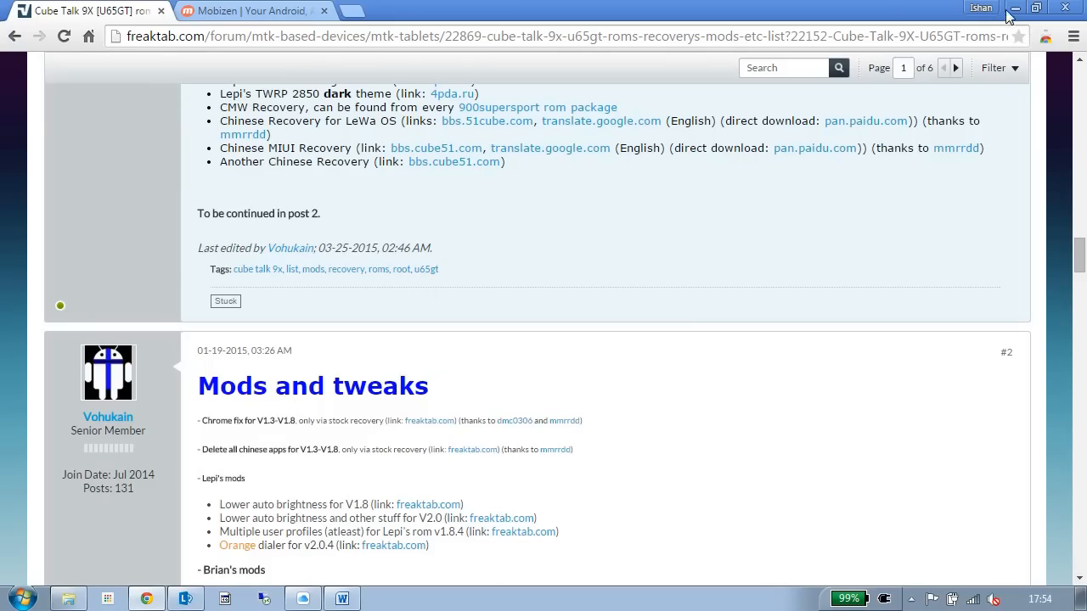
Return to the guide and scroll to the step 5 and 6 ROM zip folder paths.
left_click(341, 598)
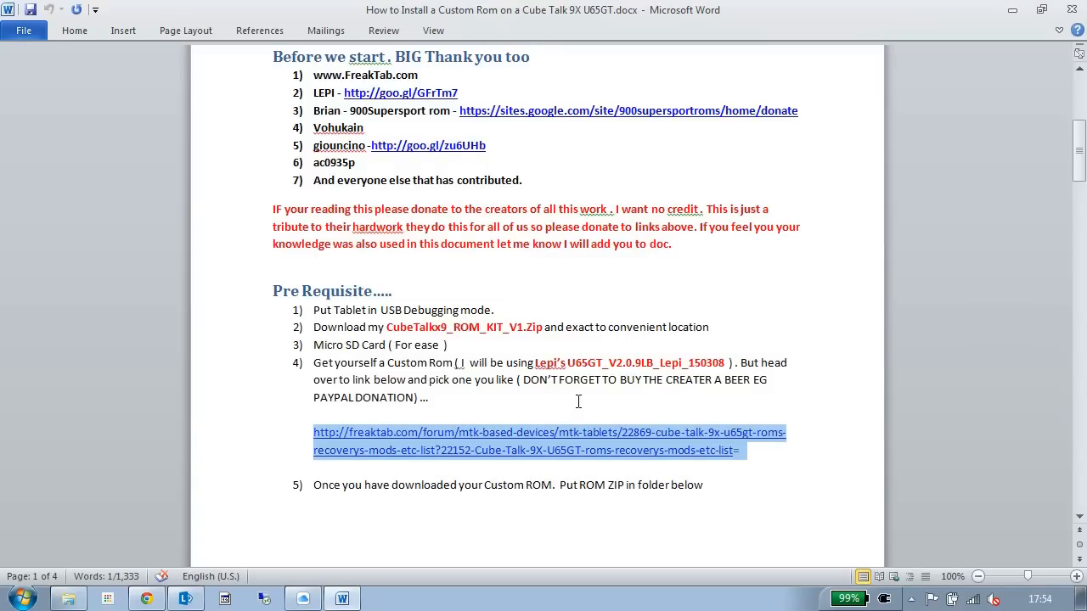
mouse_move(724, 363)
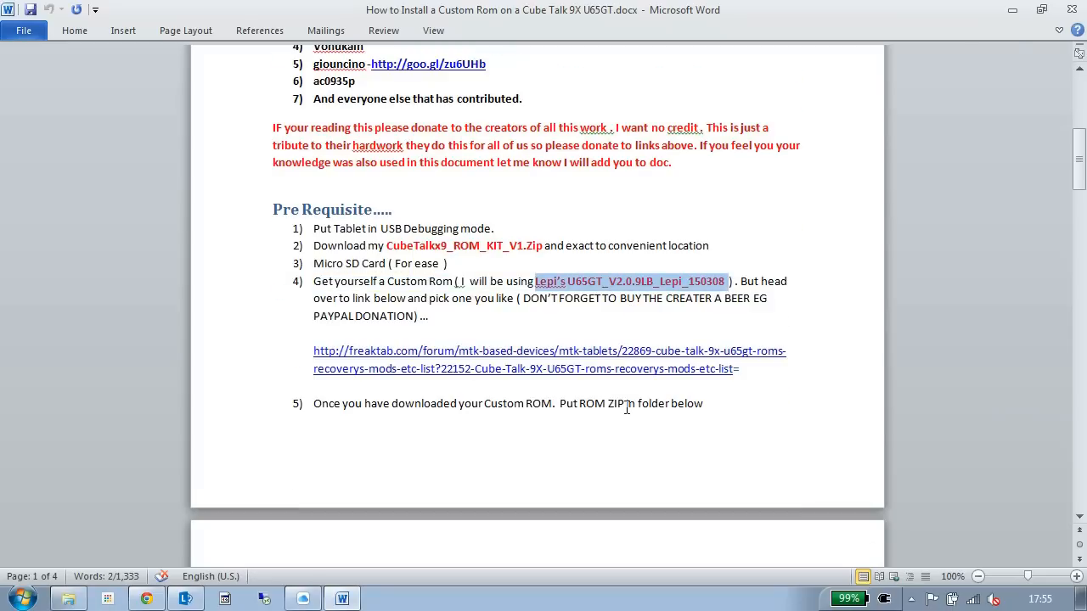
scroll("down", 3)
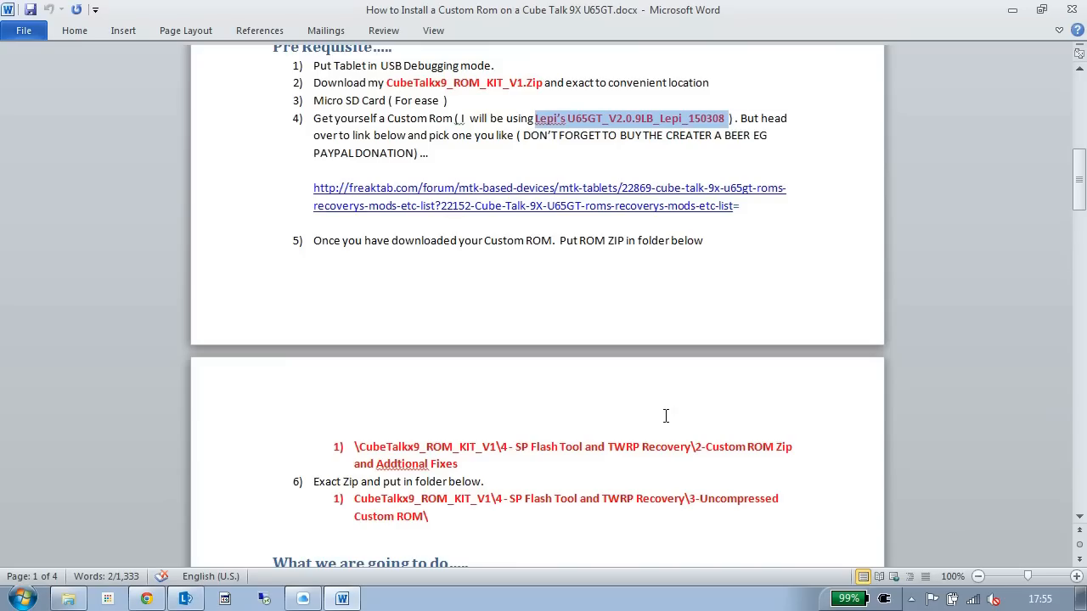
mouse_move(473, 443)
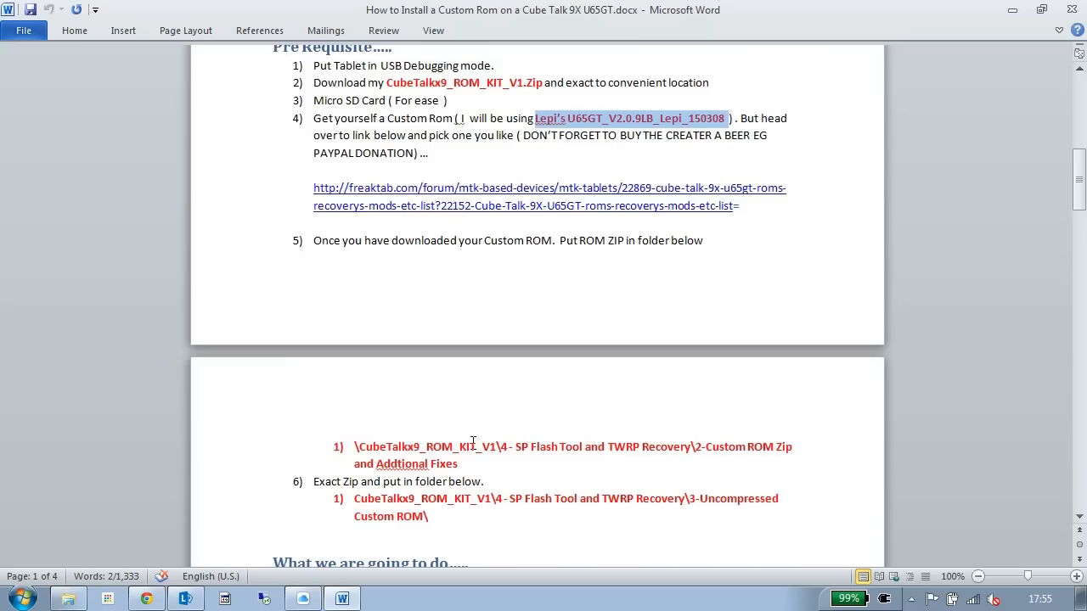
mouse_move(673, 443)
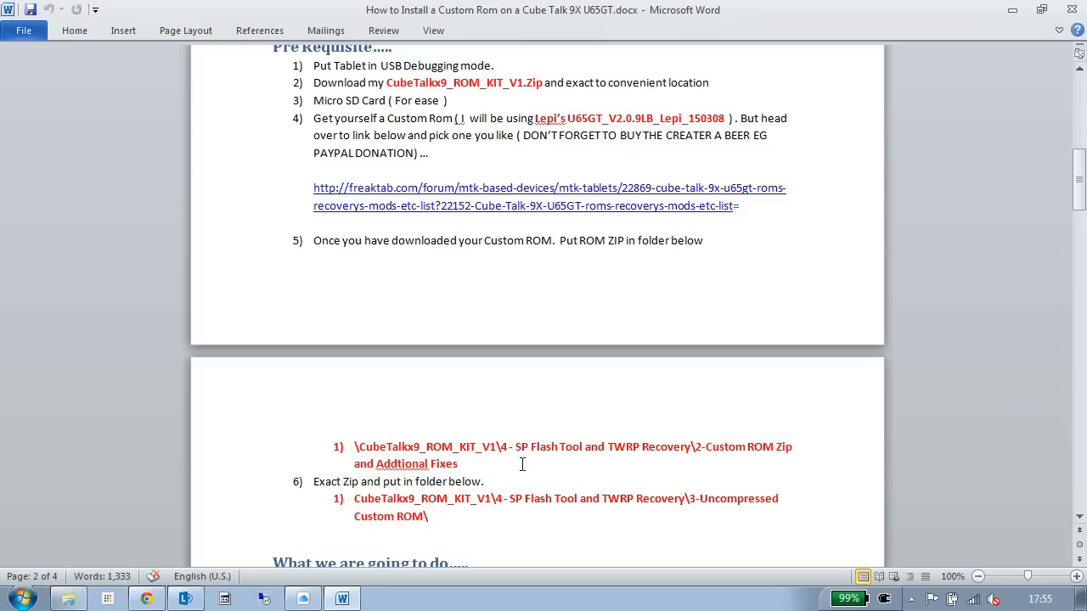
left_click(457, 464)
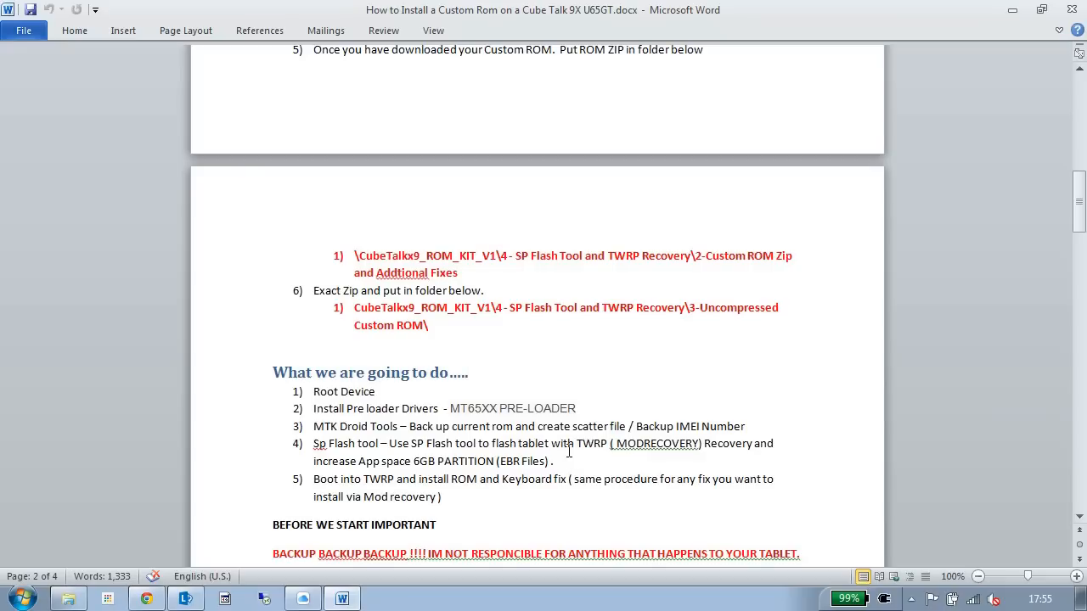
left_click(470, 372)
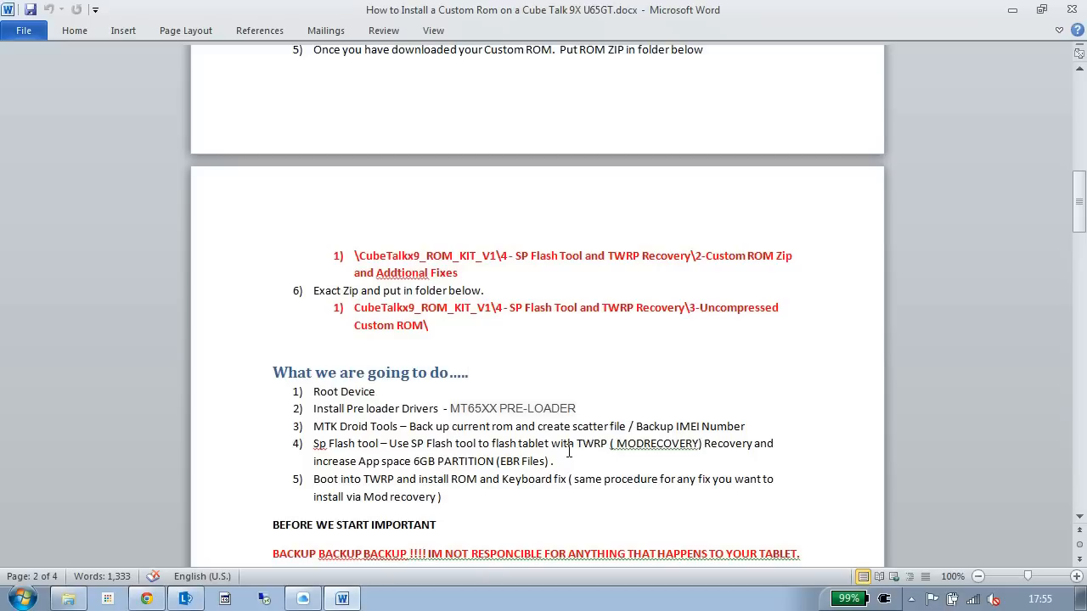
left_click(472, 373)
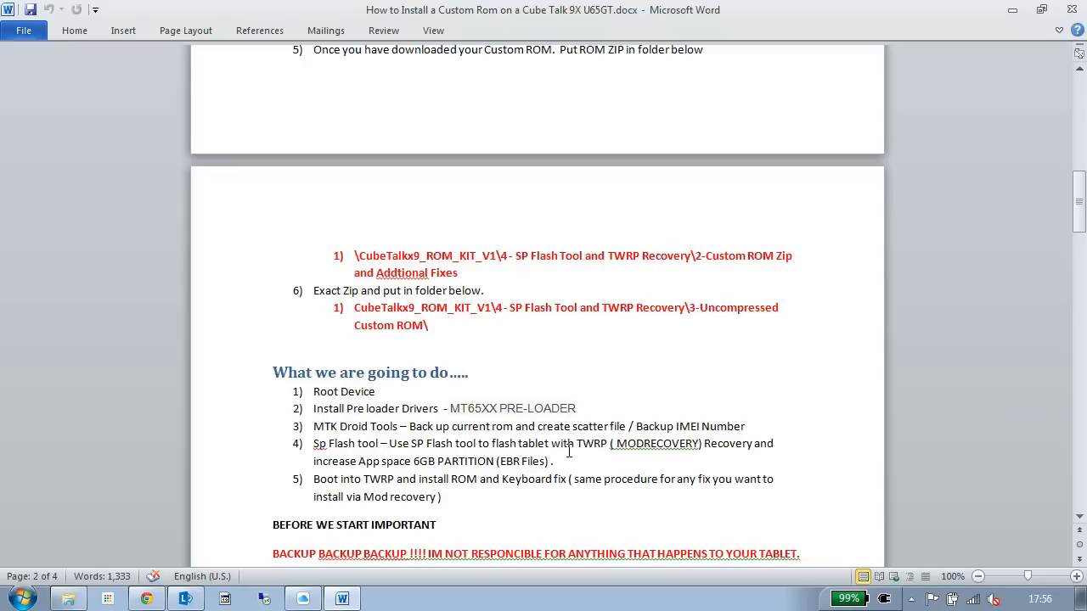
left_click(469, 373)
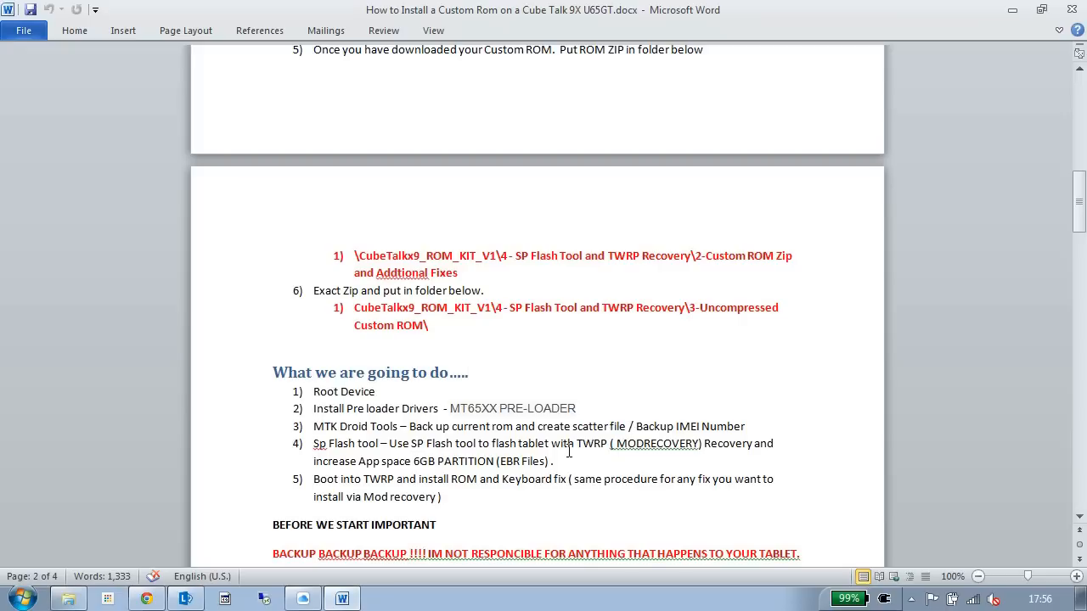
left_click(470, 372)
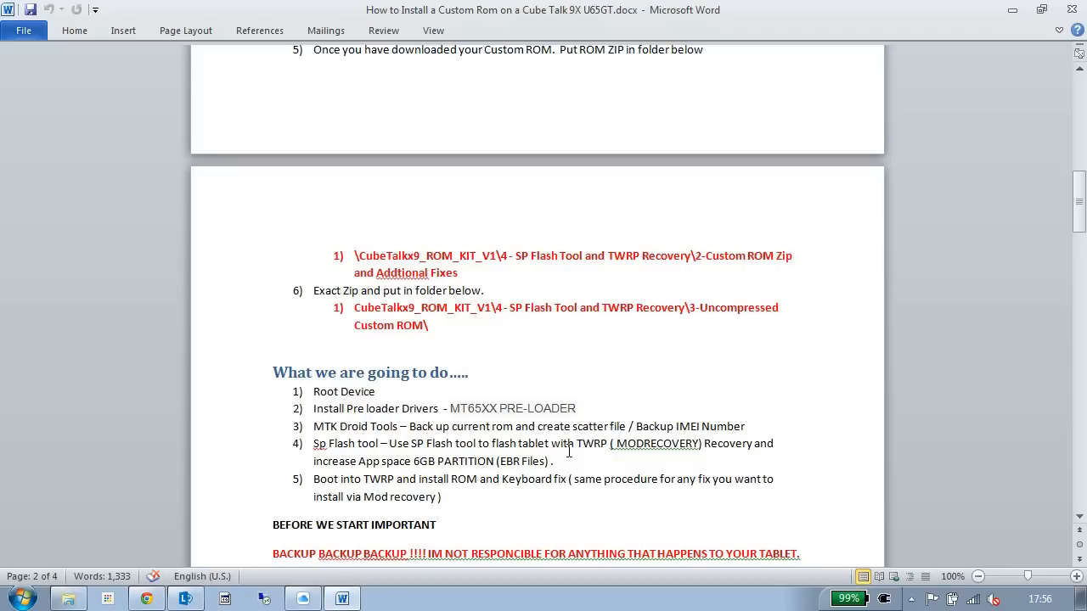
left_click(471, 373)
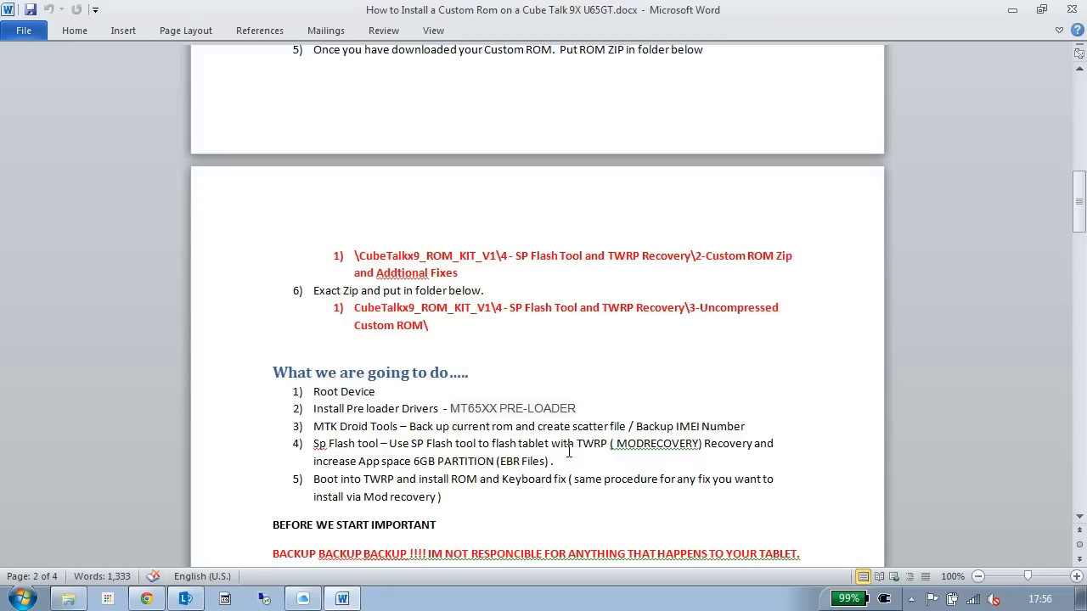
left_click(471, 372)
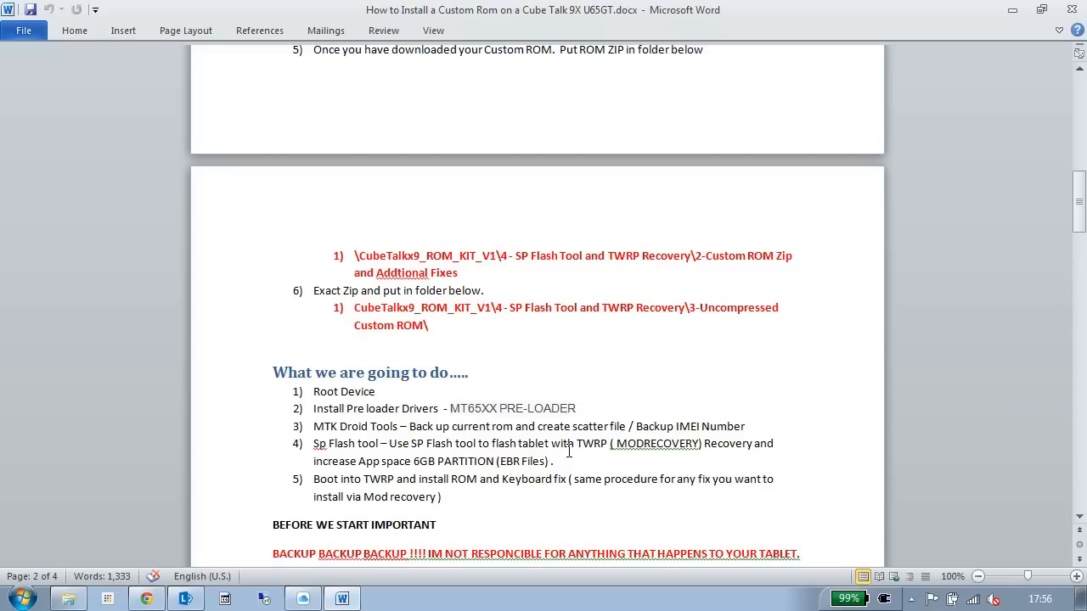
left_click(470, 373)
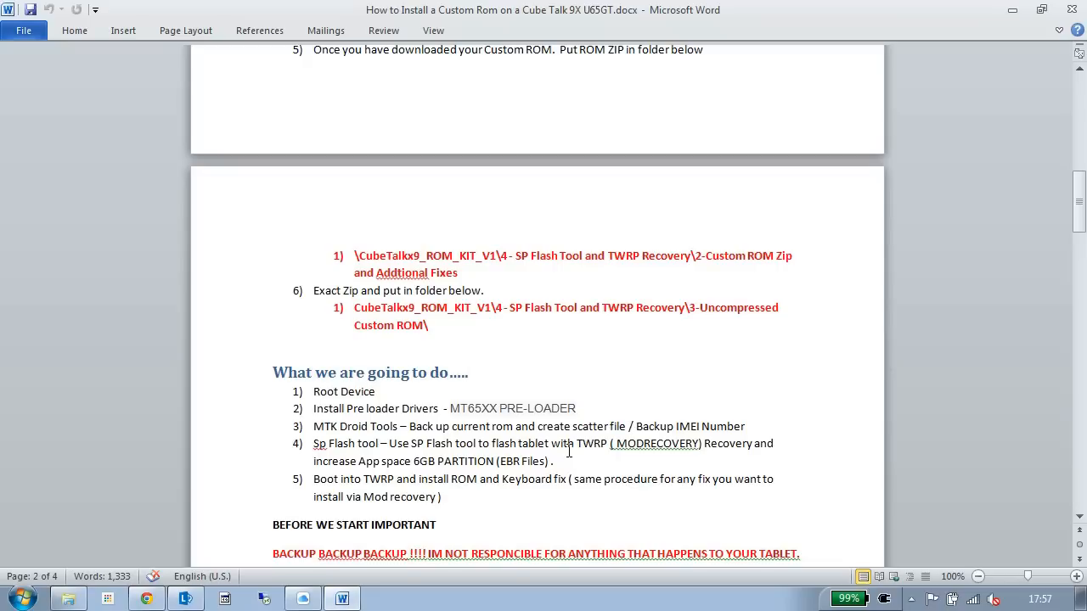
left_click(472, 373)
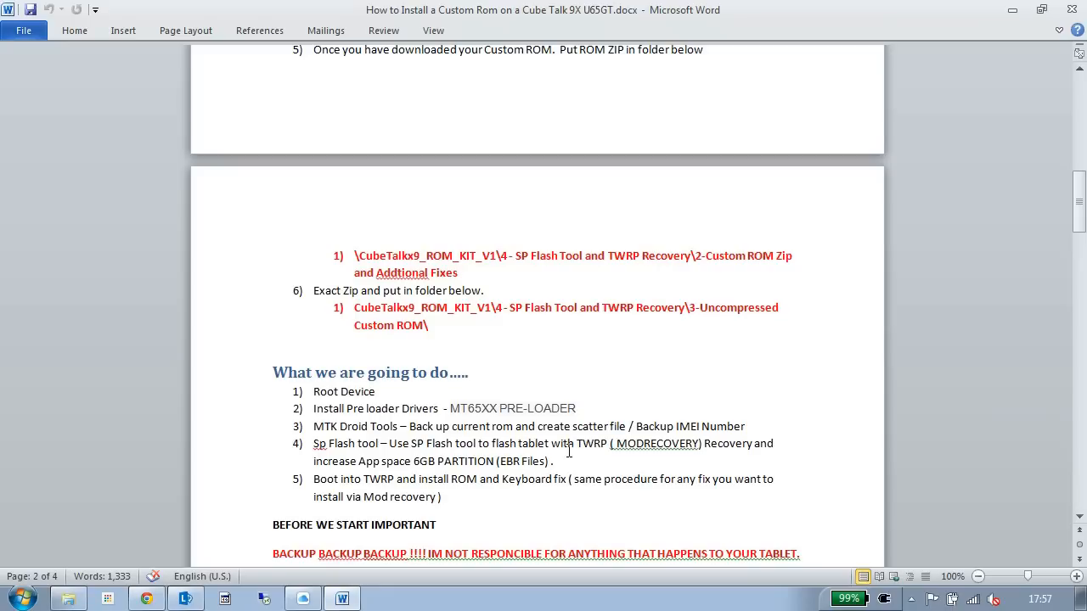
left_click(471, 373)
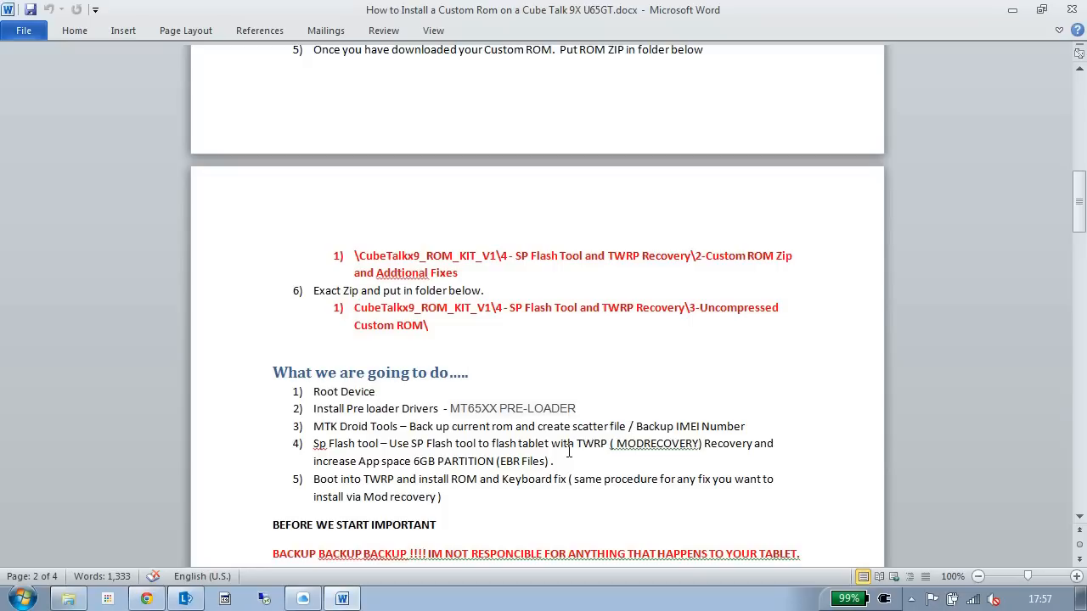
left_click(471, 373)
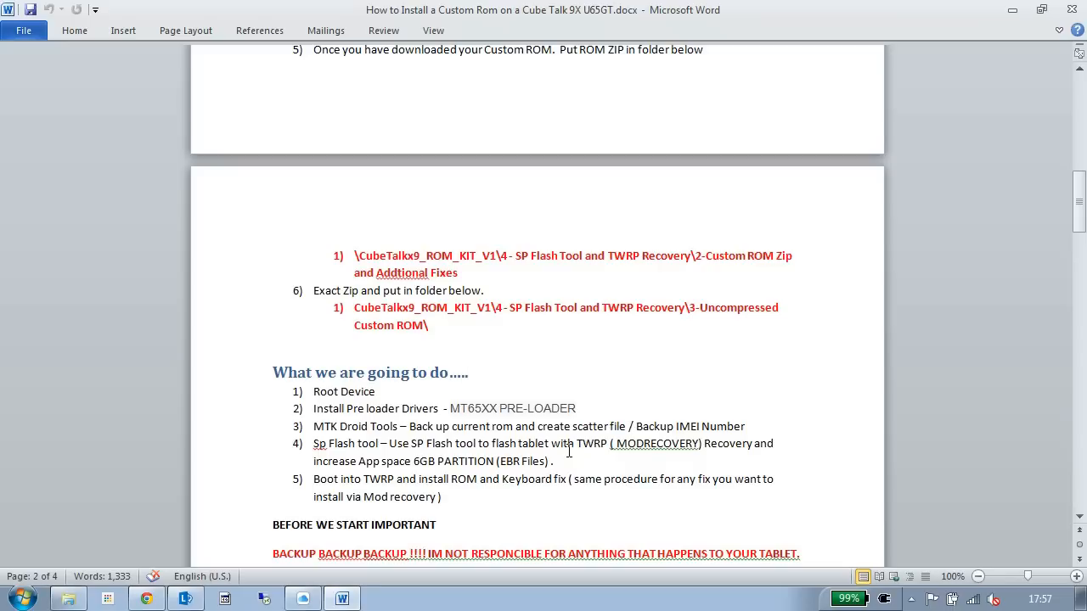
left_click(471, 372)
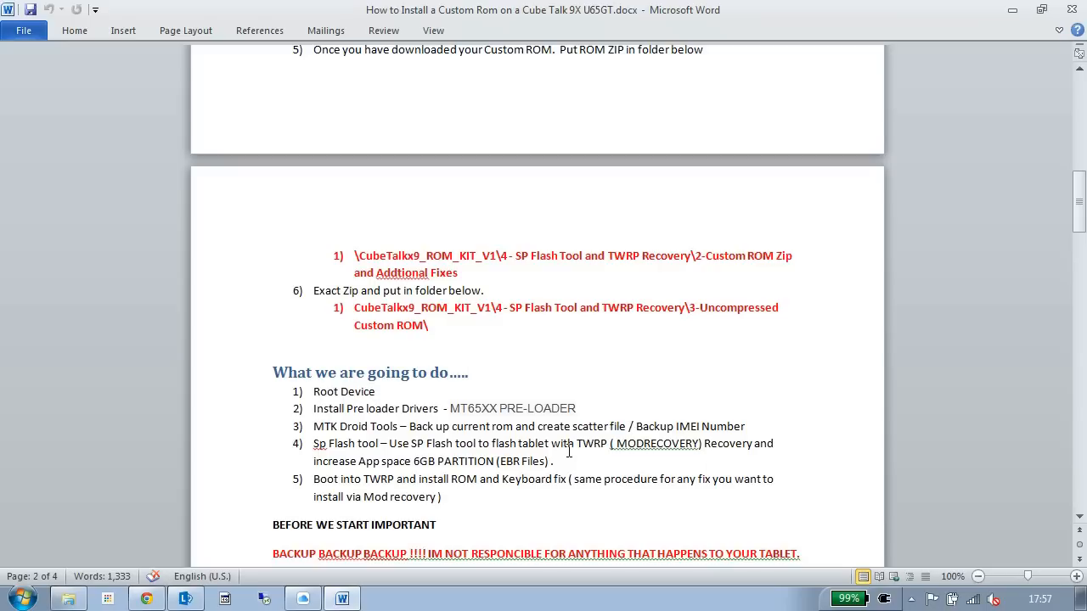
left_click(470, 373)
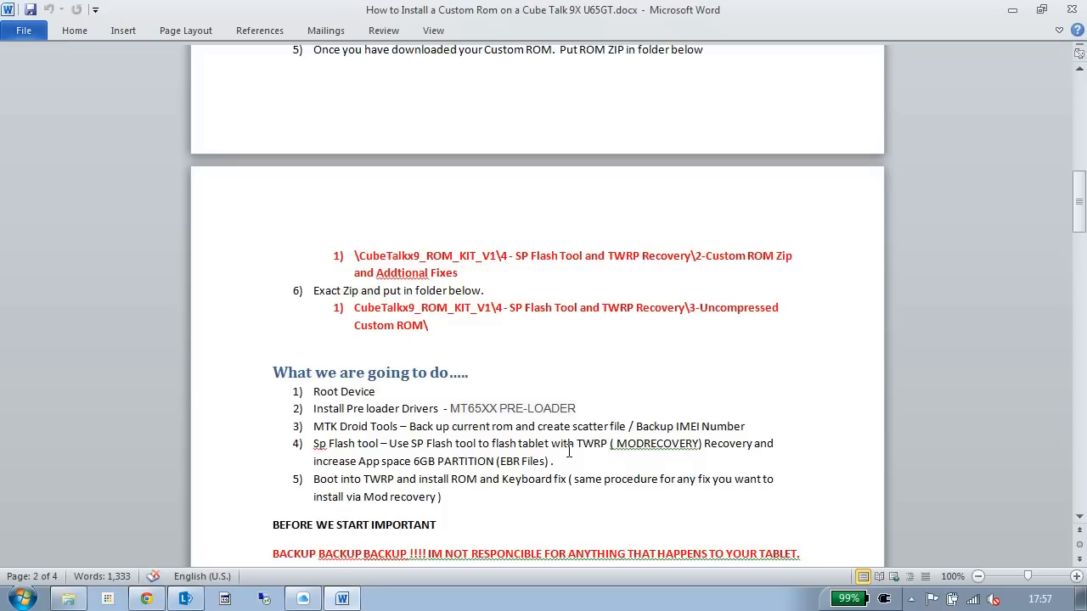
left_click(470, 373)
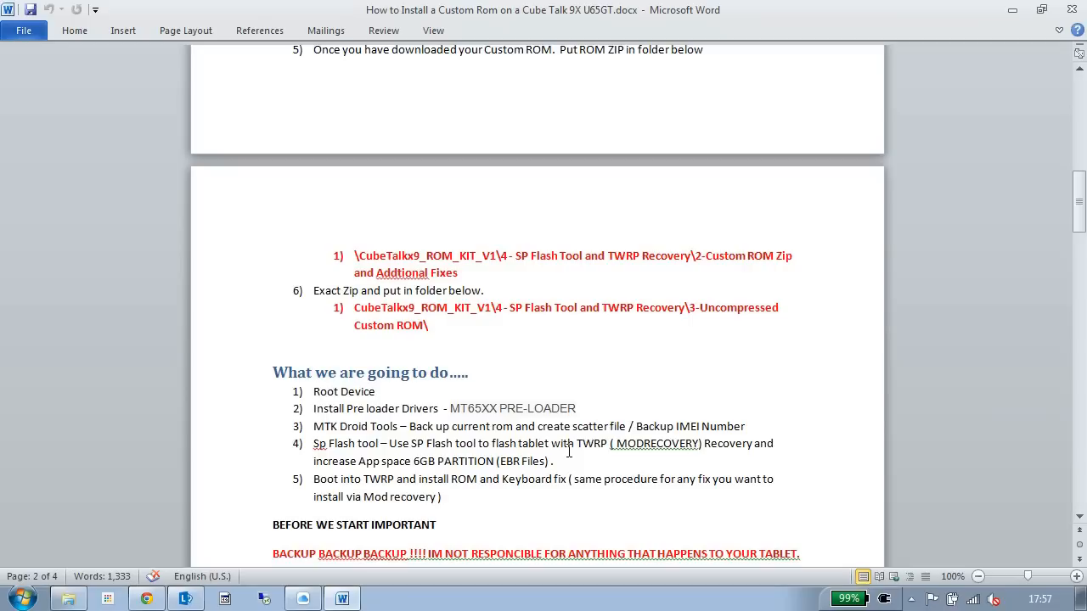
left_click(471, 373)
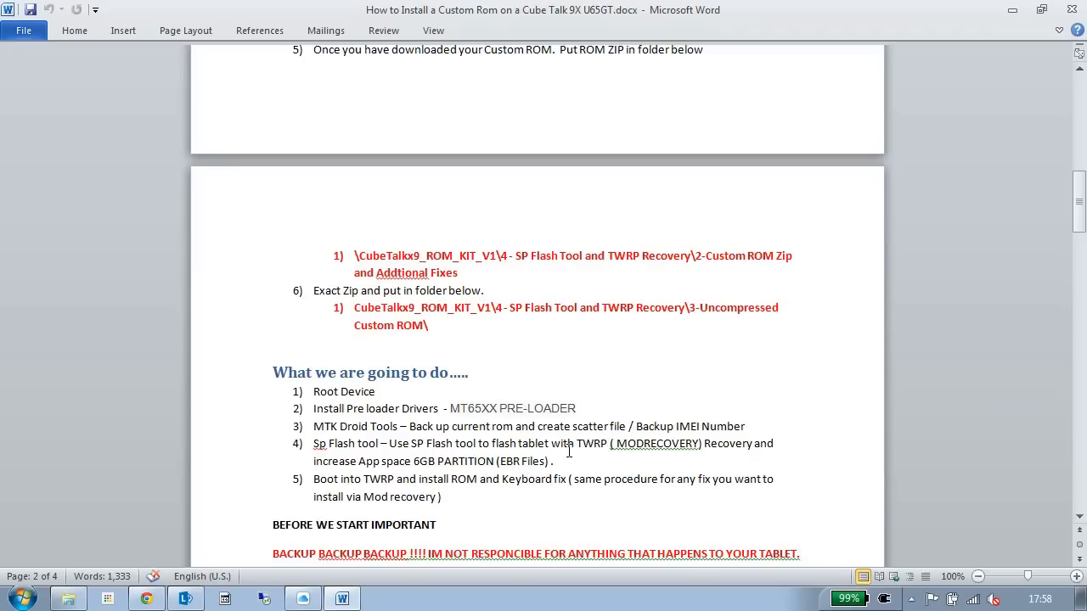
left_click(471, 373)
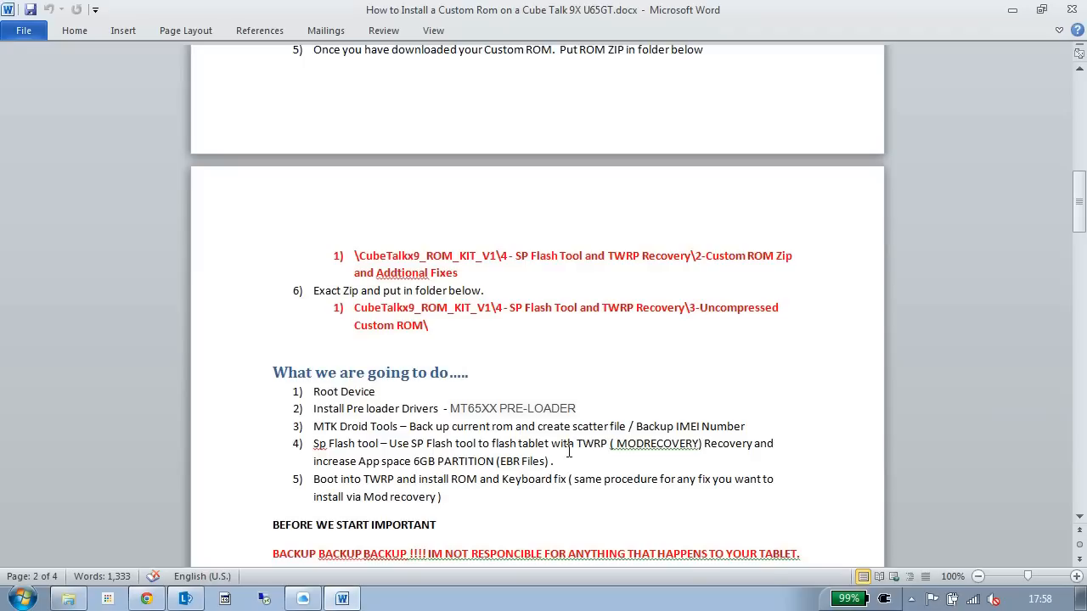
left_click(470, 373)
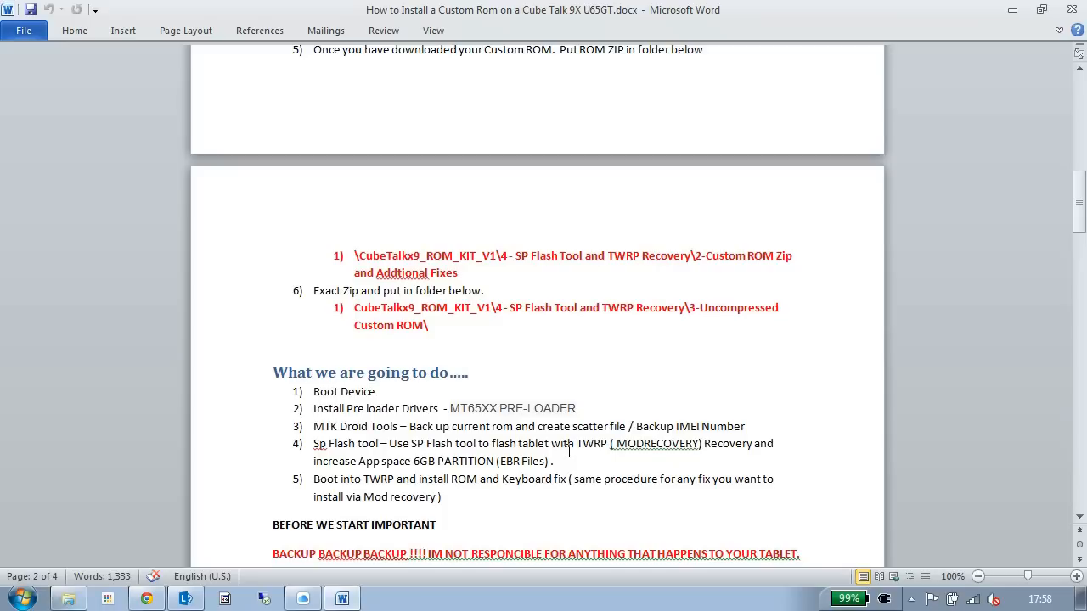
left_click(471, 373)
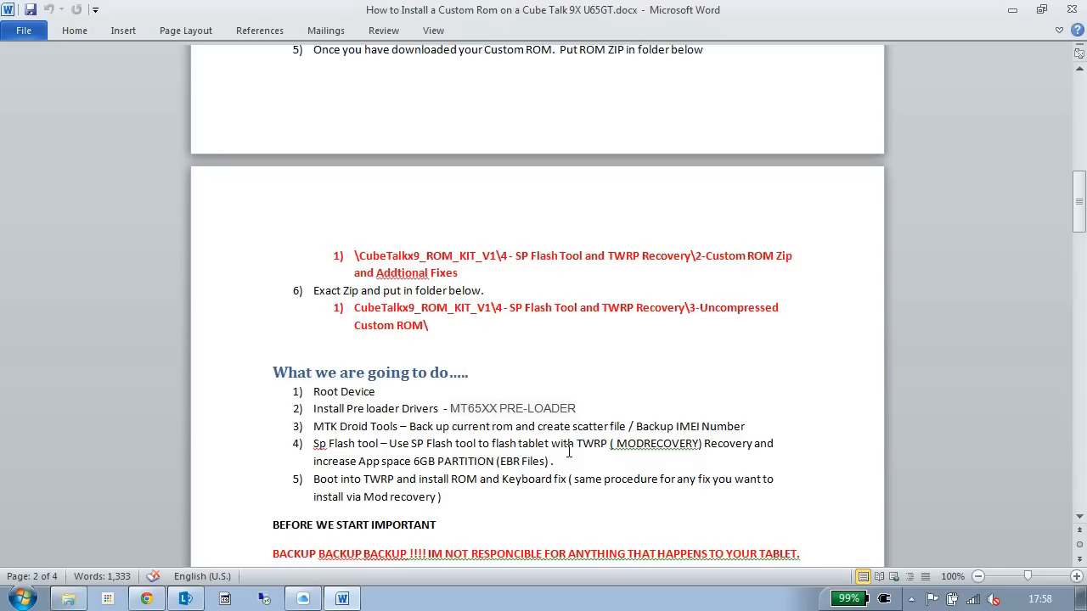
left_click(471, 372)
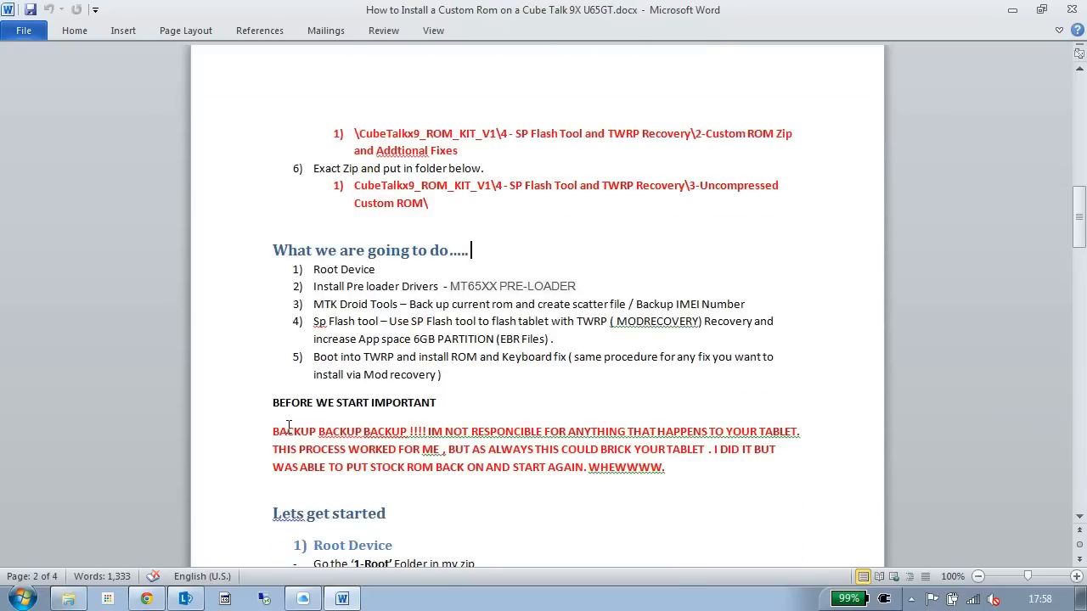
mouse_move(556, 414)
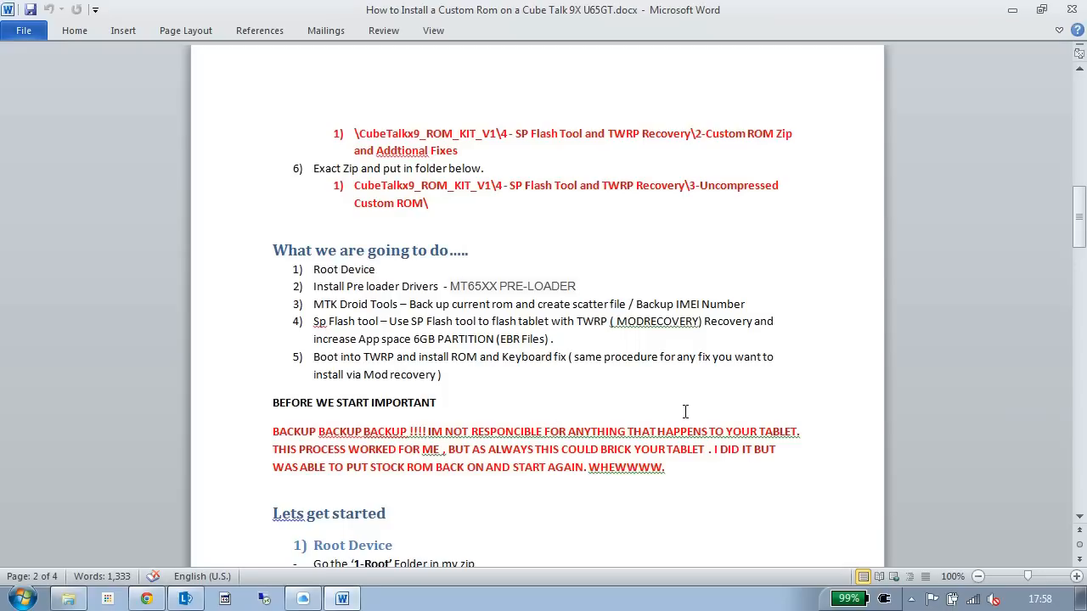
mouse_move(687, 411)
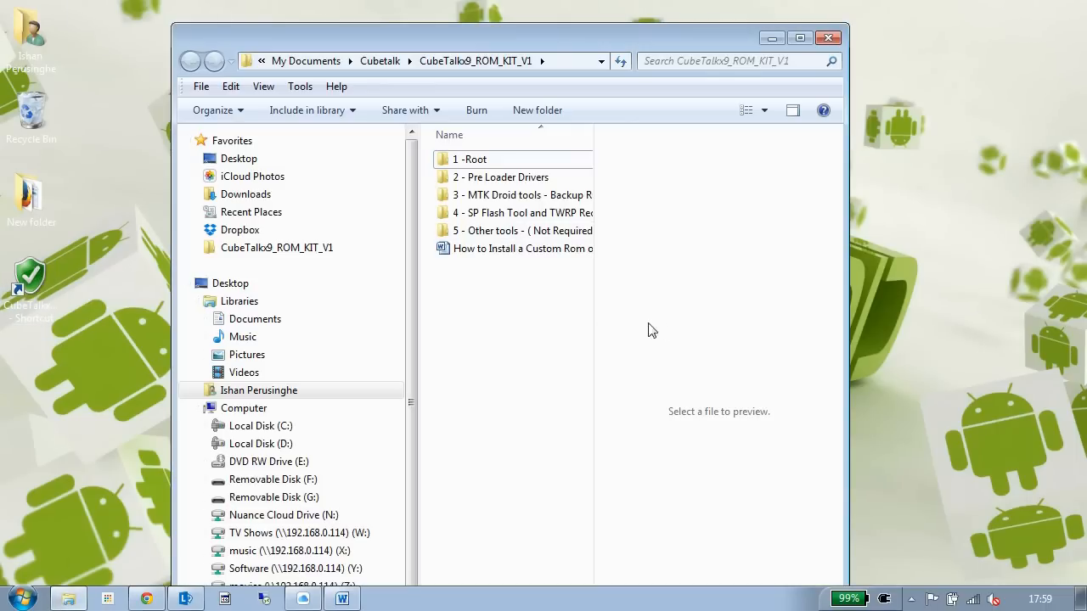
mouse_move(798, 38)
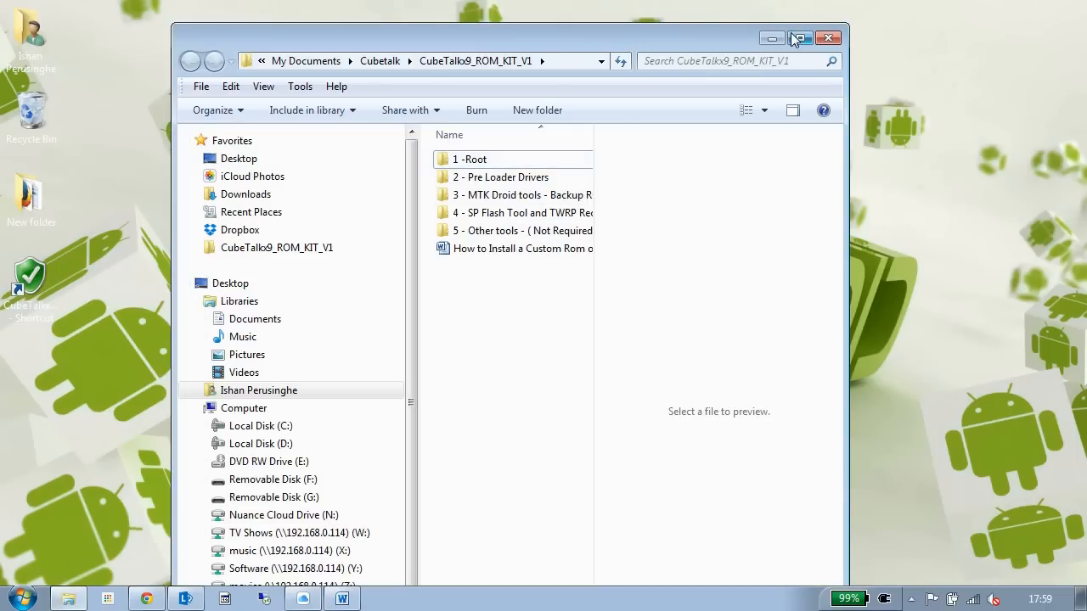
Maximize Explorer, enter the 1 -Root folder and preview Help.png beside update.zip.
left_click(799, 38)
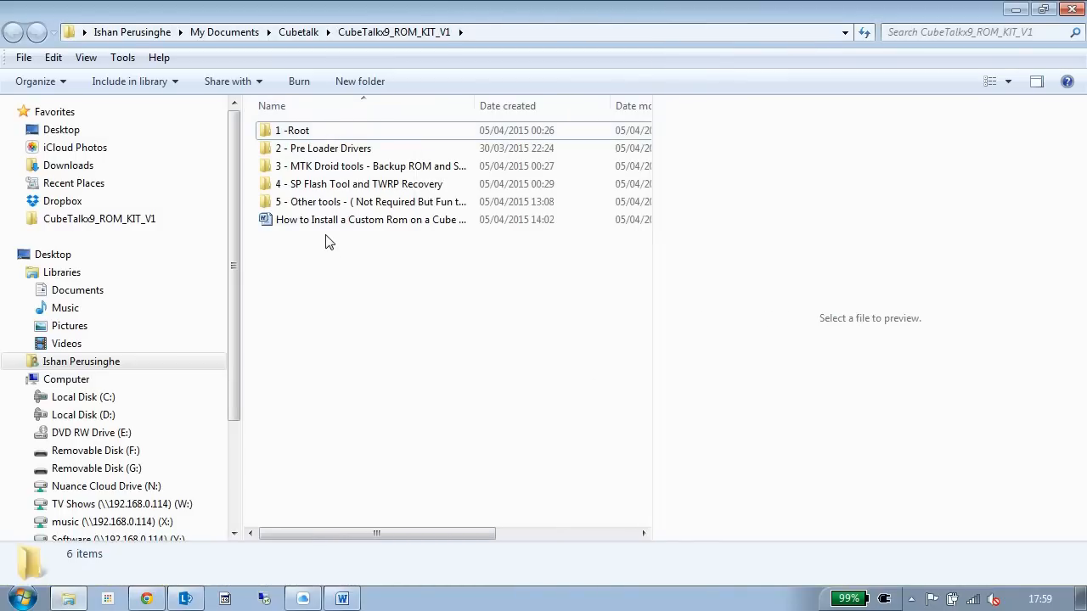
left_click(293, 130)
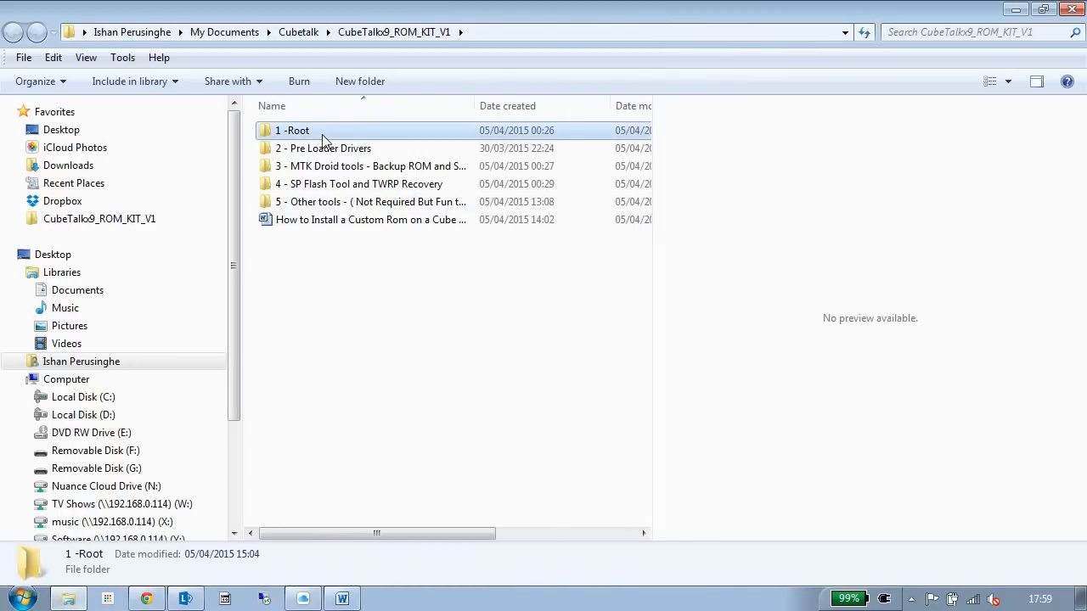
double_click(293, 130)
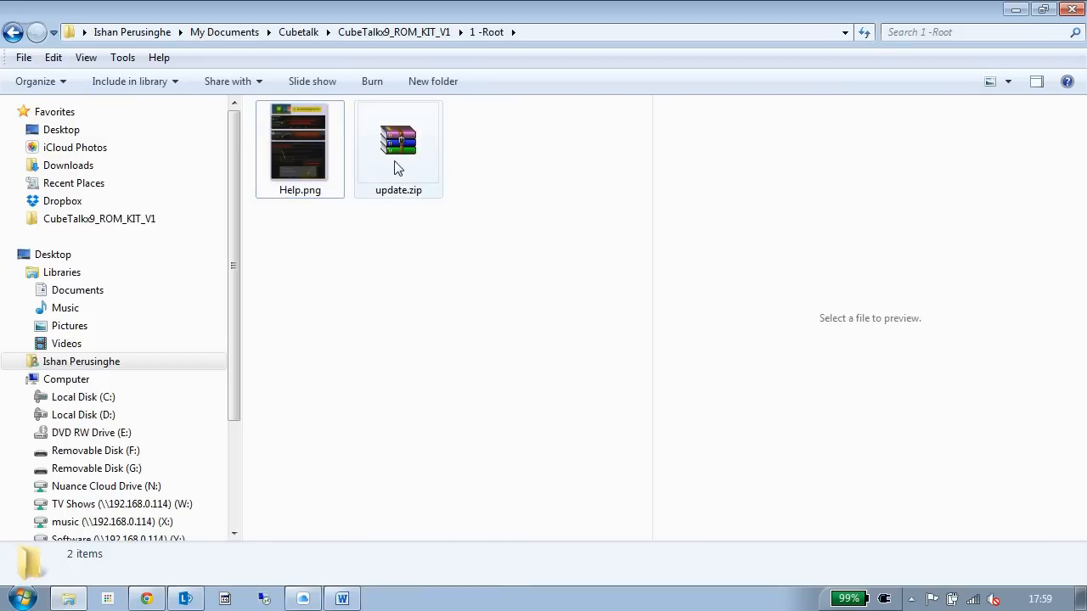
left_click(398, 140)
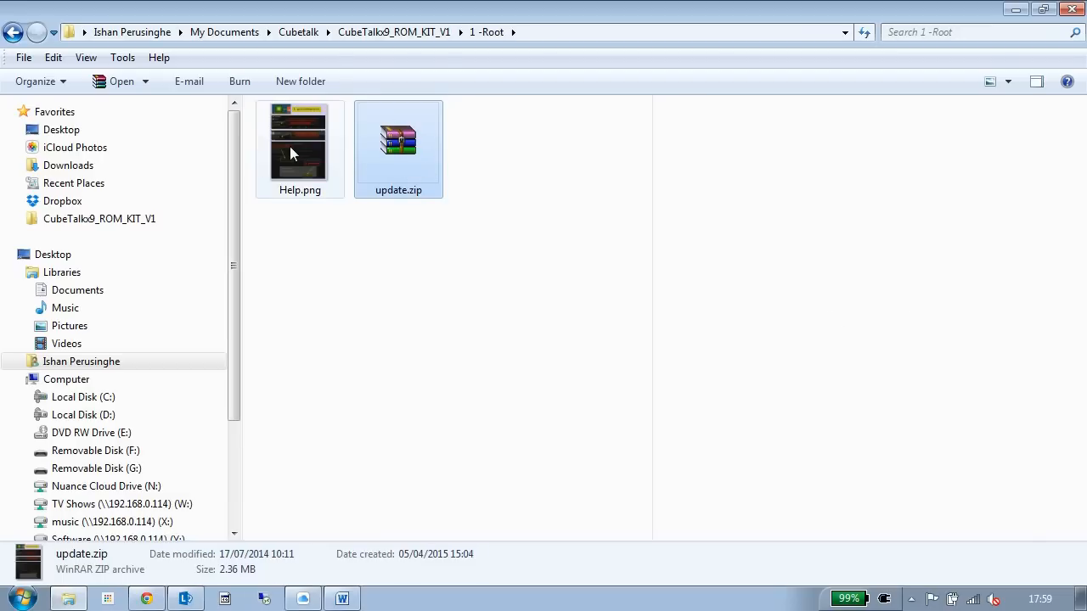
left_click(299, 149)
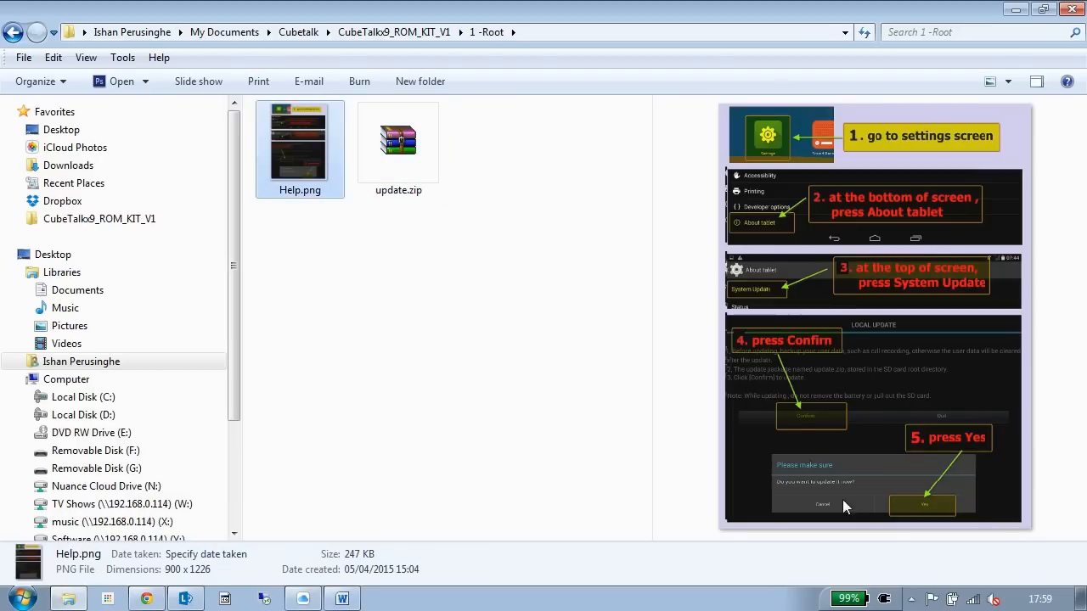
mouse_move(772, 229)
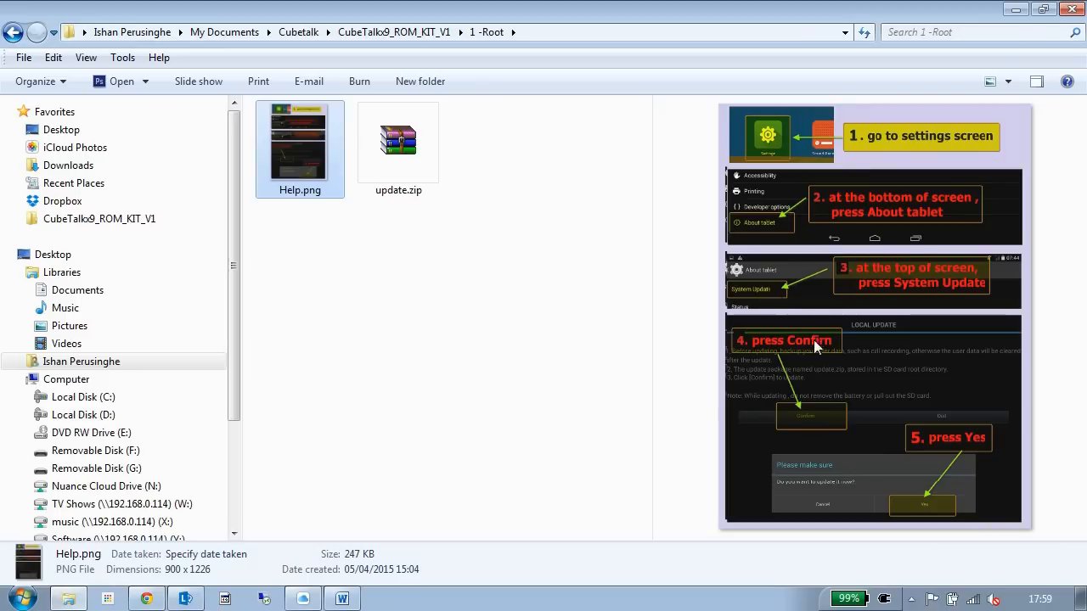
mouse_move(866, 331)
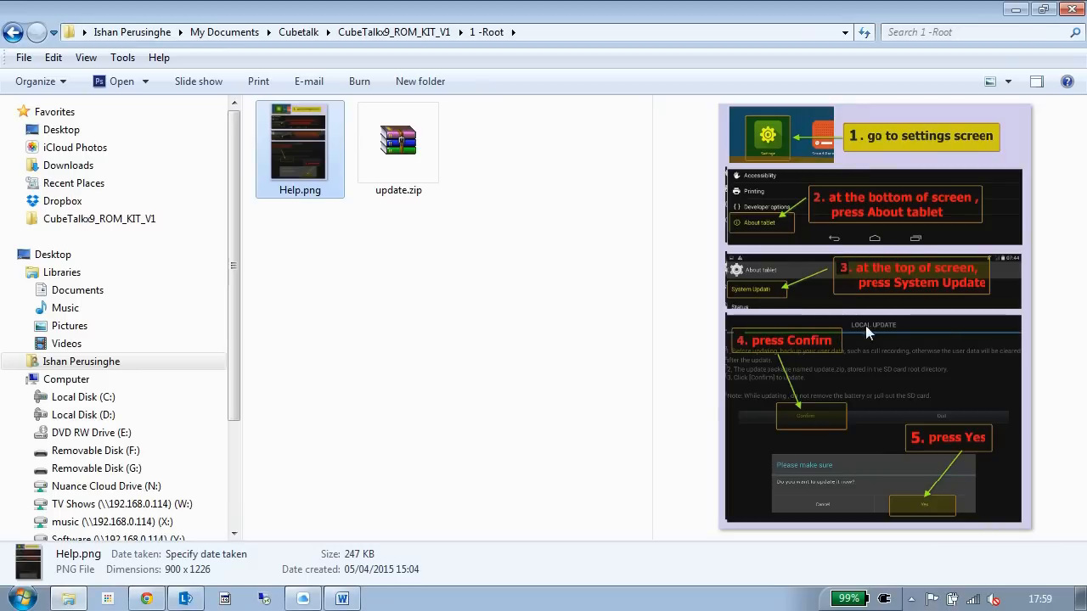
mouse_move(977, 455)
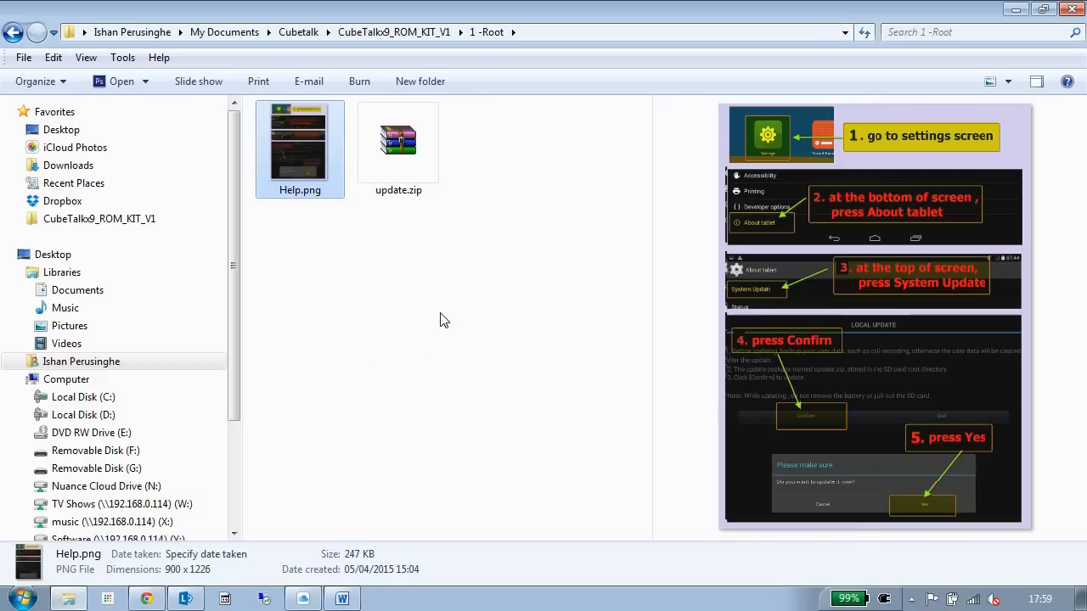
mouse_move(354, 53)
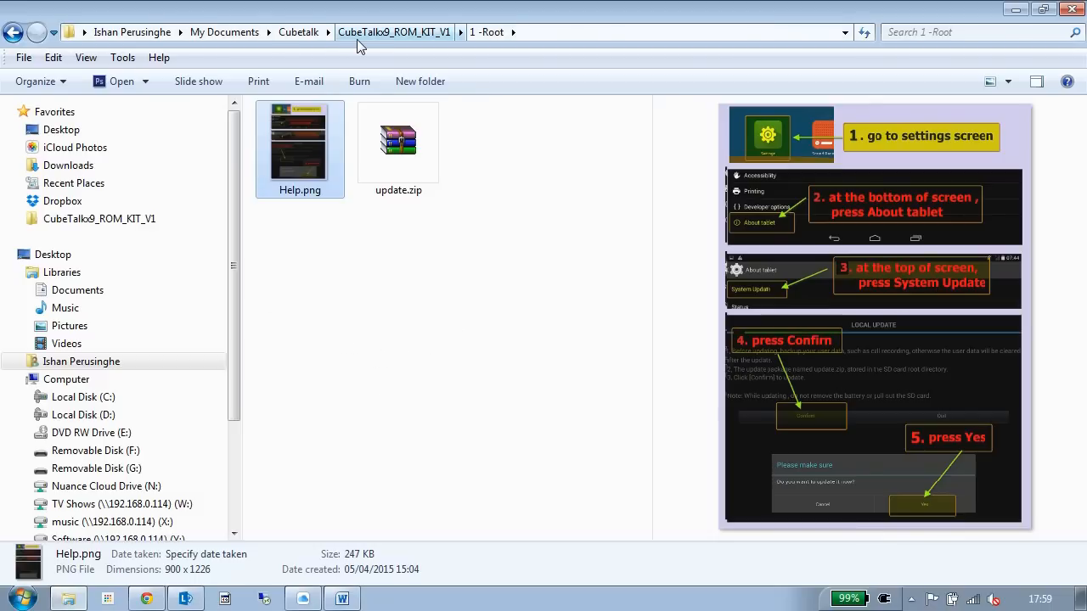
mouse_move(369, 40)
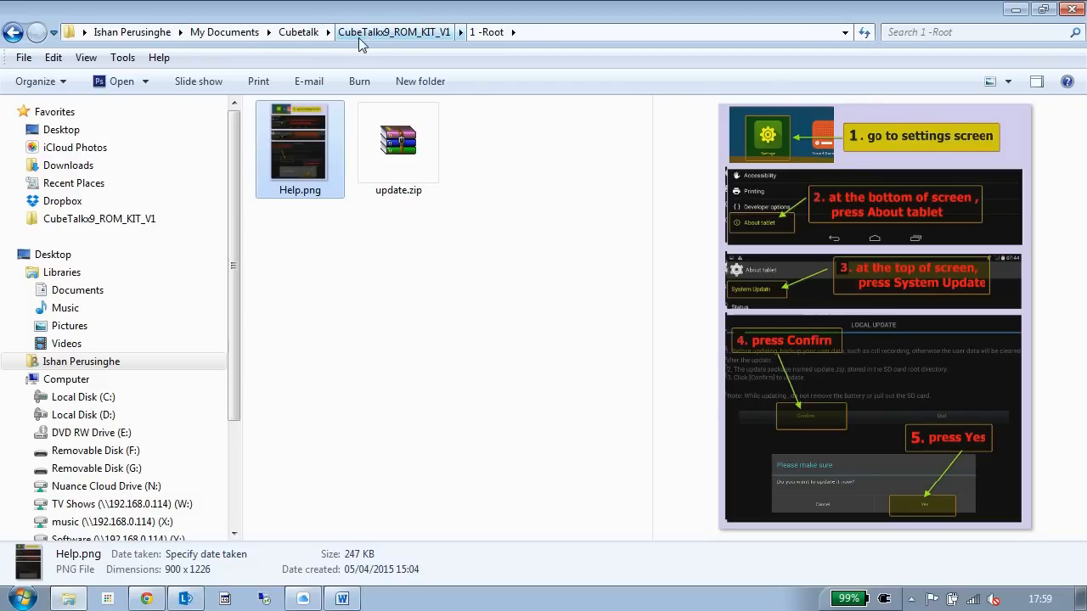
Browse into 2 - Pre Loader Drivers and its Drivers subfolder, then back out.
left_click(393, 32)
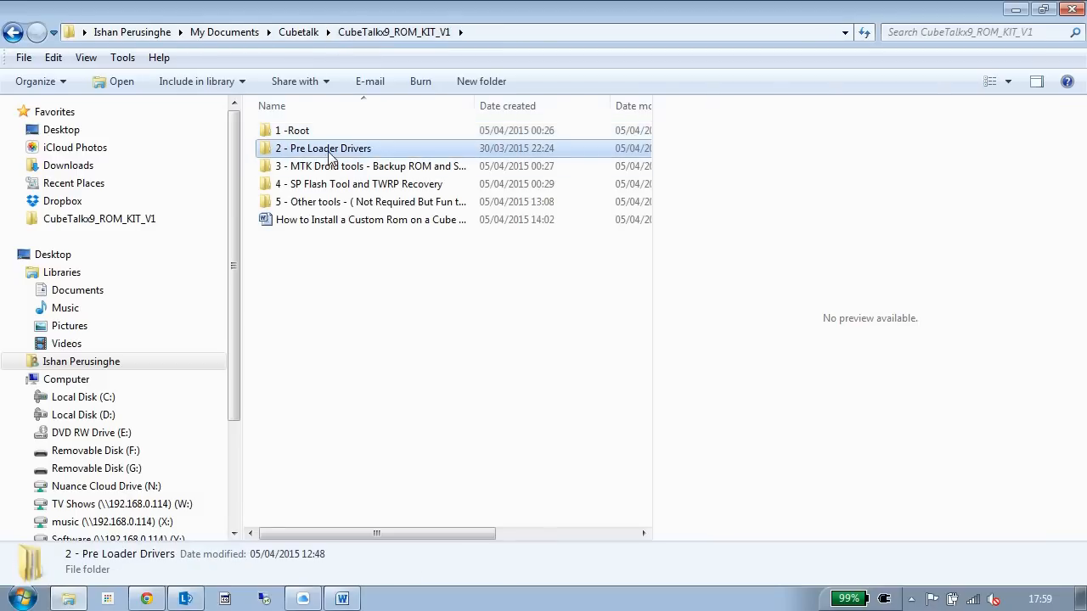
double_click(323, 148)
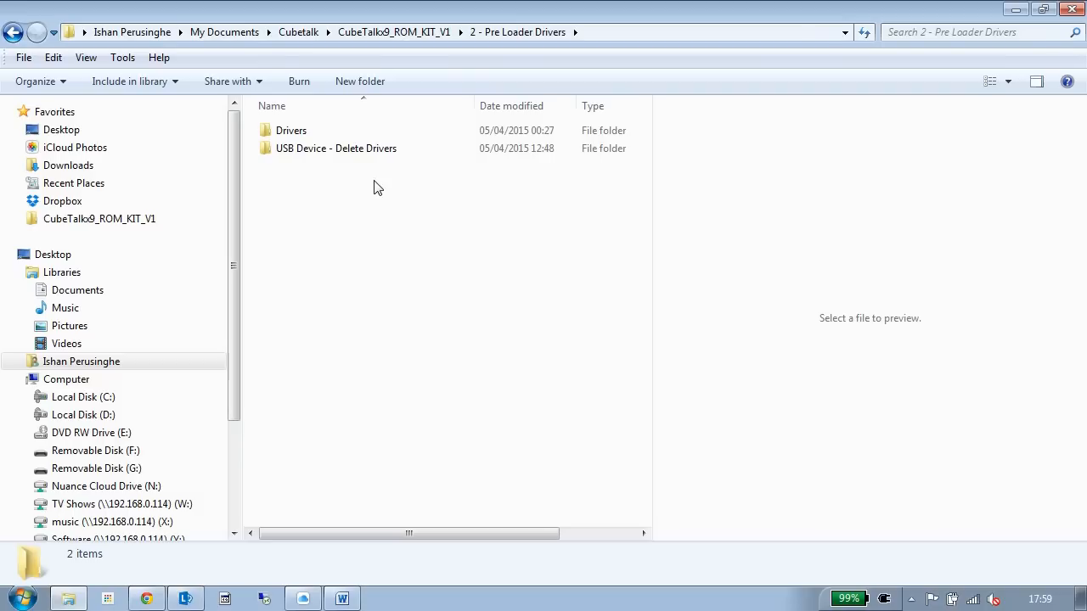
double_click(292, 130)
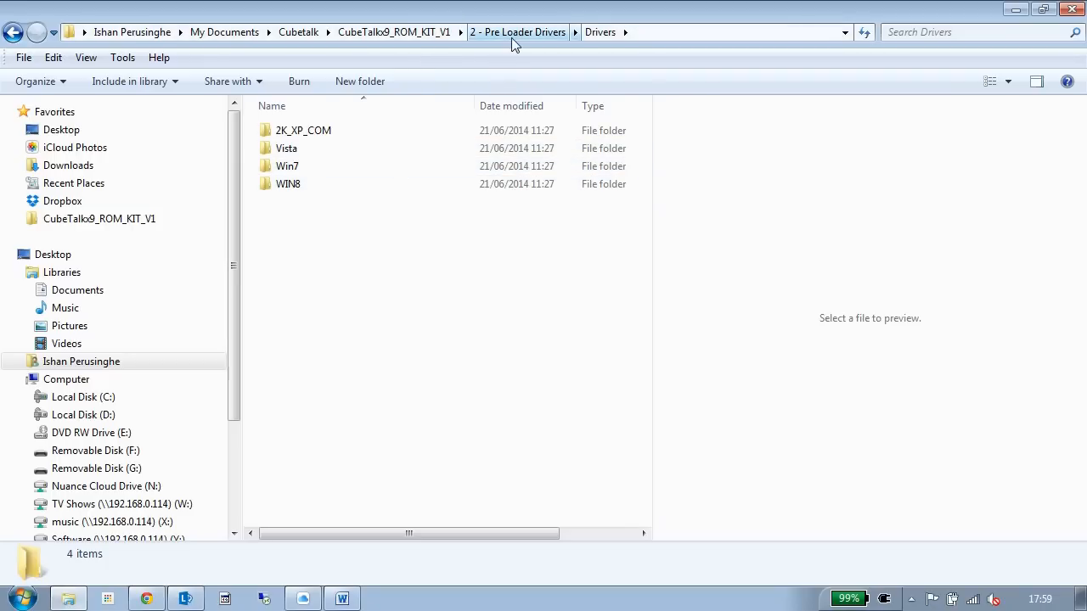
left_click(518, 31)
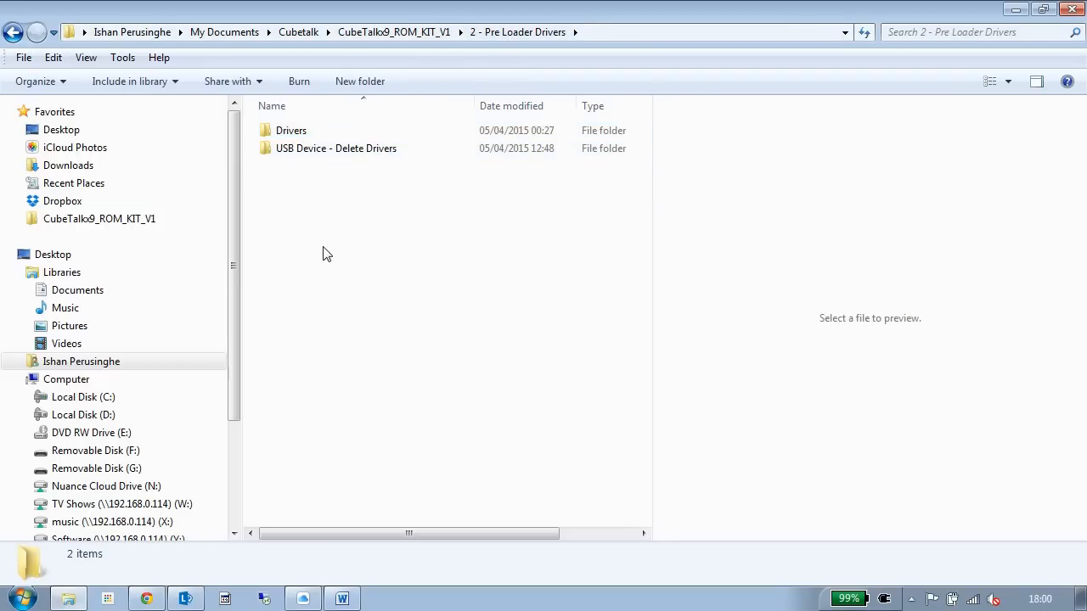
Look inside USB Device - Delete Drivers, then return to the CubeTalkx9_ROM_KIT_V1 folder.
left_click(335, 148)
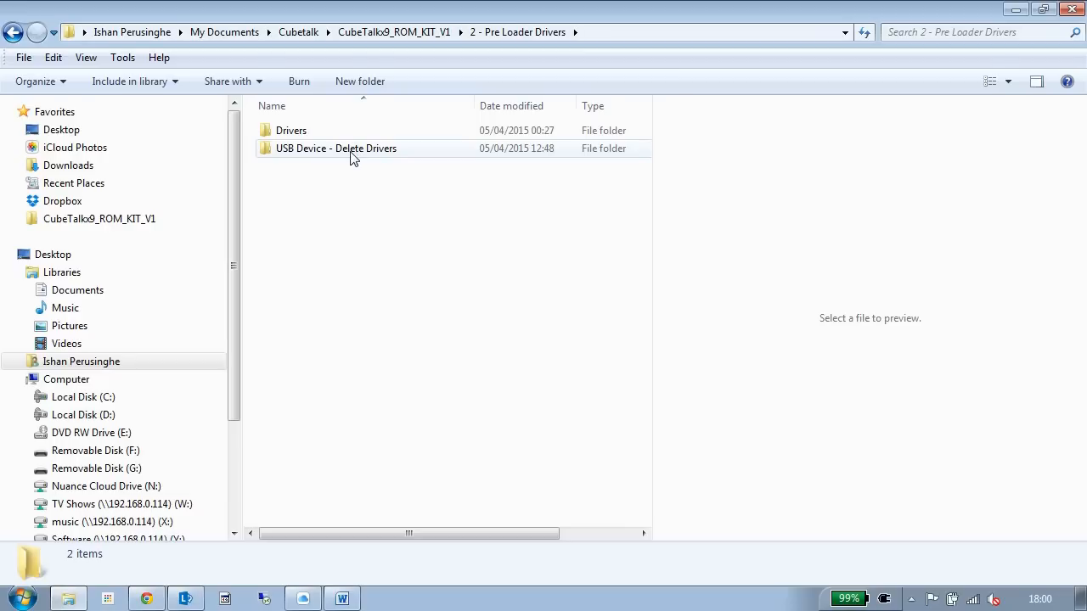
mouse_move(310, 158)
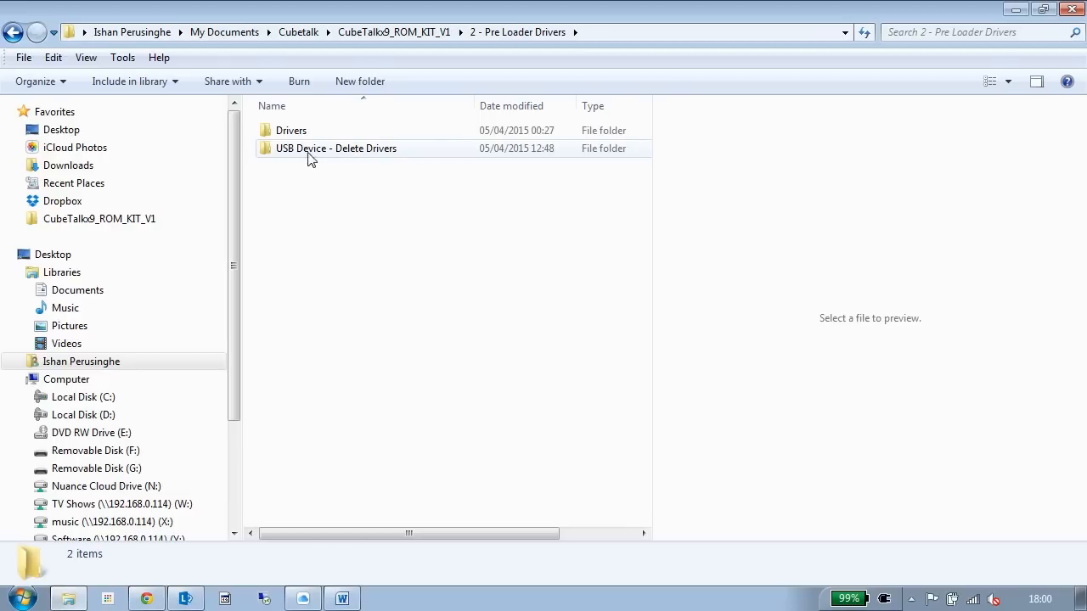
double_click(336, 148)
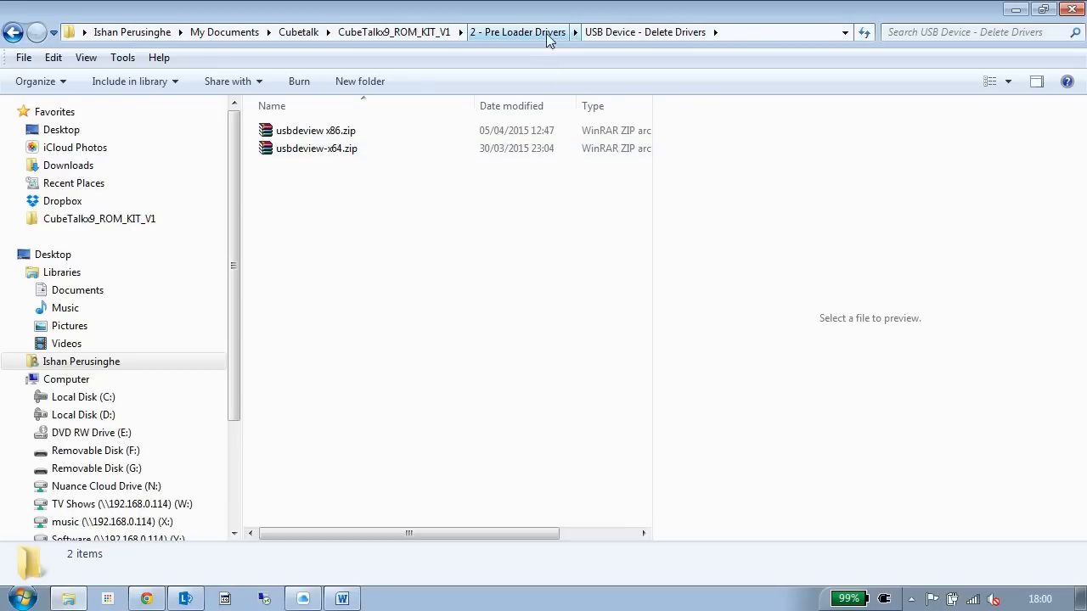
left_click(517, 31)
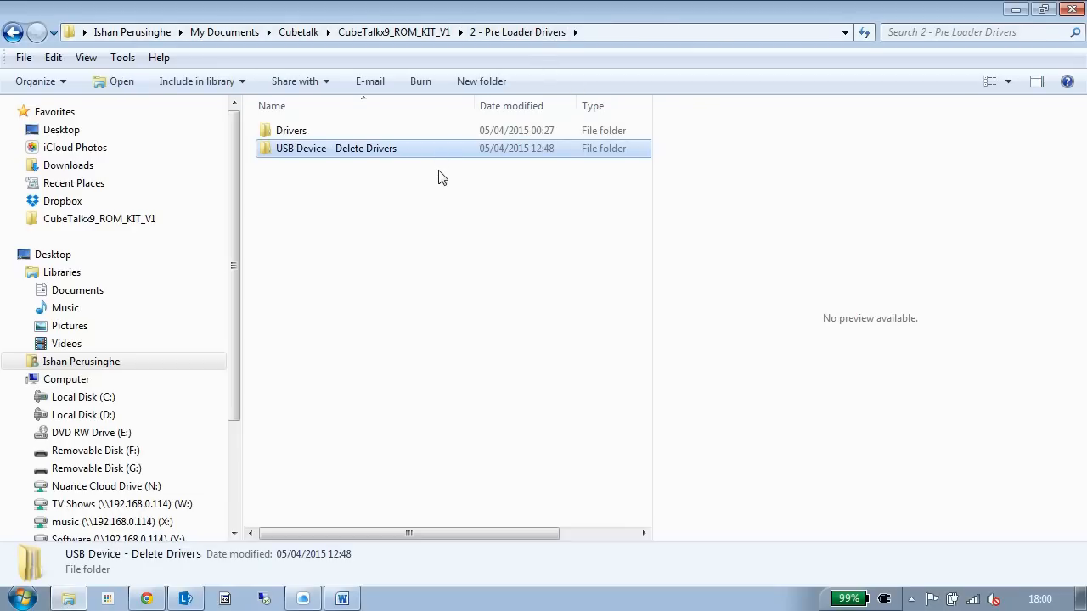
mouse_move(353, 176)
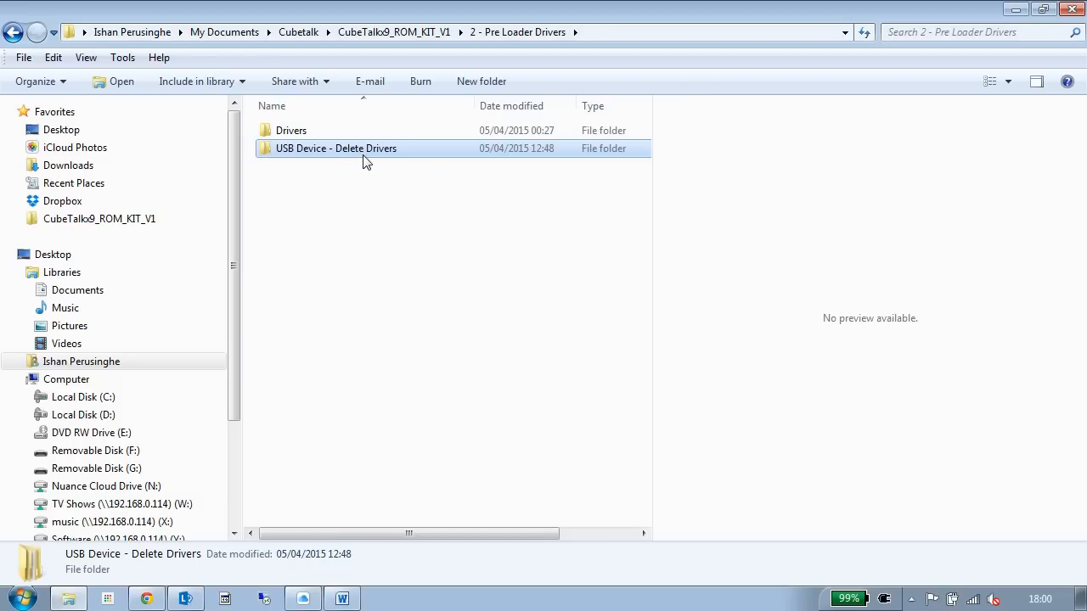
mouse_move(489, 57)
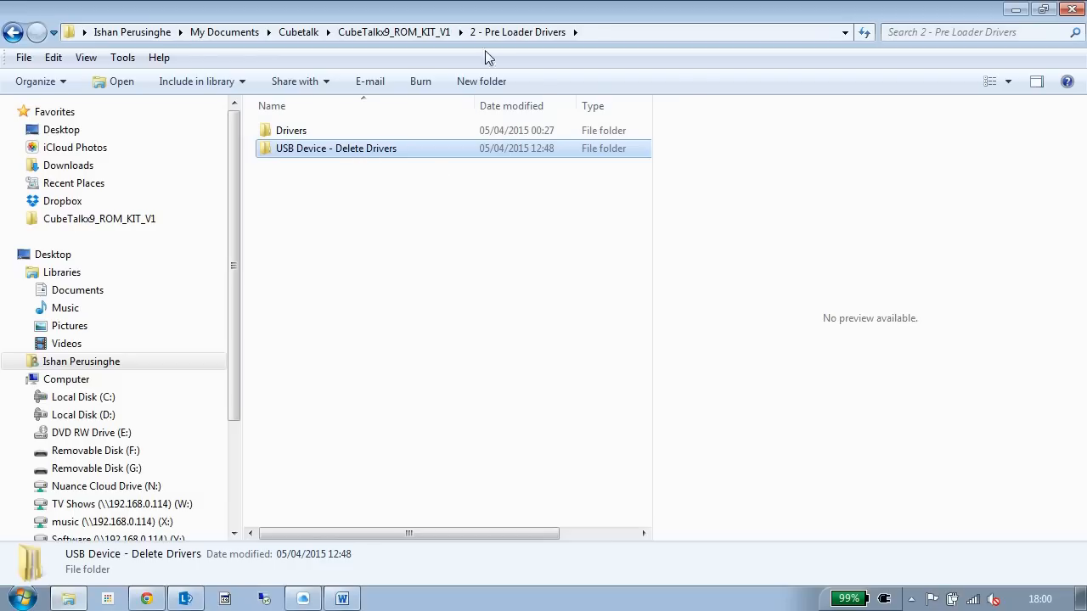
left_click(393, 31)
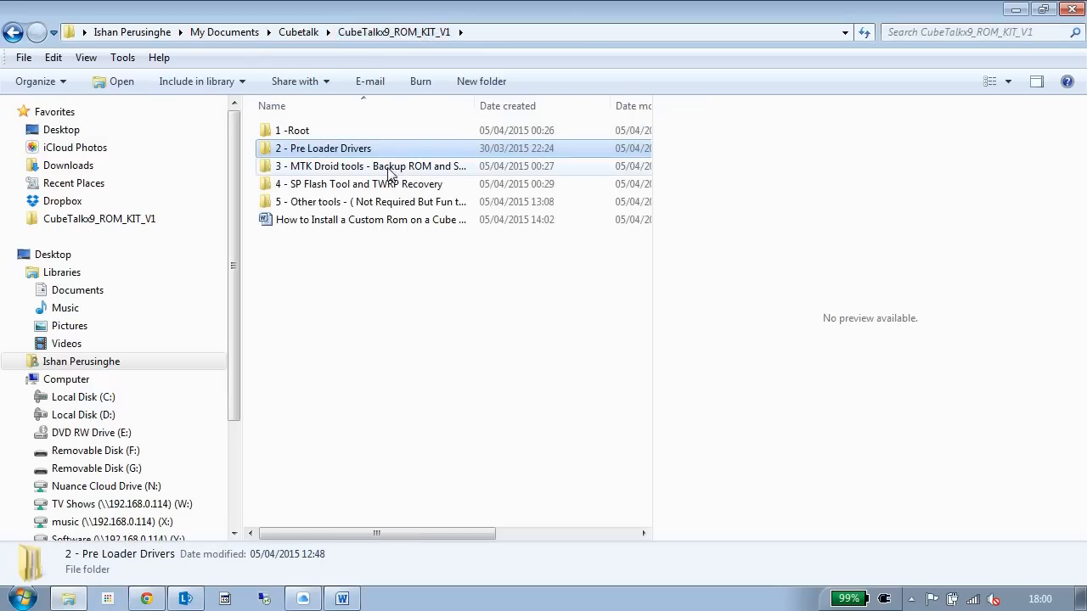
Browse 3 - MTK Droid tools, then enter 4 - SP Flash Tool and TWRP Recovery with its TWRP_2.8.5.0_mod_Lepi folder.
left_click(370, 166)
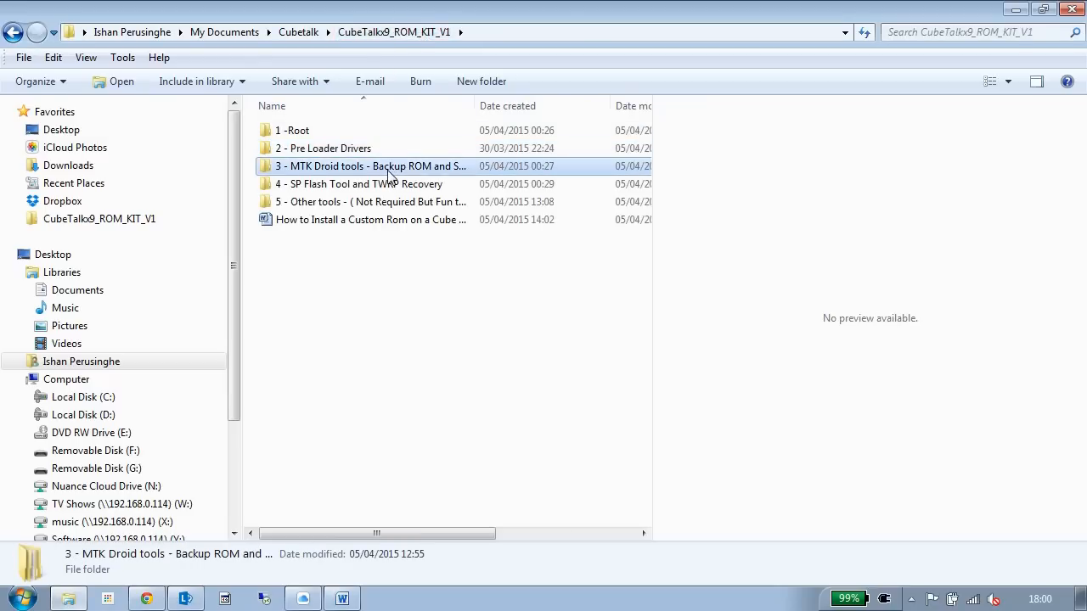
mouse_move(318, 174)
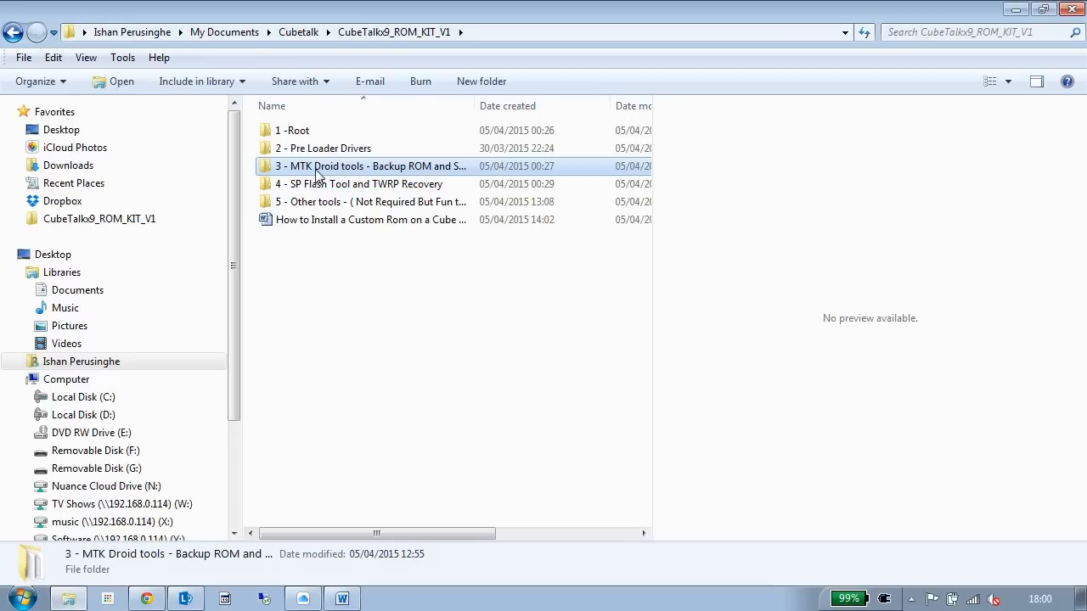
double_click(369, 165)
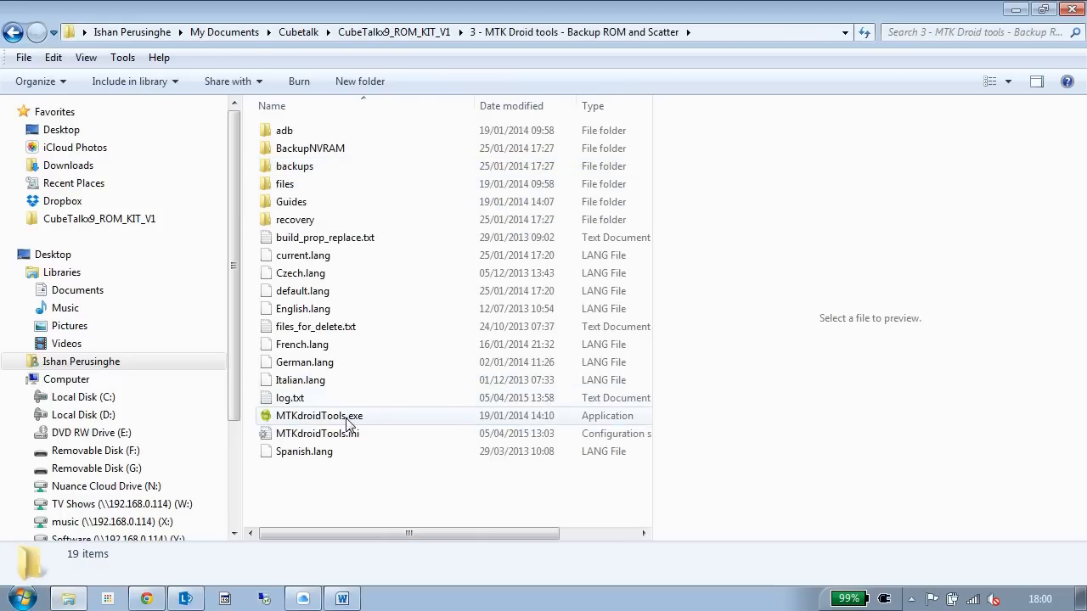
mouse_move(389, 416)
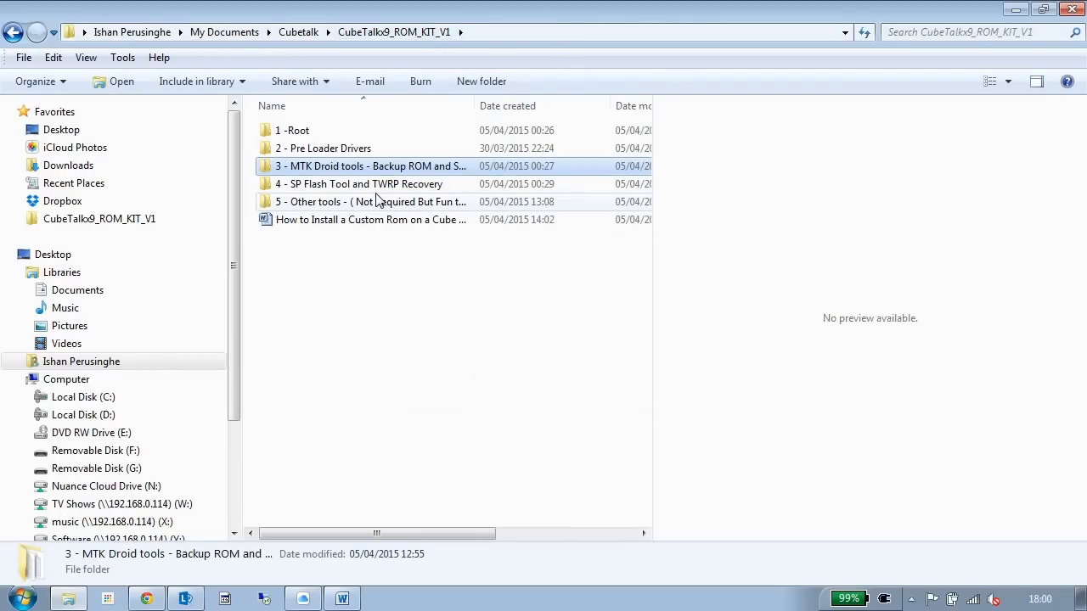
double_click(360, 184)
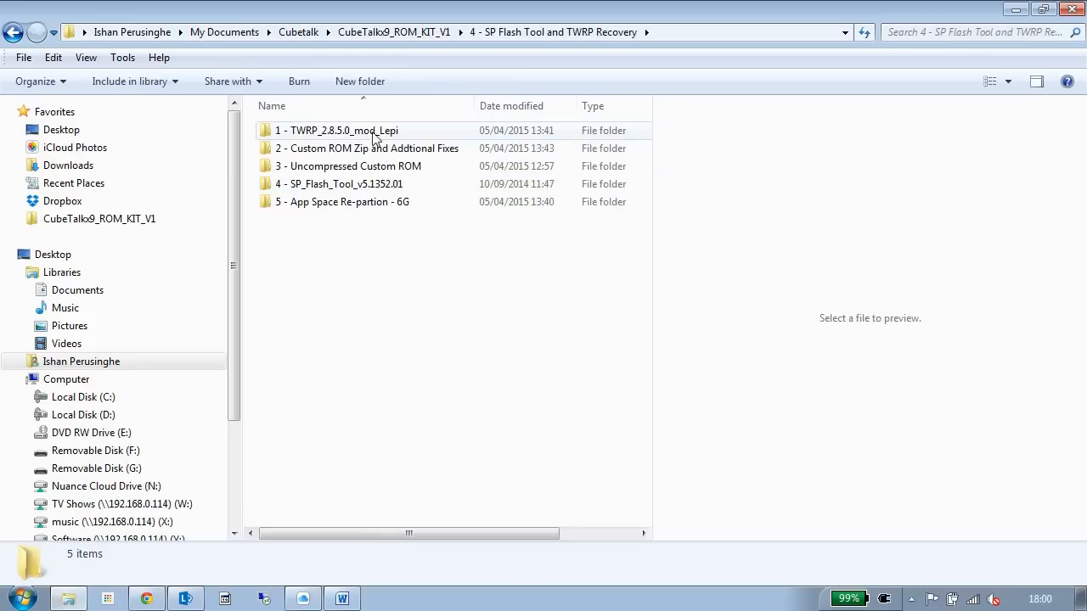
mouse_move(329, 138)
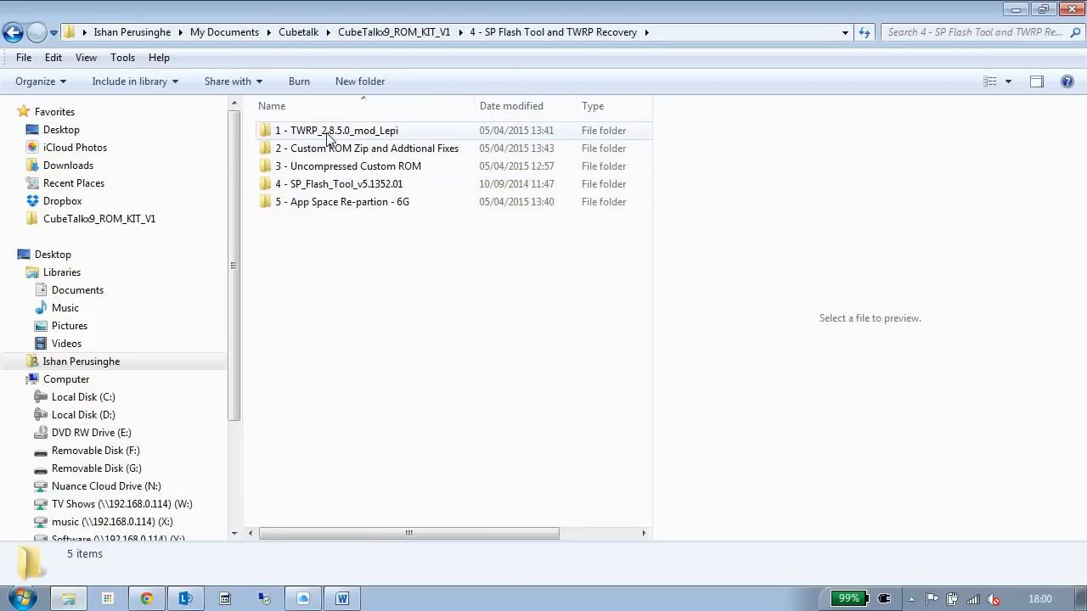
mouse_move(337, 142)
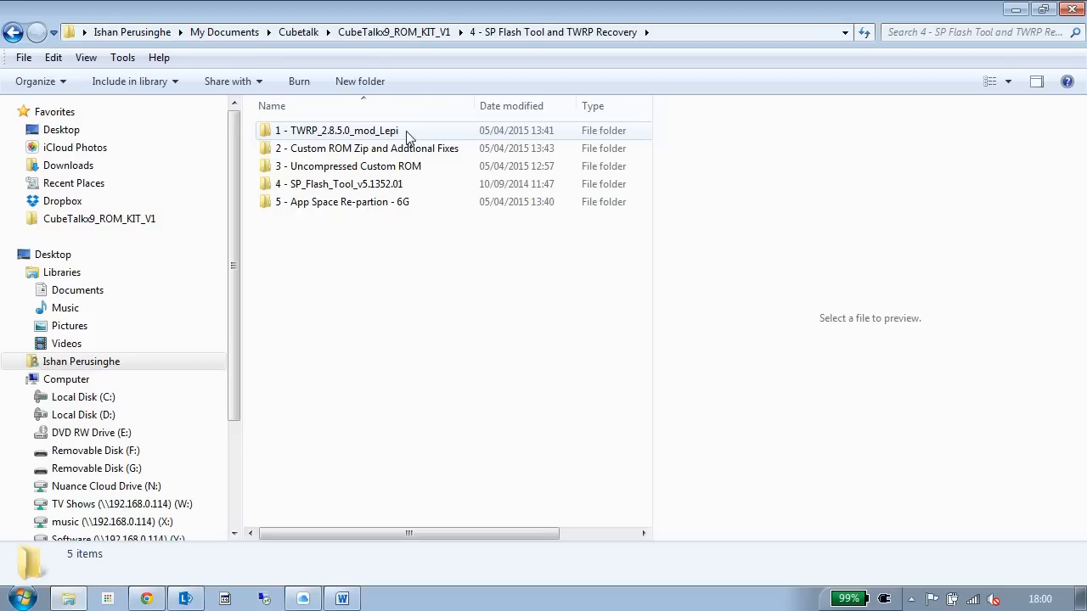
left_click(337, 130)
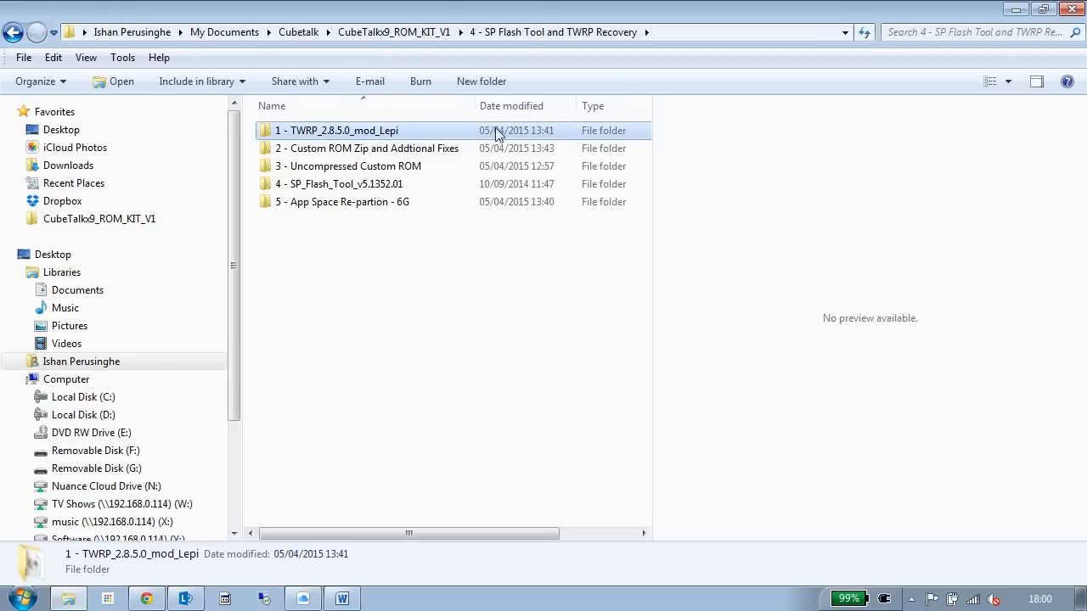
left_click(402, 276)
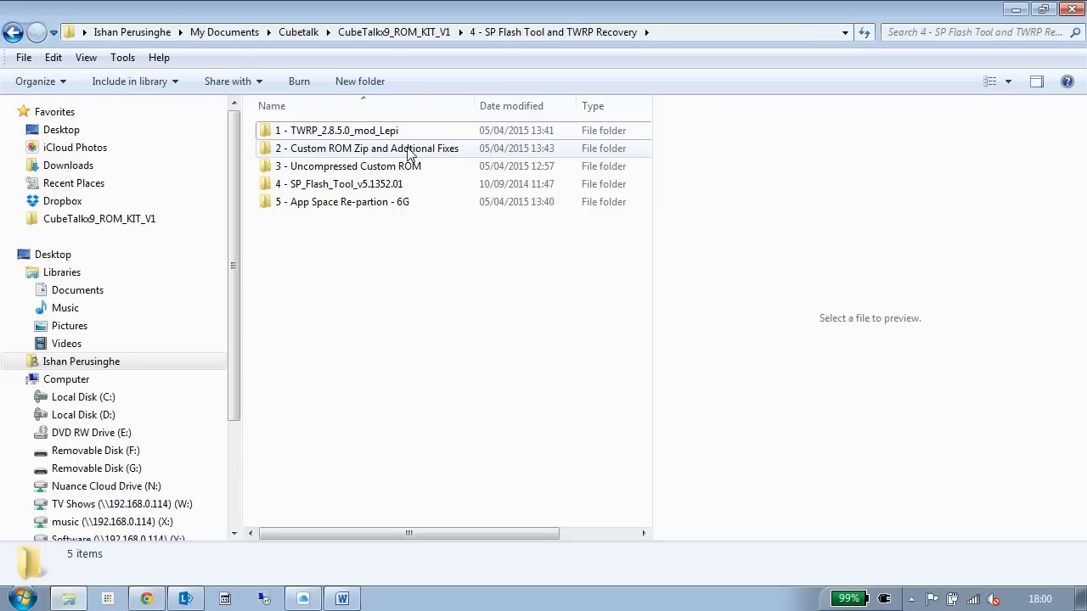
mouse_move(389, 167)
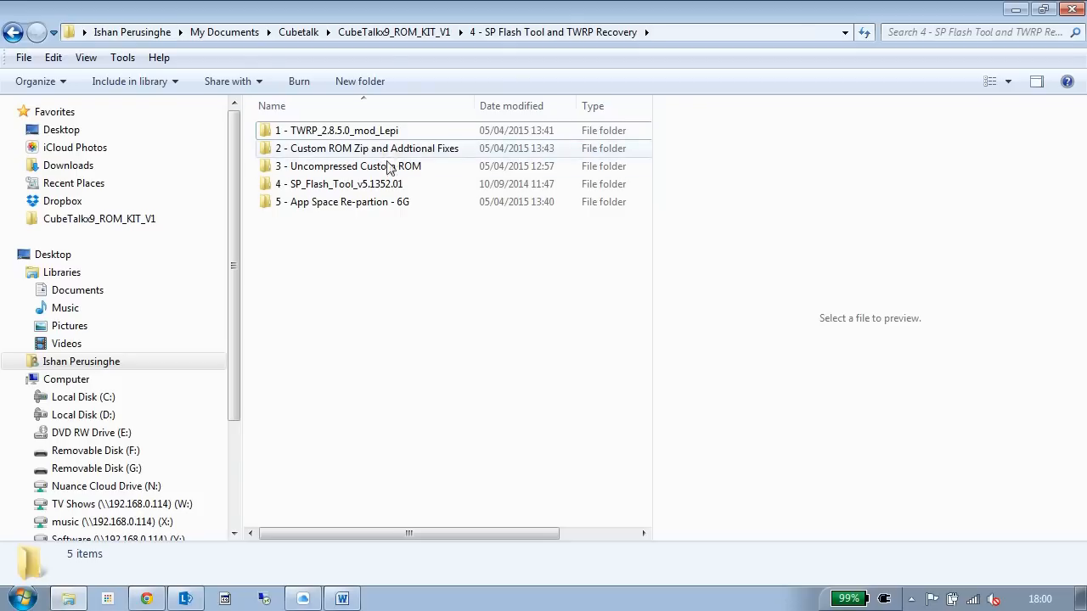
mouse_move(394, 153)
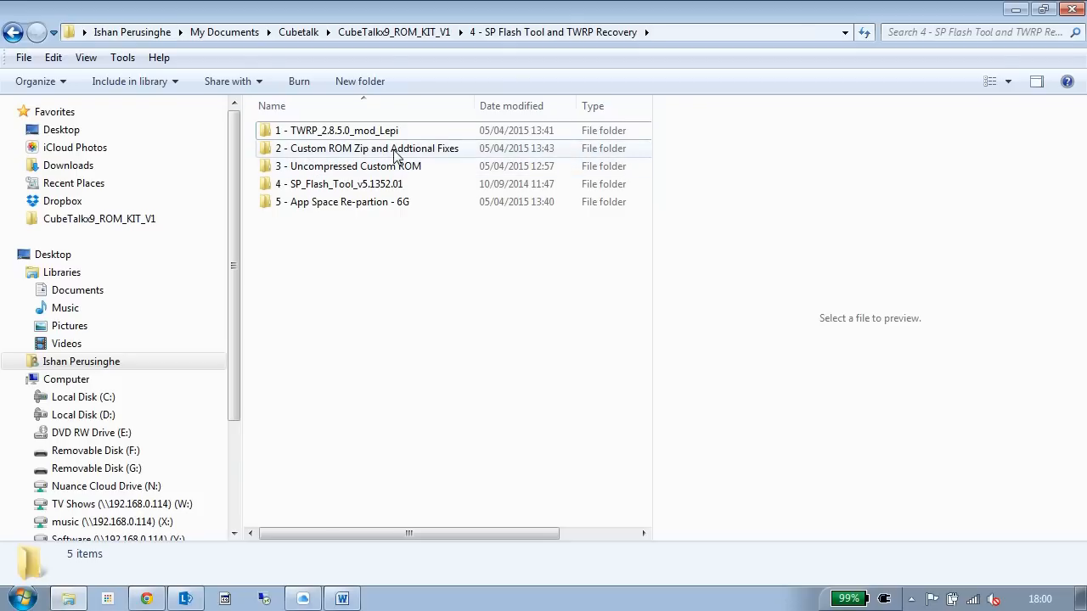
Open the Custom ROM Zip folder with U65GT_V2.0.9LB_Lepi_150308.zip, then select App Space Re-partion - 6G.
double_click(367, 147)
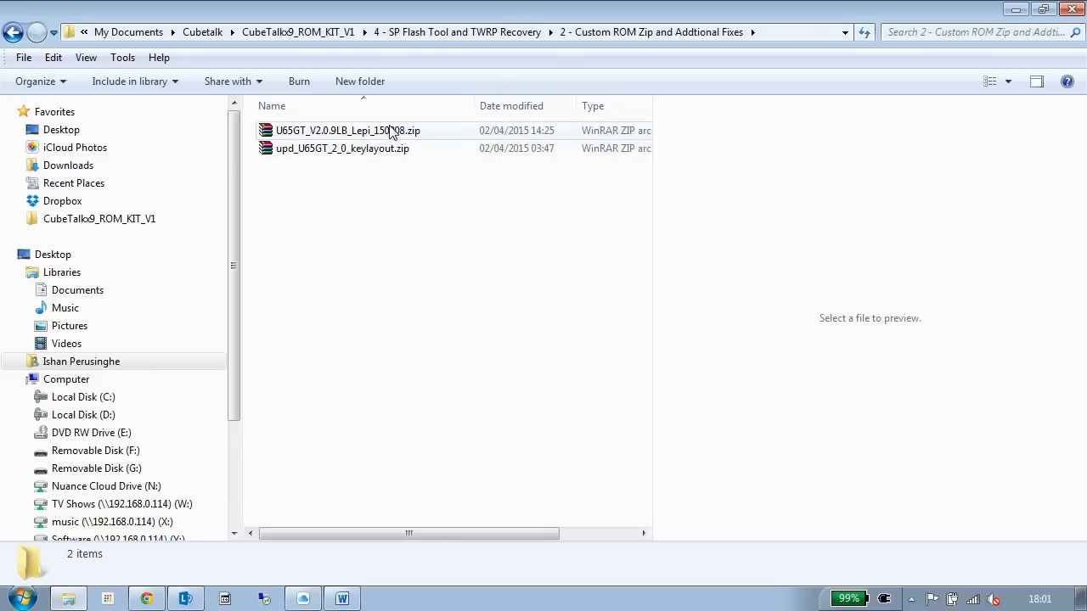
left_click(348, 129)
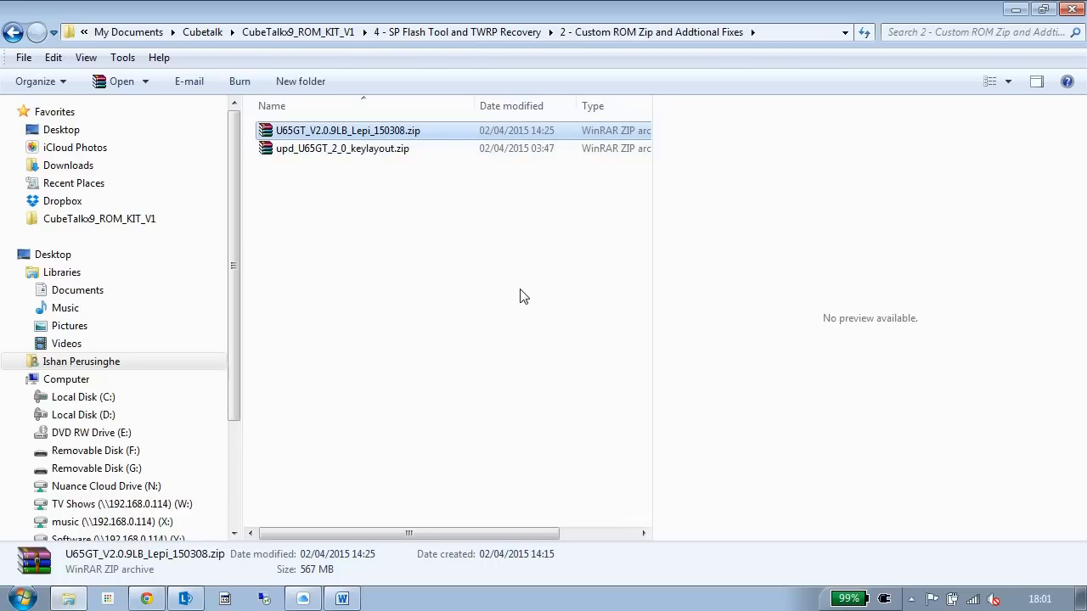
mouse_move(501, 281)
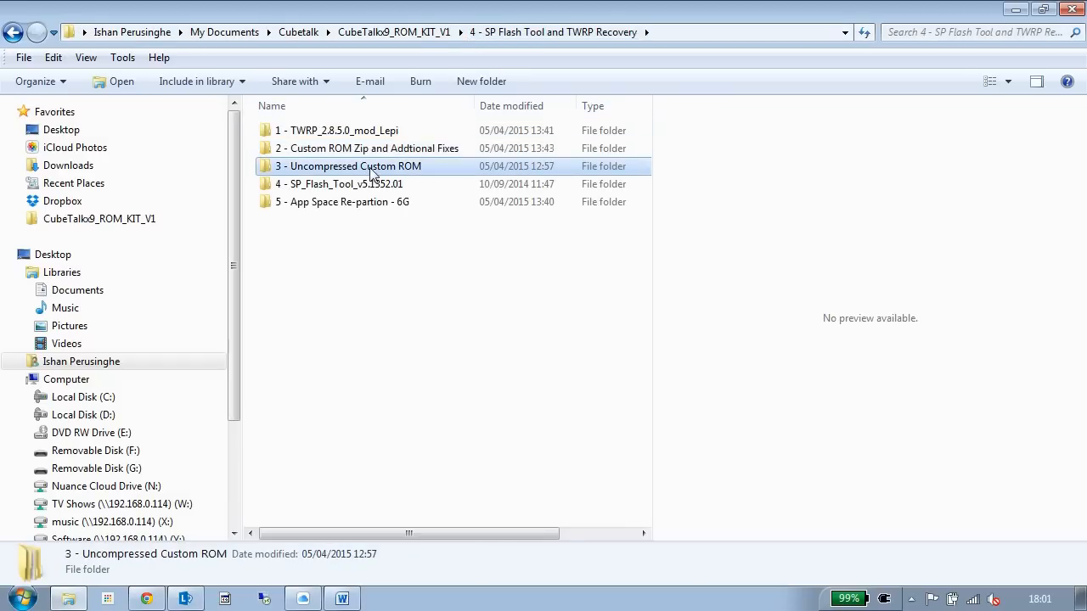
double_click(349, 166)
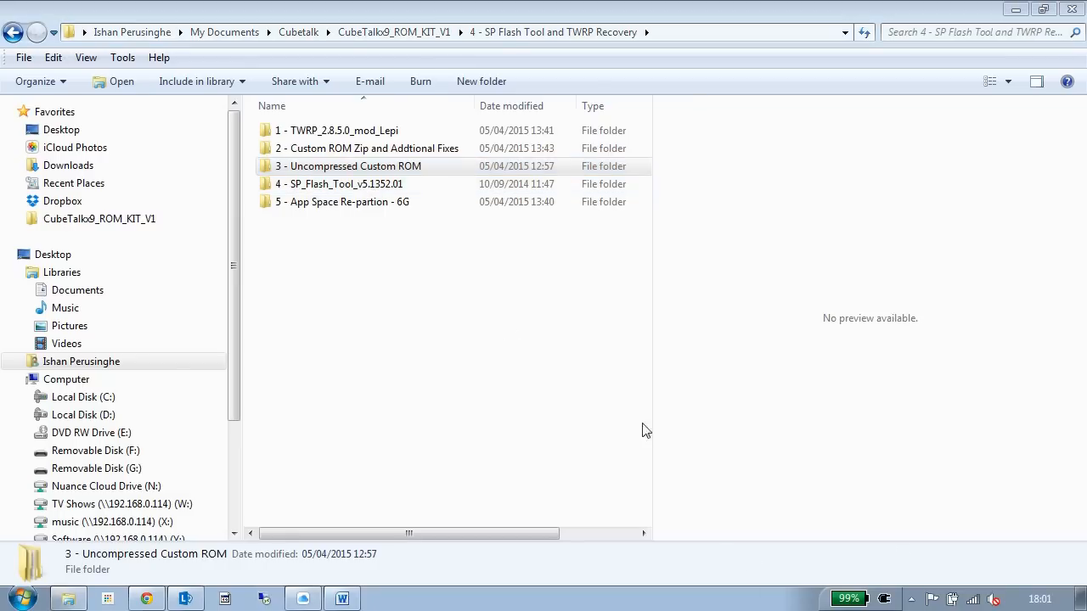
mouse_move(385, 184)
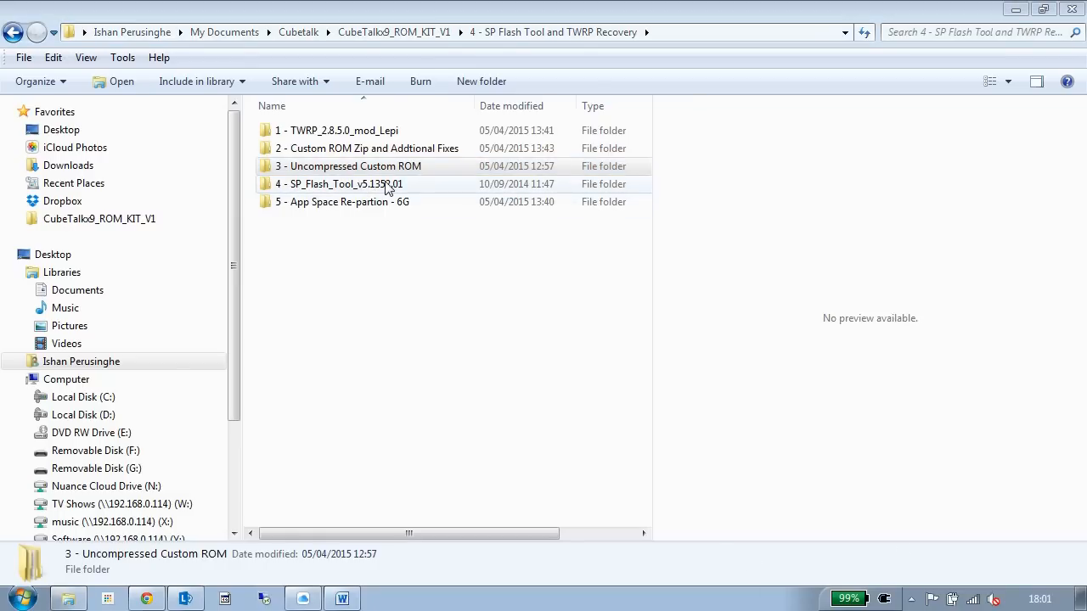
mouse_move(434, 193)
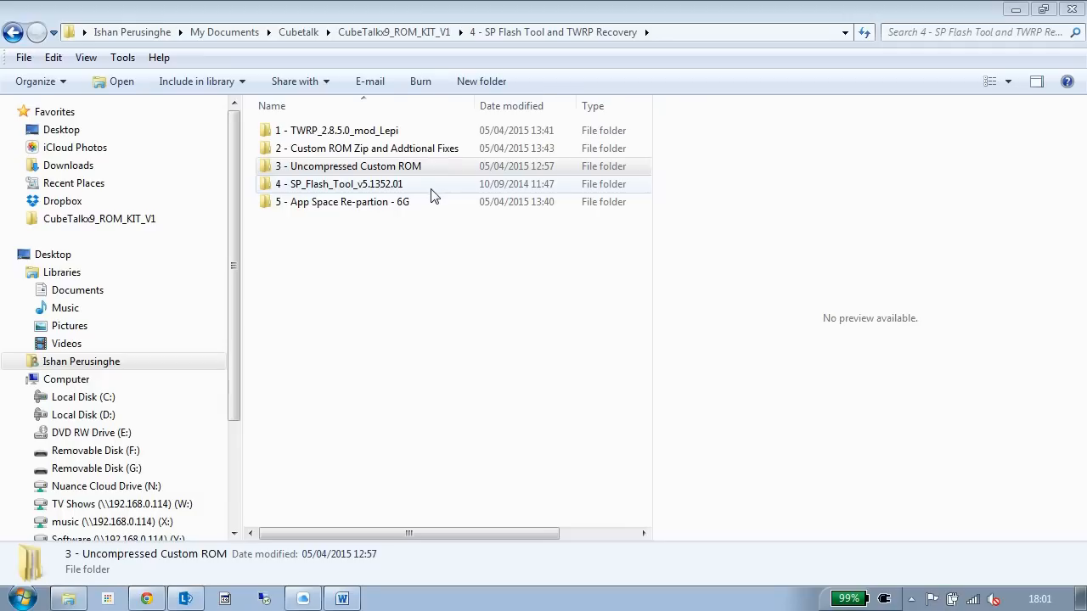
mouse_move(431, 198)
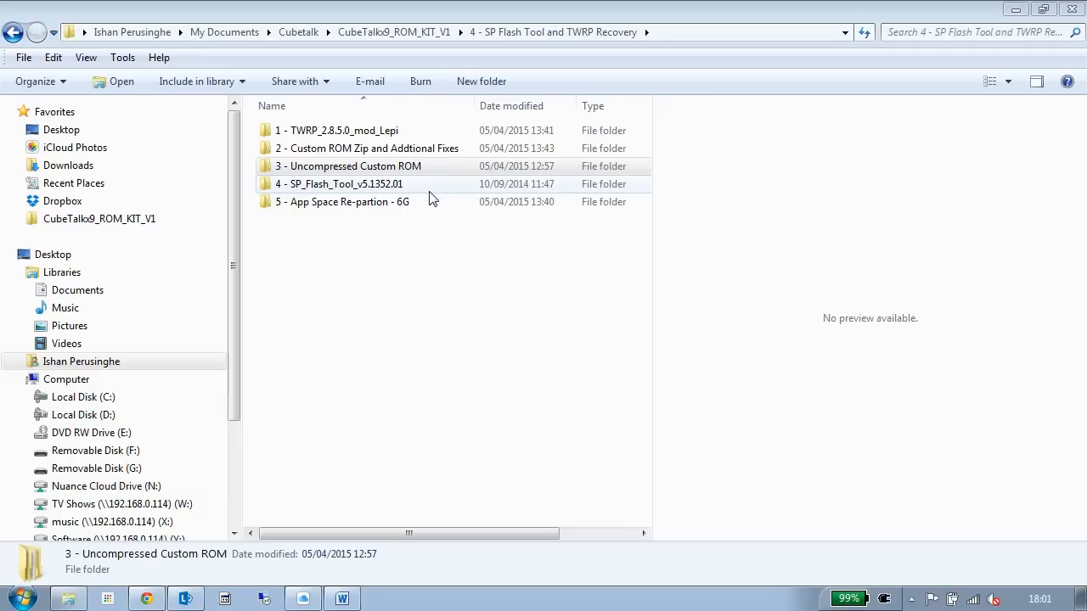
left_click(342, 201)
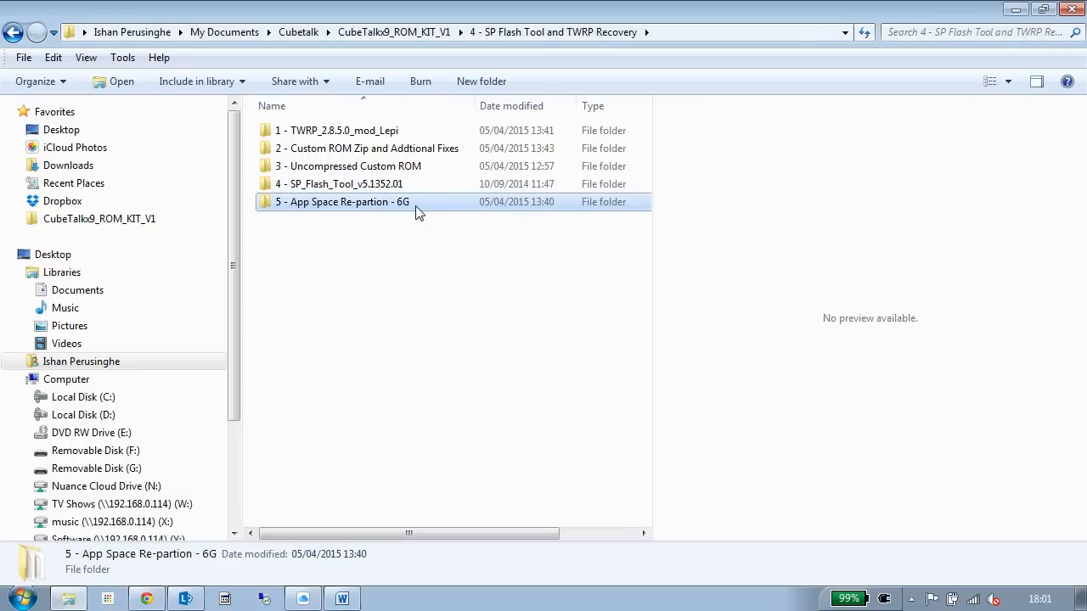
View the App Space Re-partion - 6G EBR files, then return to the CubeTalkx9_ROM_KIT_V1 root.
double_click(343, 202)
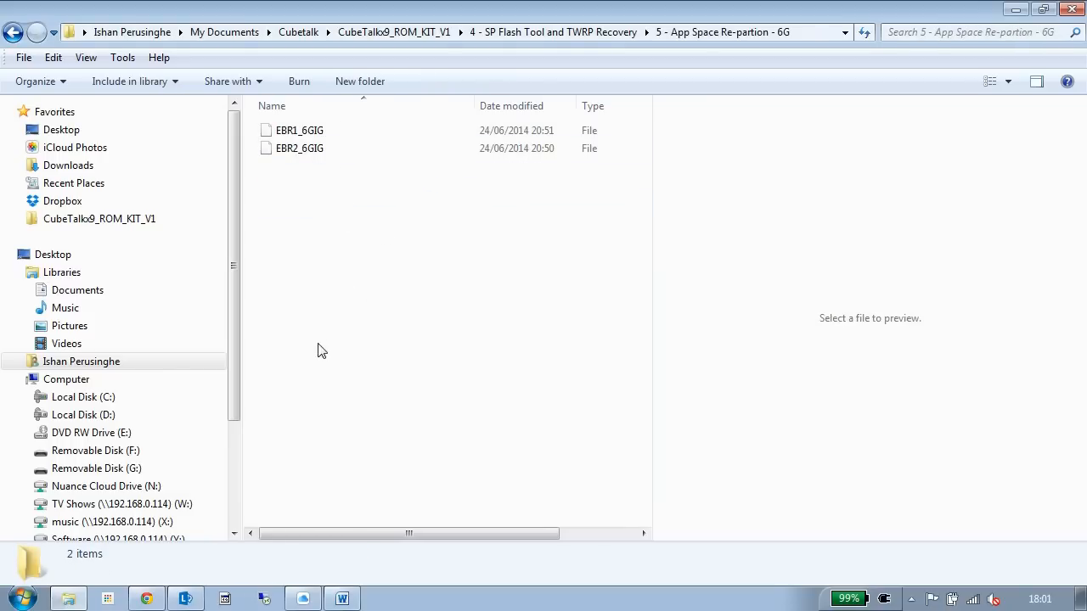
mouse_move(381, 281)
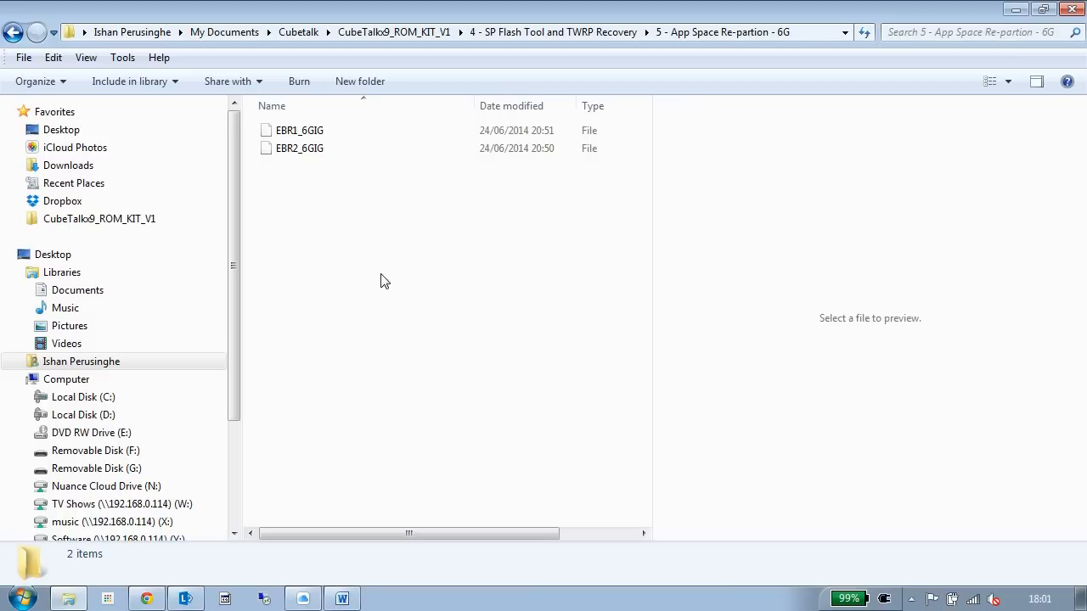
mouse_move(370, 267)
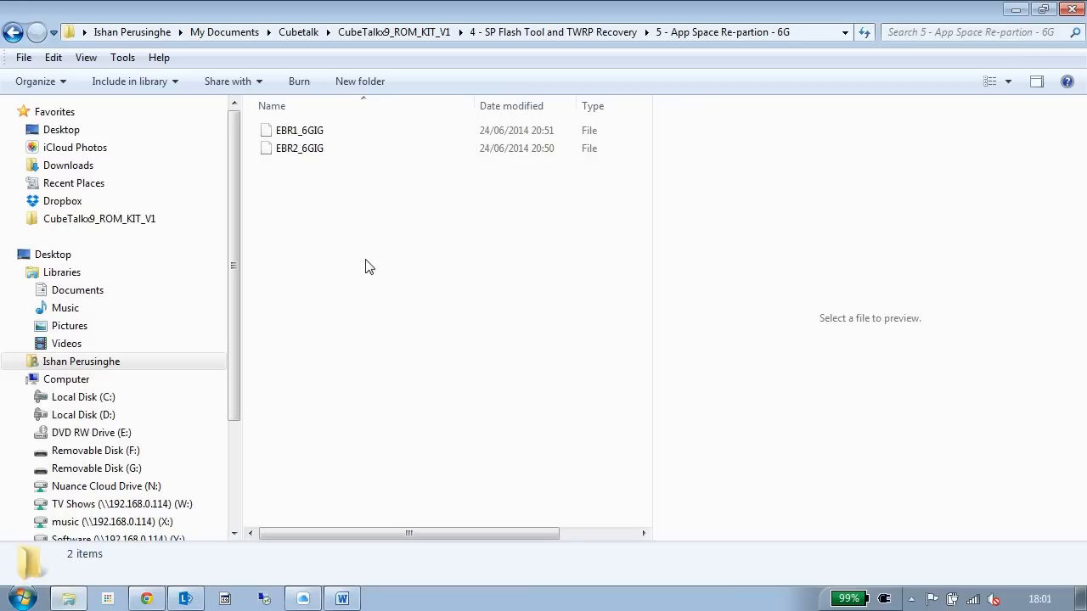
mouse_move(330, 199)
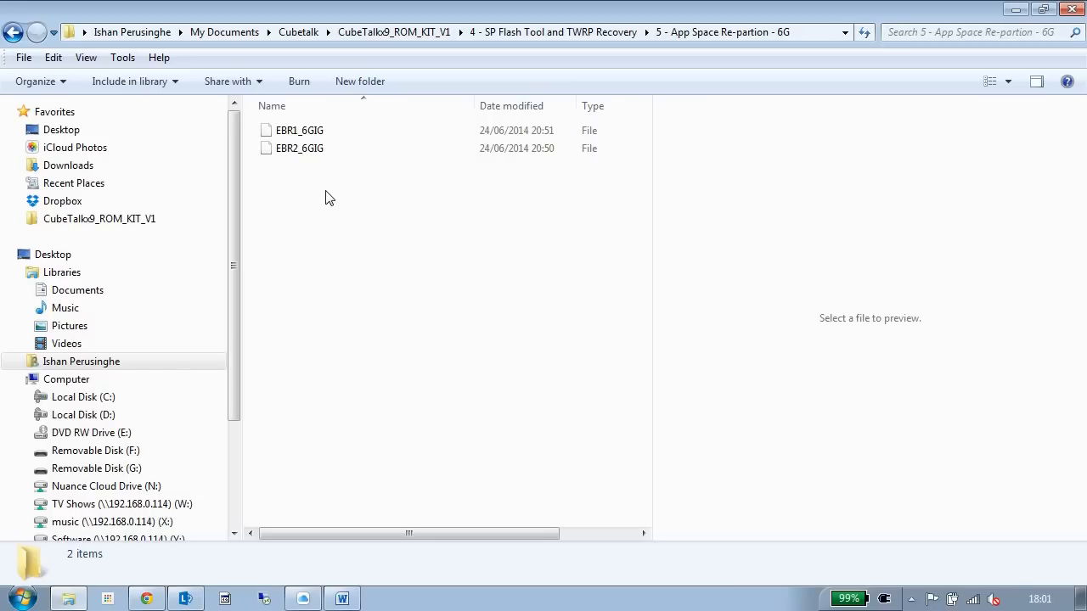
mouse_move(267, 244)
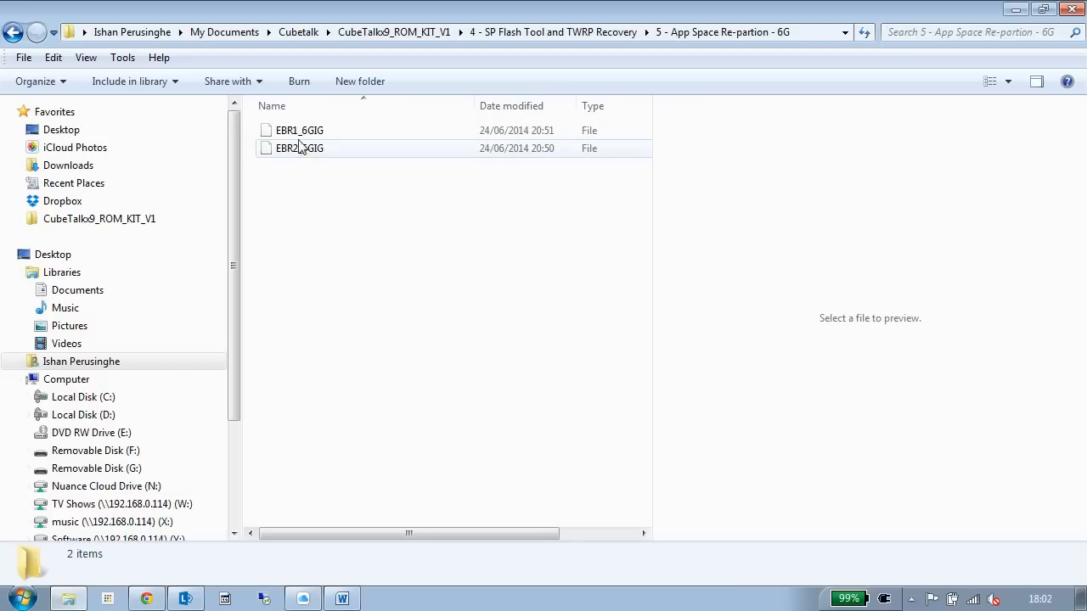
left_click(330, 228)
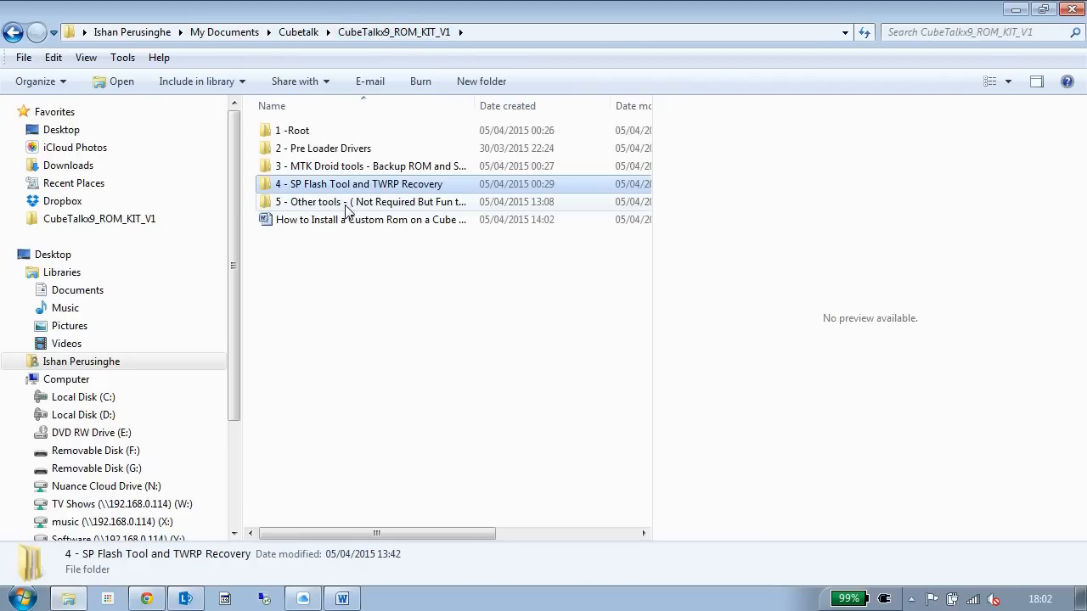
Browse 5 - Other tools into the Mobile Uncle Tool folder, then close Explorer to show the desktop.
left_click(365, 201)
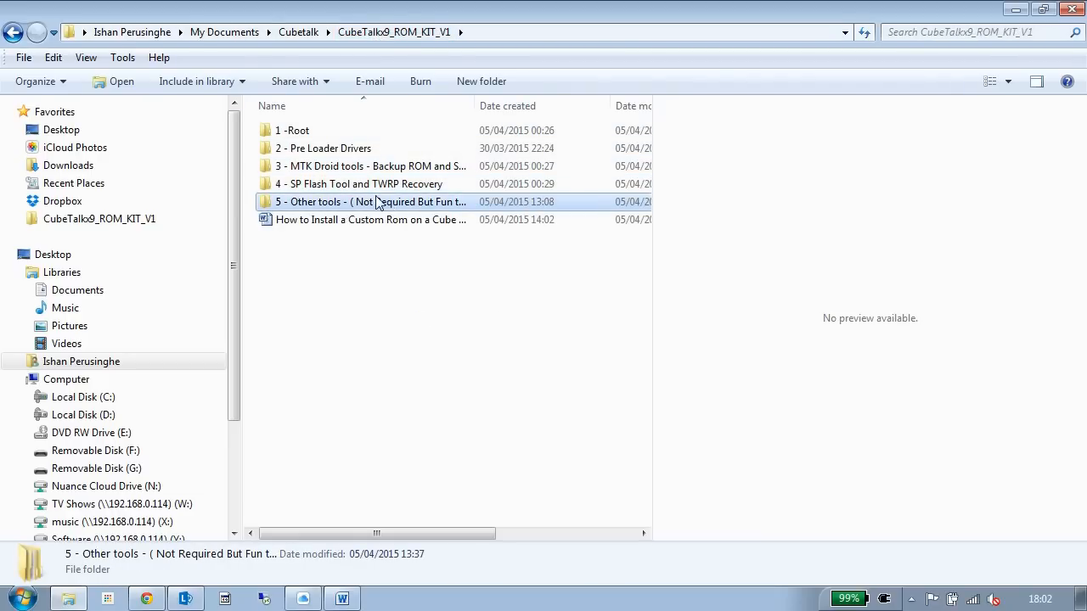
double_click(371, 202)
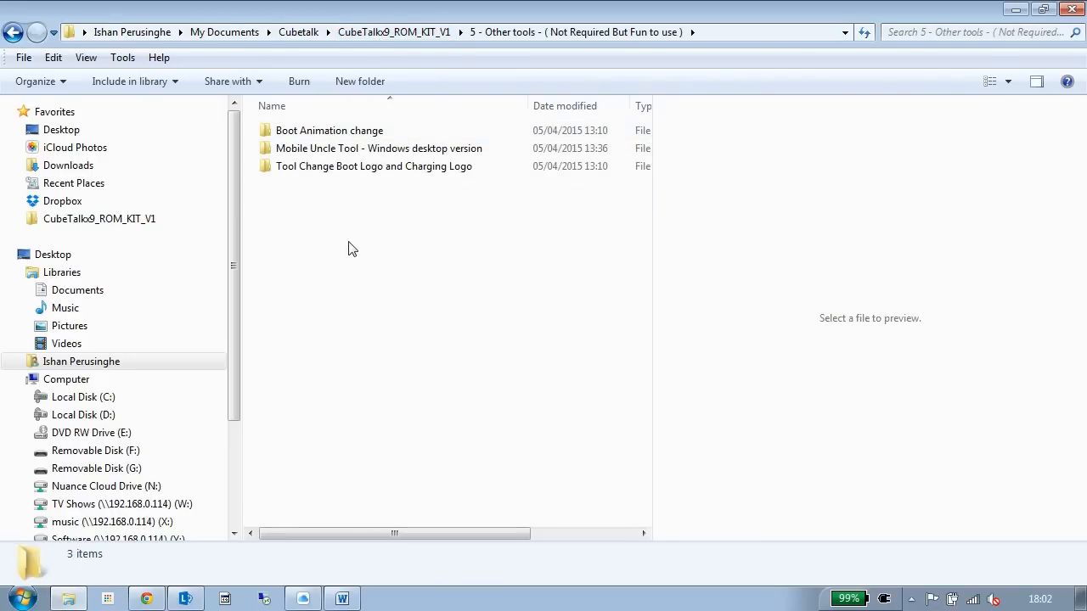
left_click(329, 130)
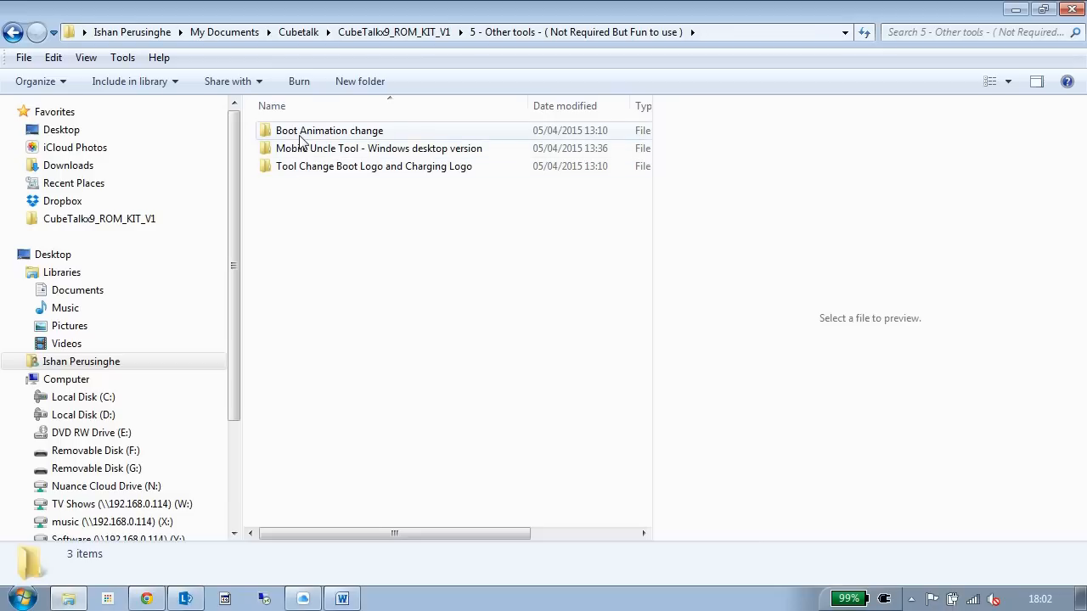
mouse_move(412, 140)
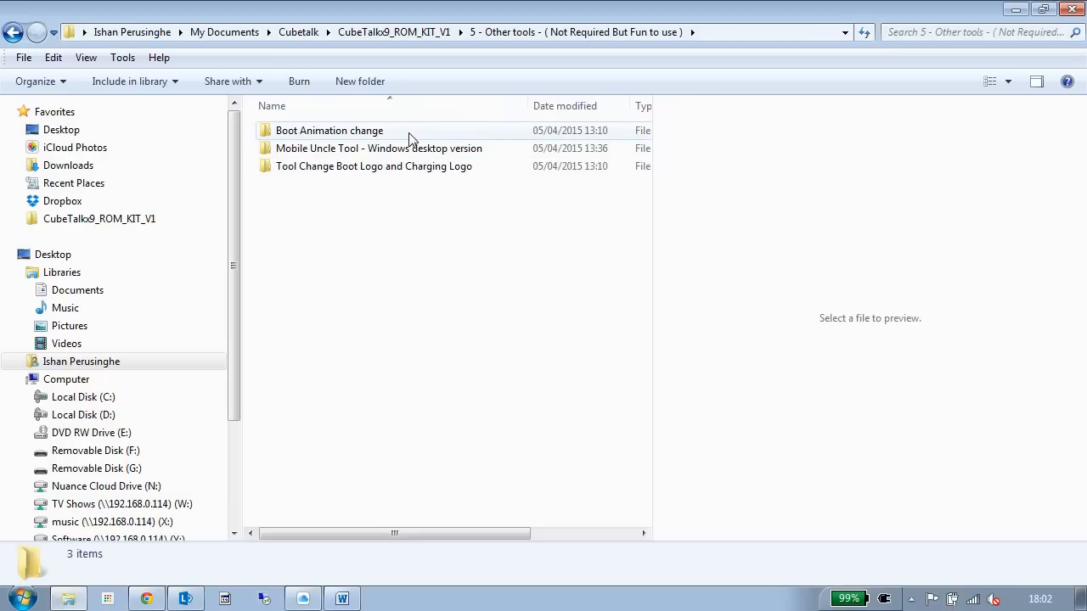
left_click(374, 166)
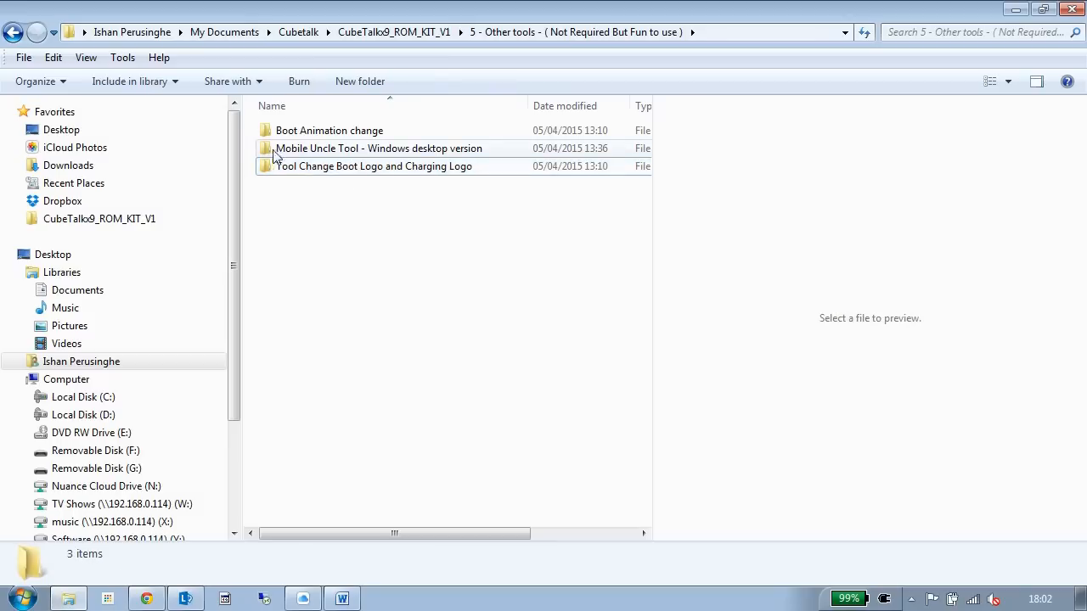
mouse_move(352, 161)
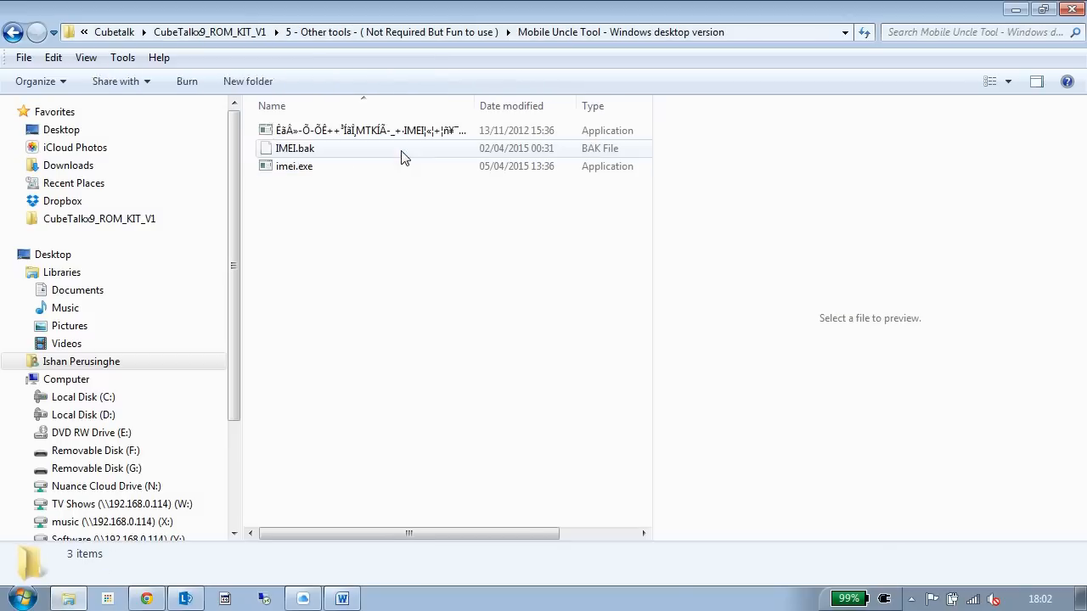
left_click(366, 130)
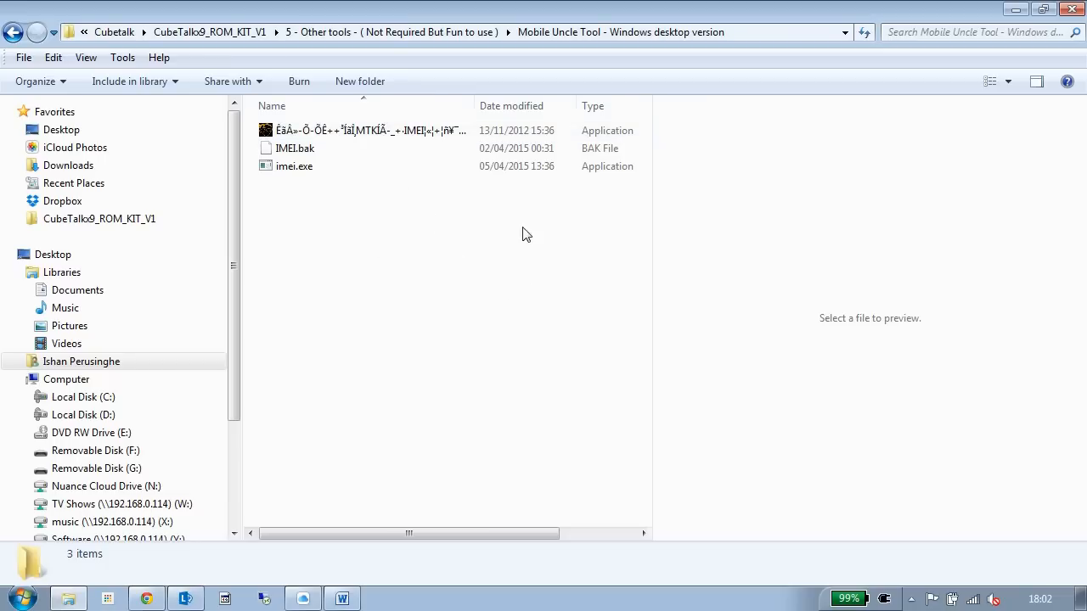
mouse_move(429, 265)
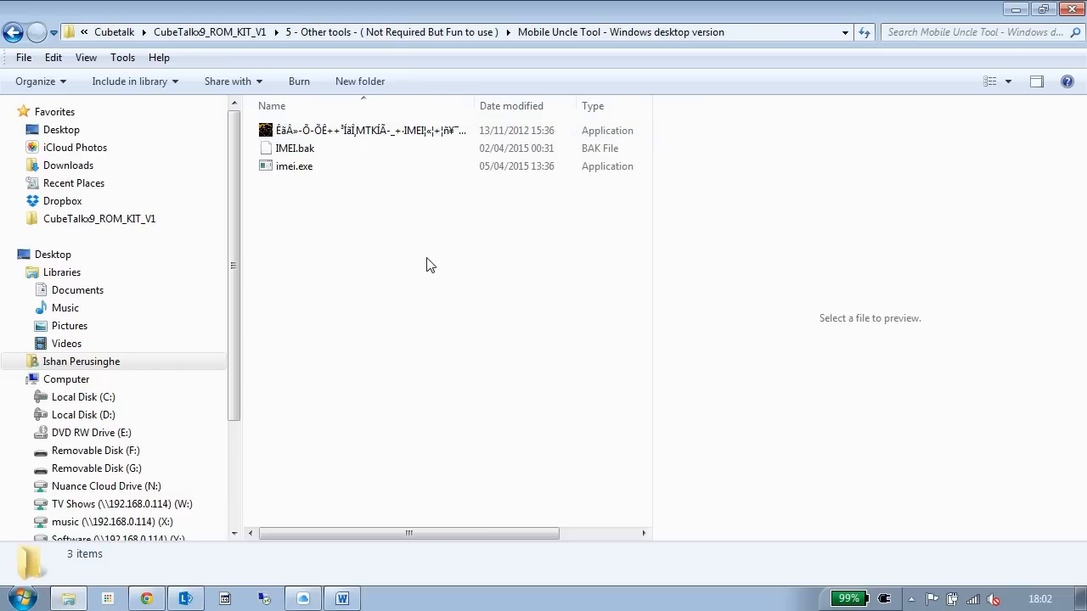
mouse_move(422, 325)
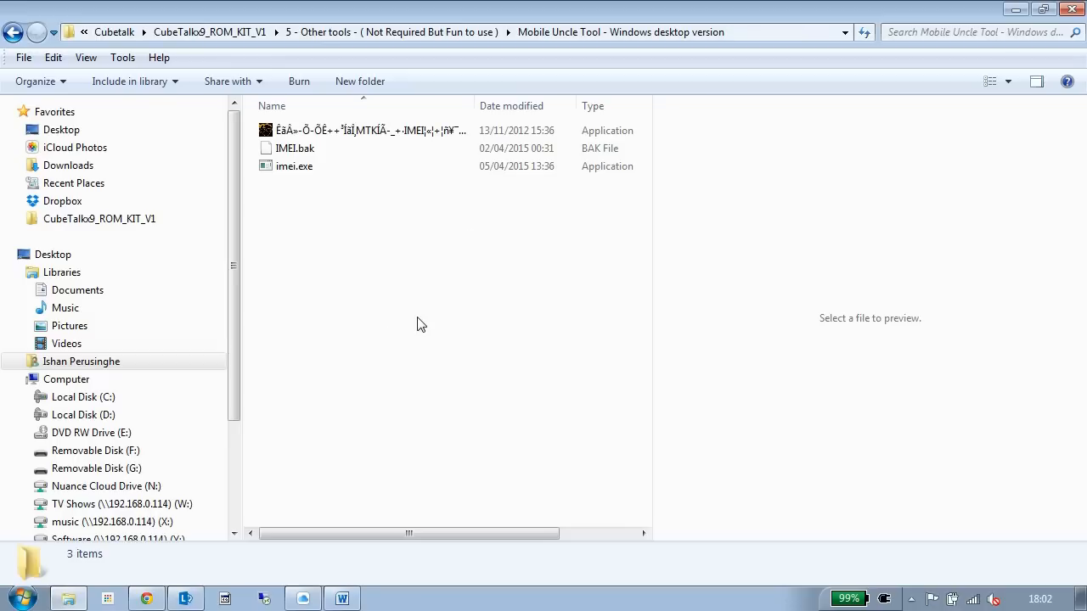
mouse_move(784, 372)
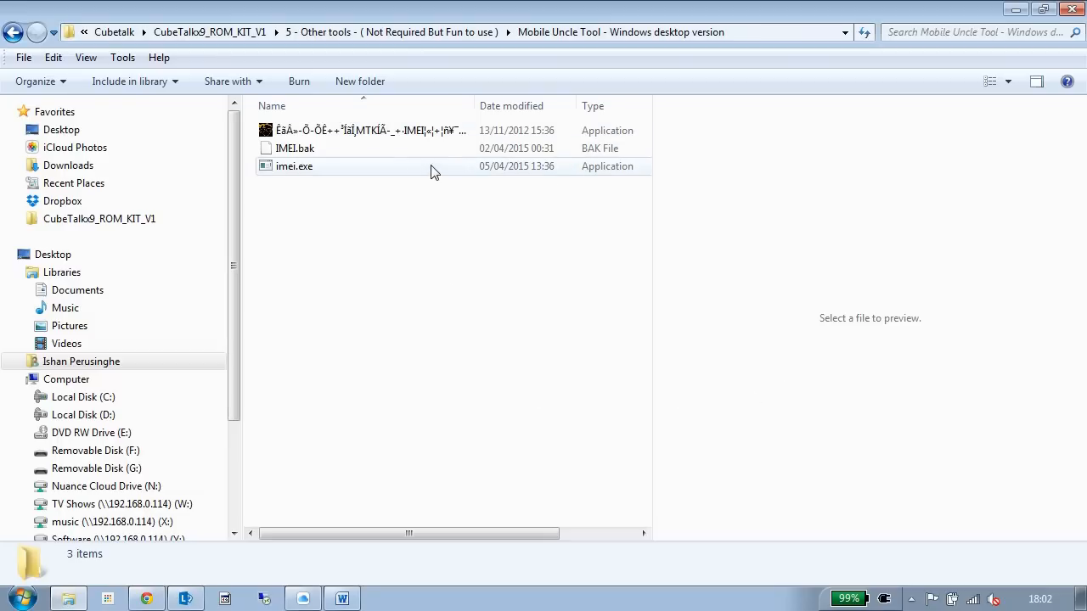
mouse_move(408, 161)
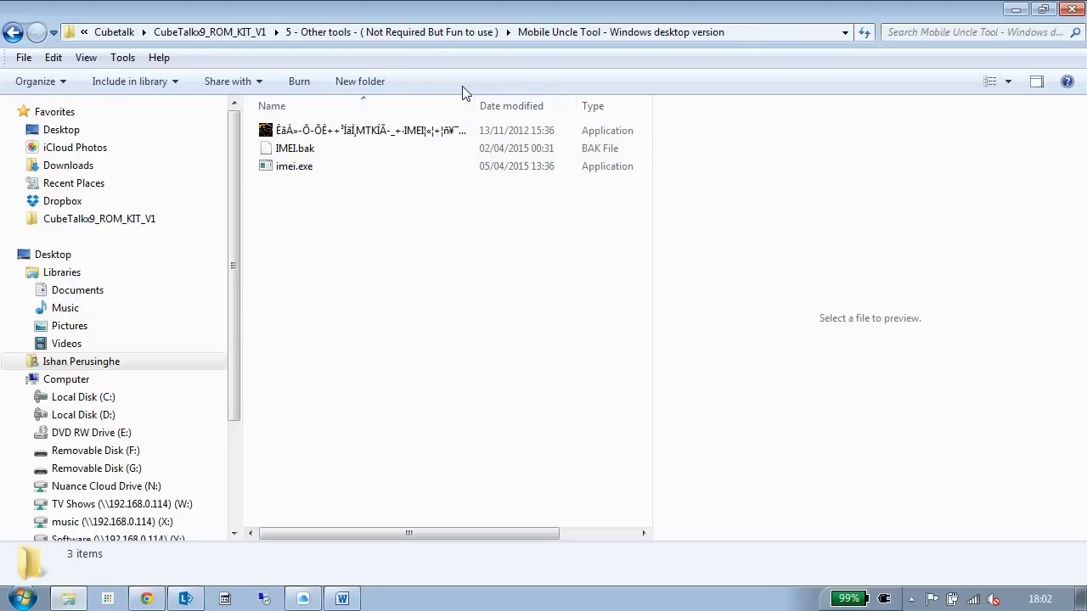
mouse_move(333, 186)
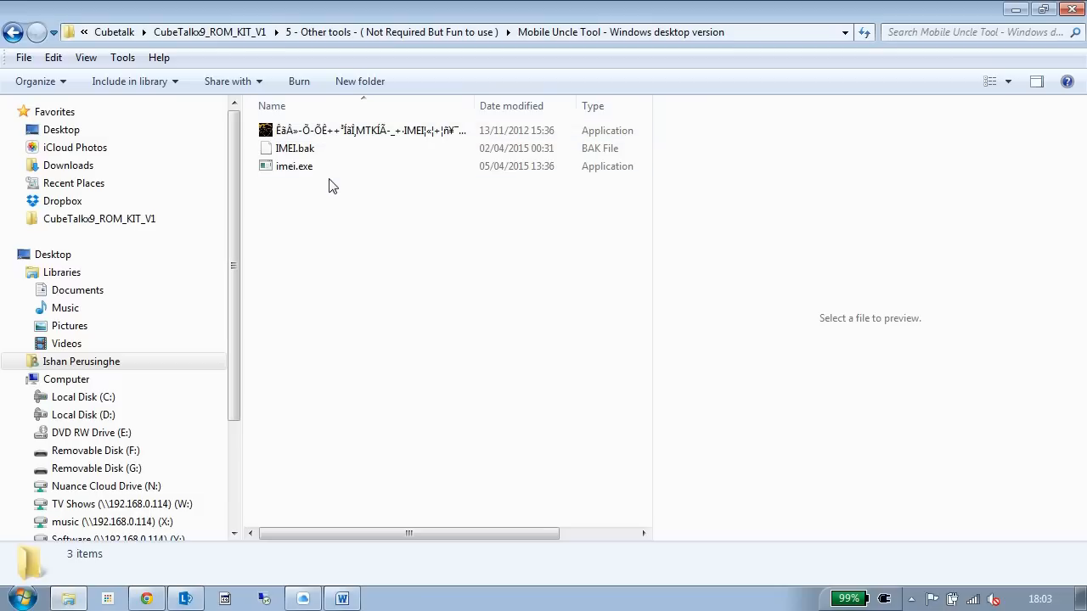
mouse_move(365, 191)
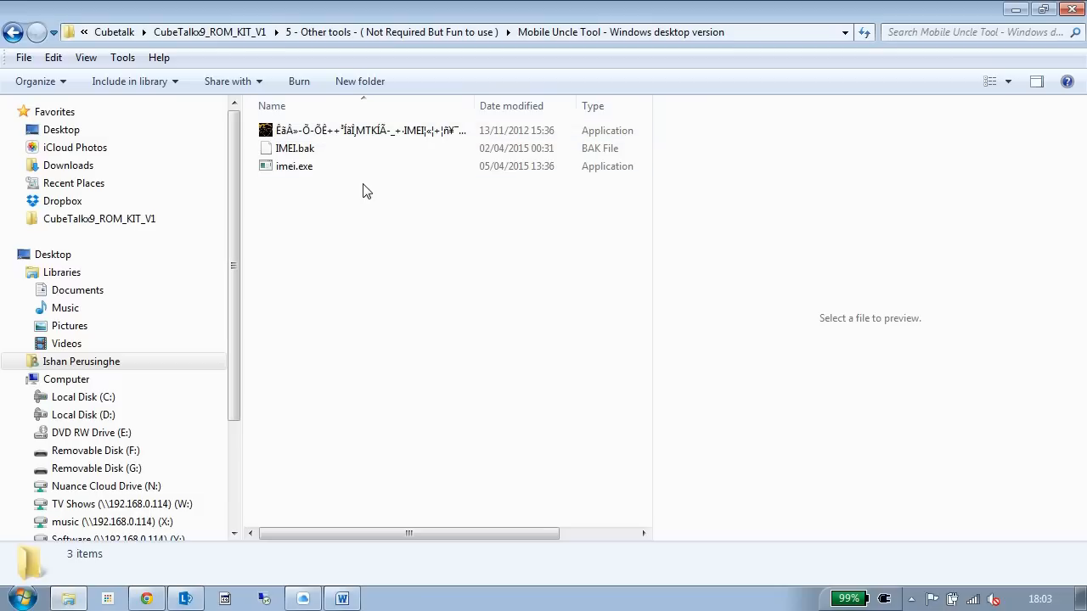
left_click(14, 32)
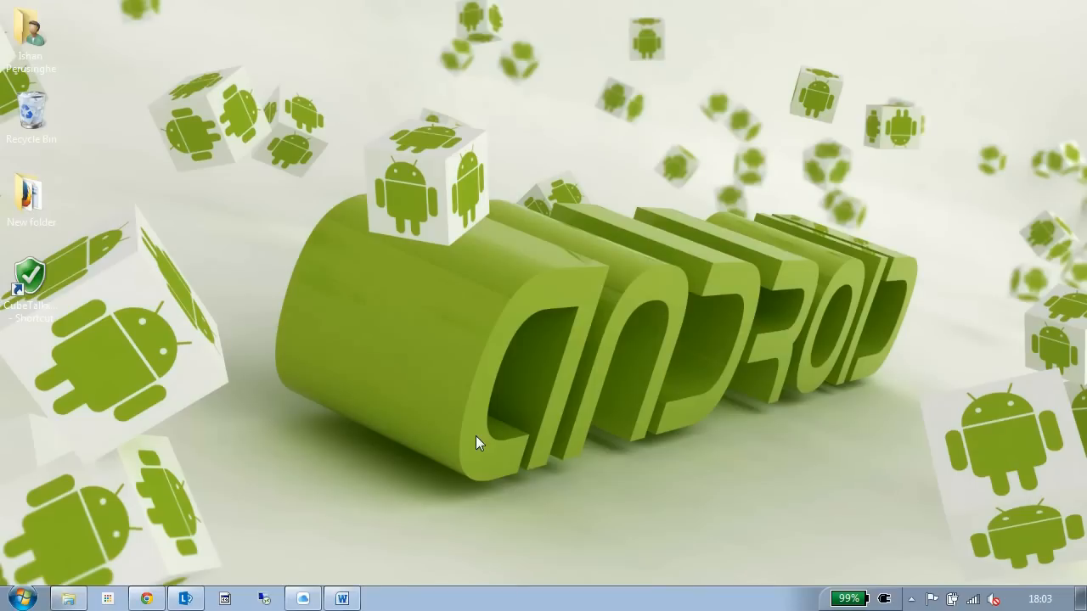
Bring Word forward and scroll to the 'Lets get started' Root Device section.
left_click(340, 599)
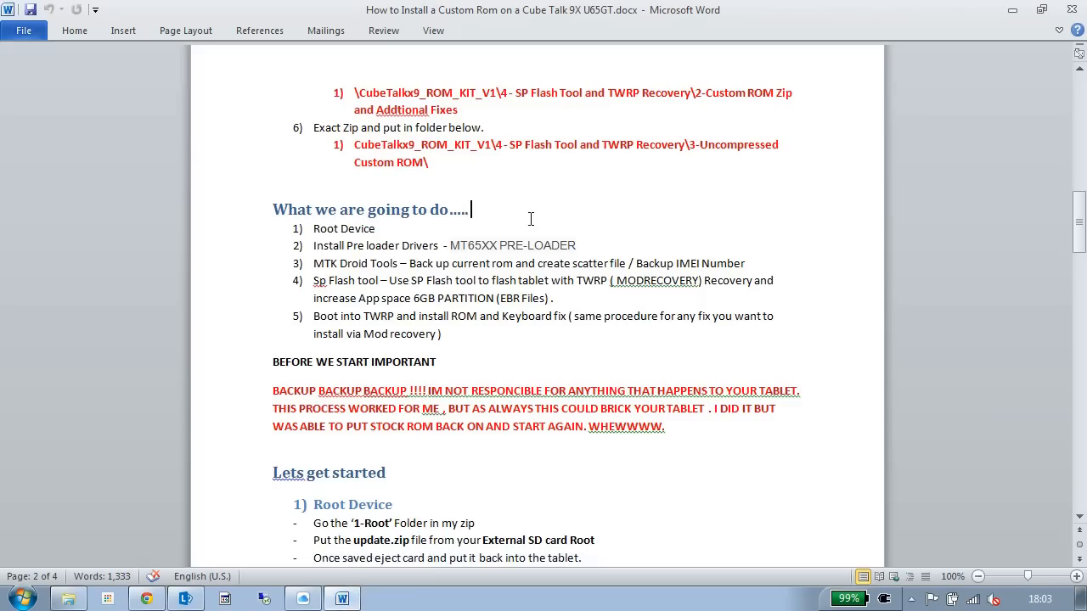
scroll("down", 3)
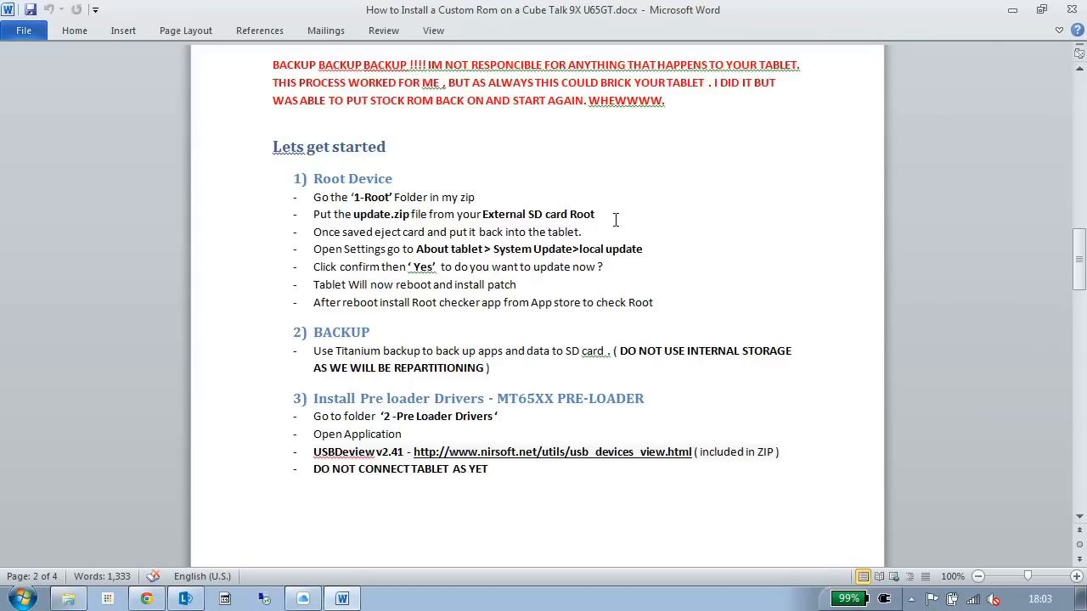
left_click(355, 197)
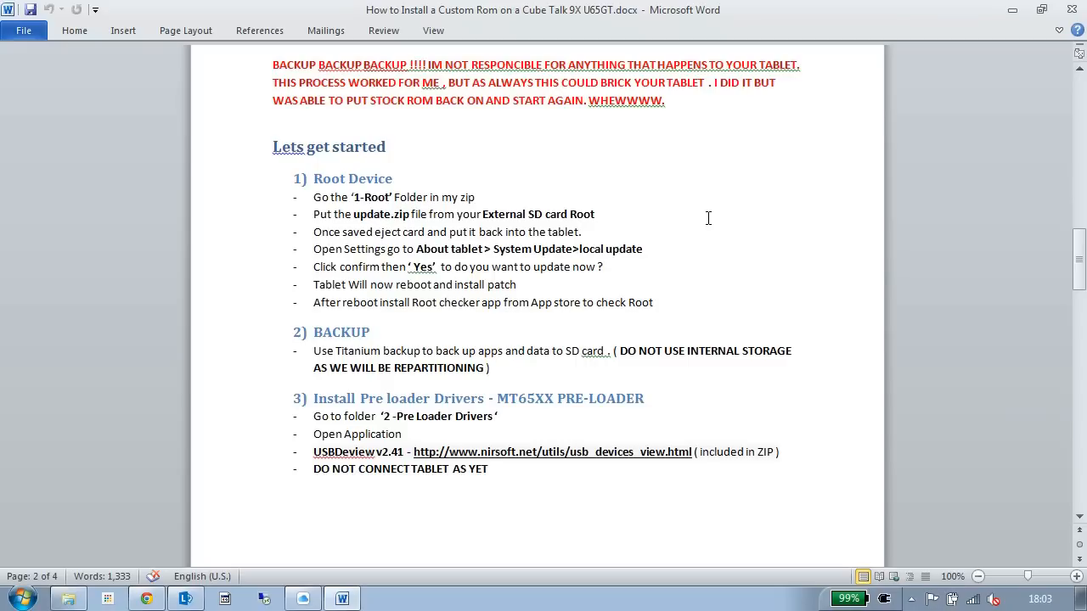
left_click(597, 214)
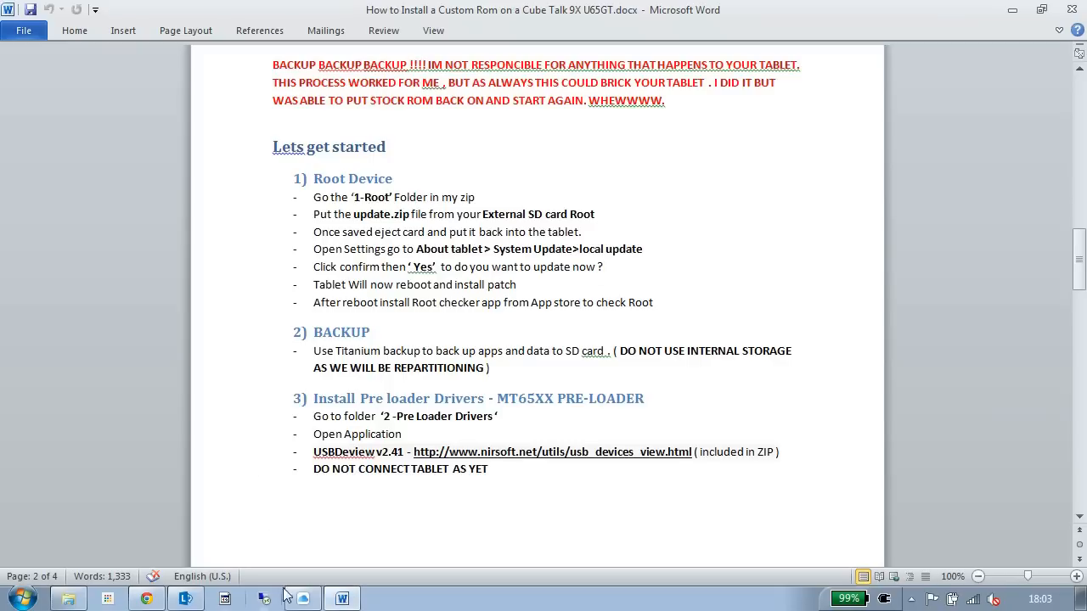
Bring the Mobizen mirror to full size, go home on the tablet and enter Settings, About tablet.
left_click(146, 599)
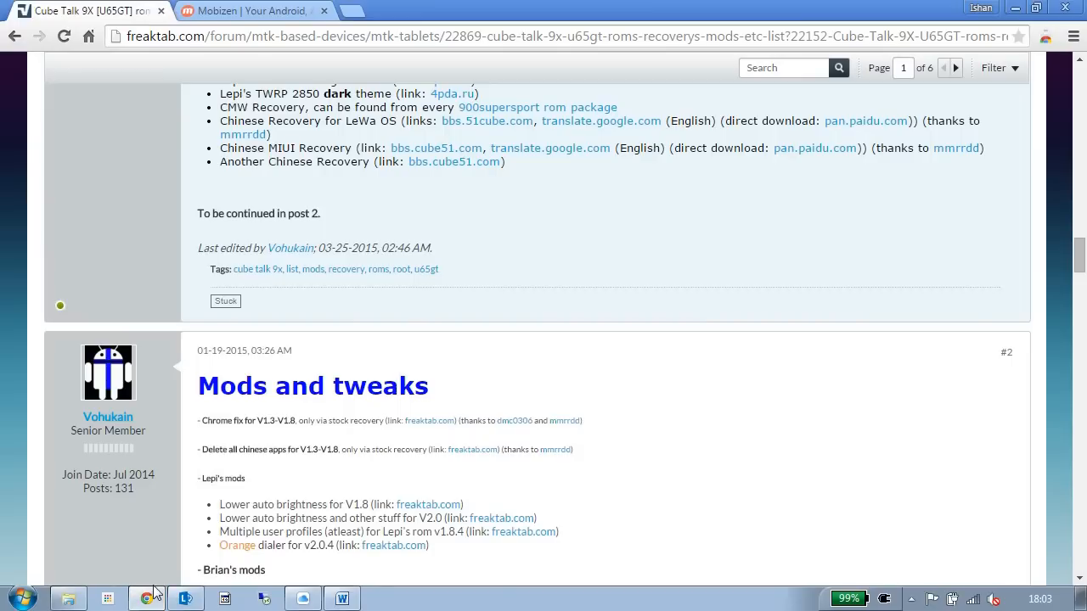
left_click(250, 11)
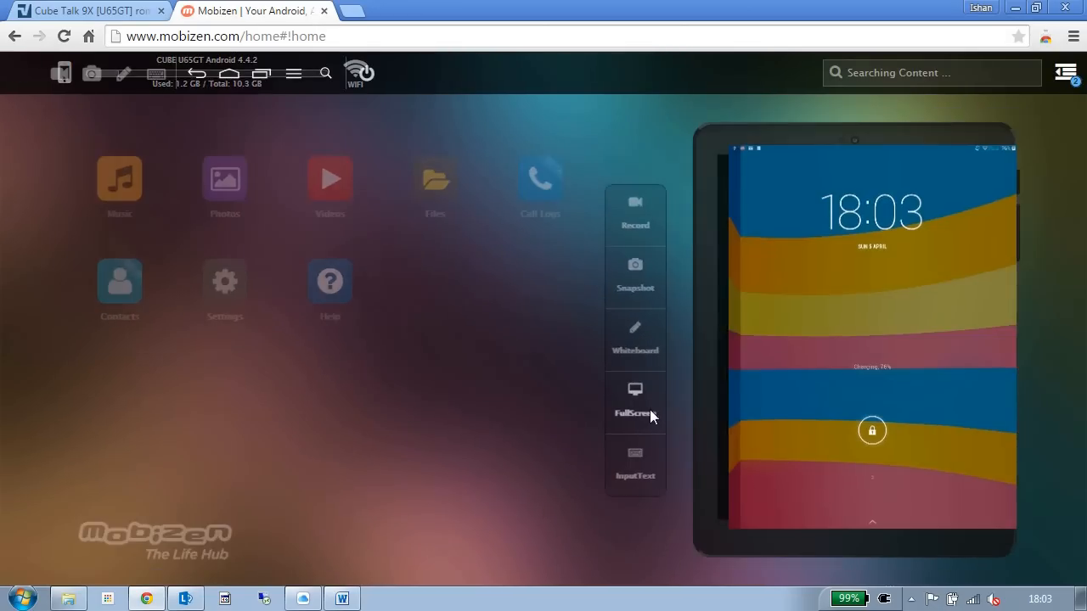
left_click(635, 399)
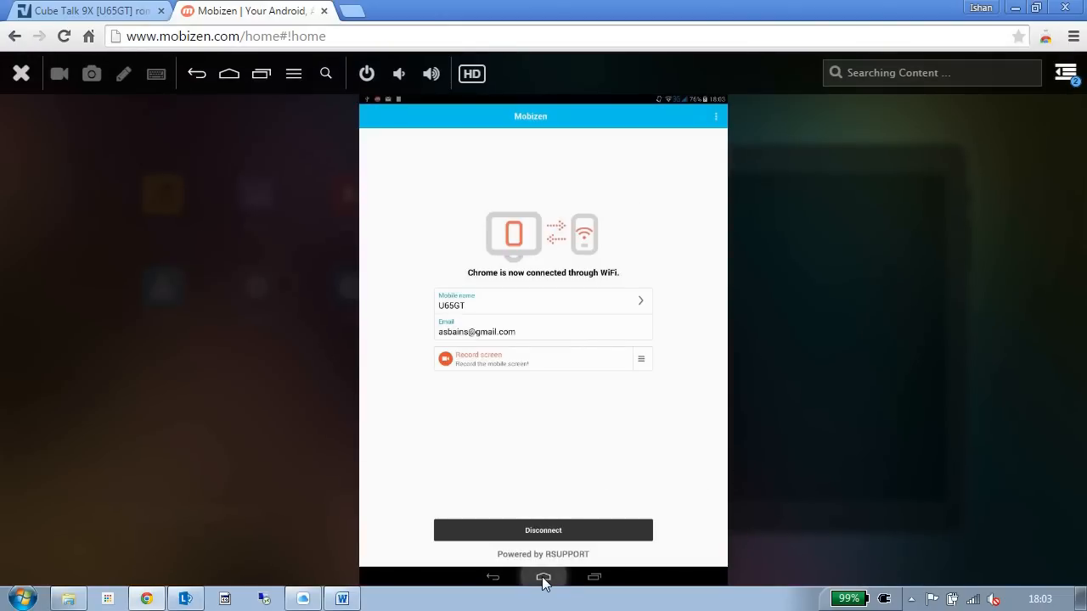
left_click(544, 577)
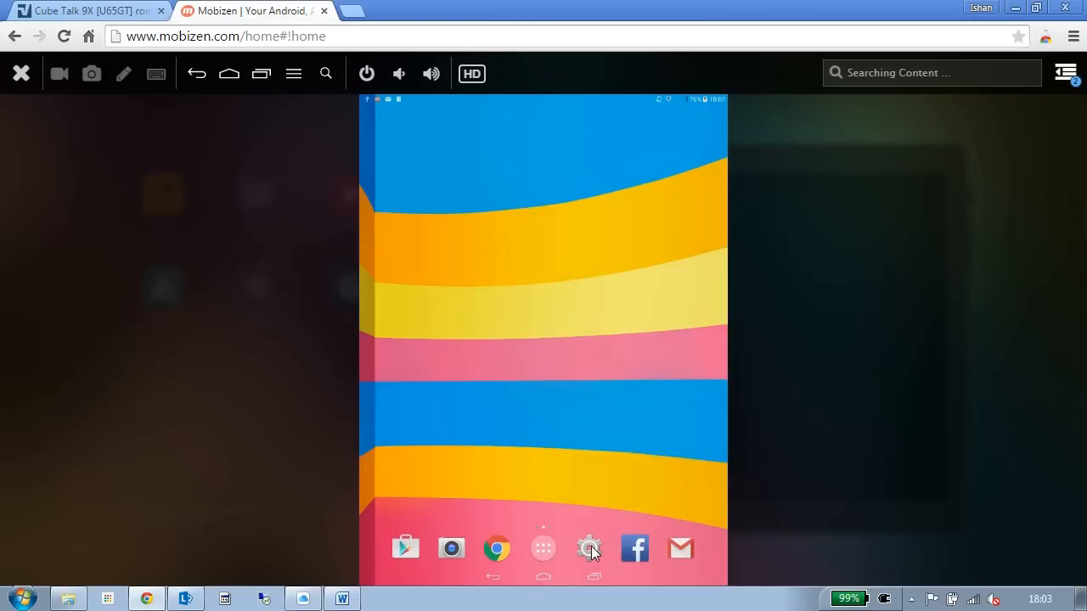
left_click(589, 548)
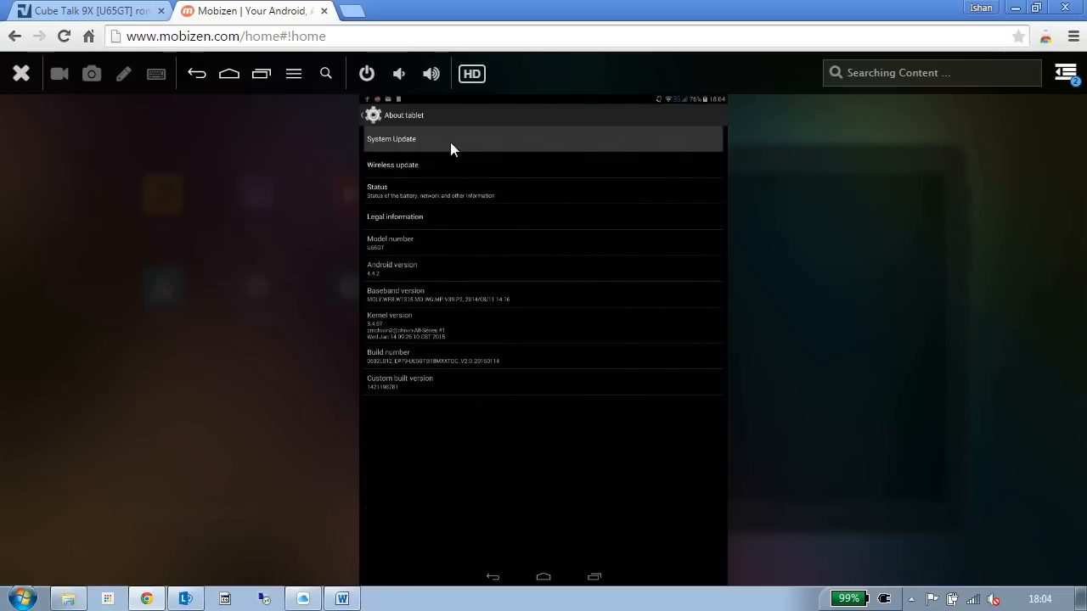
Enter System Update, bring up the install prompt and choose Cancel rather than Yes.
left_click(392, 138)
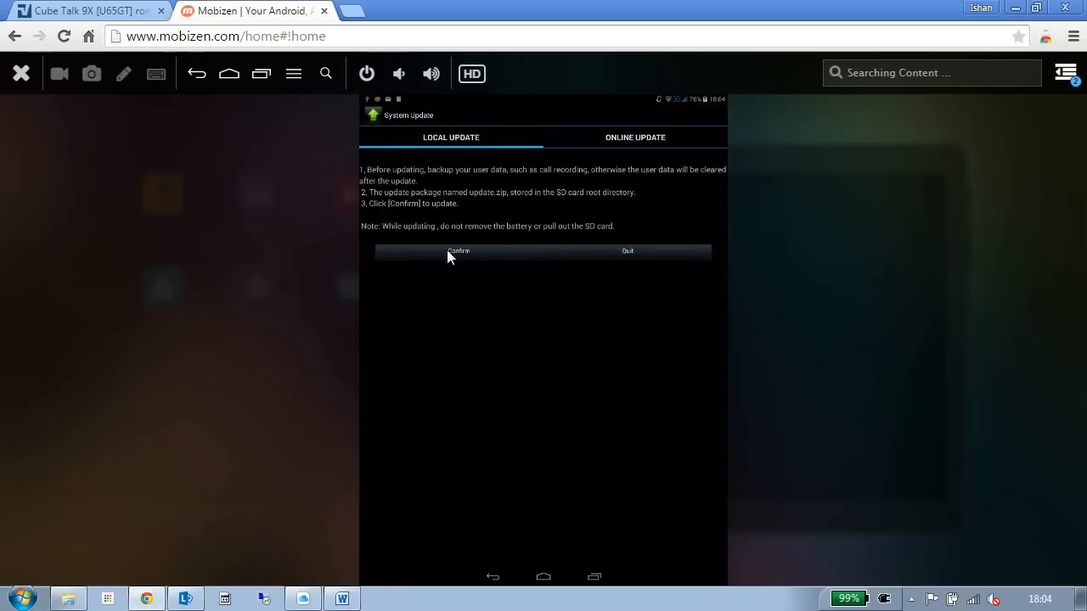
mouse_move(510, 428)
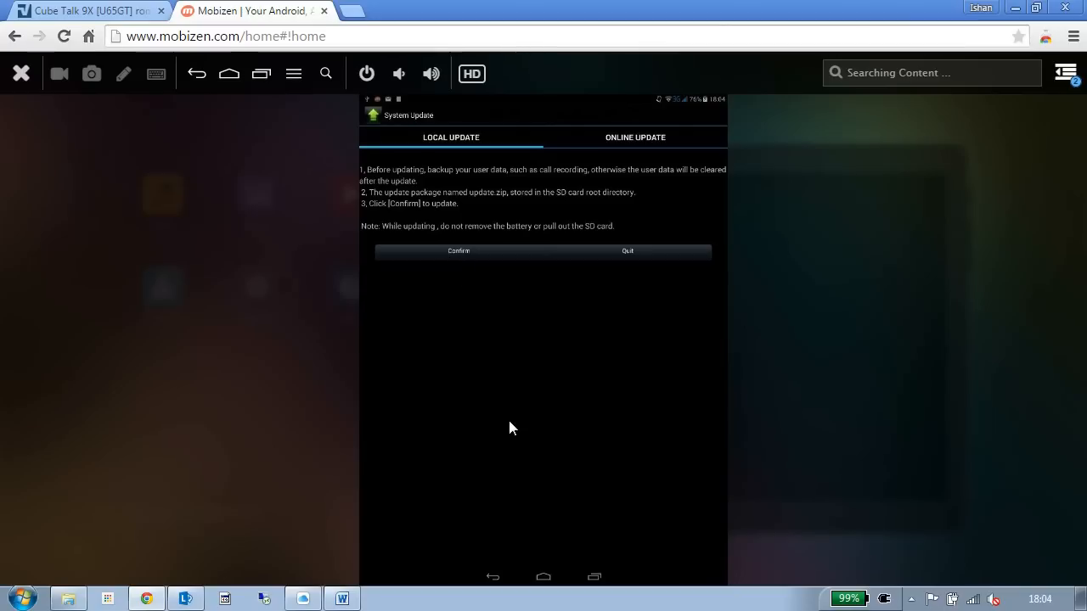
left_click(458, 250)
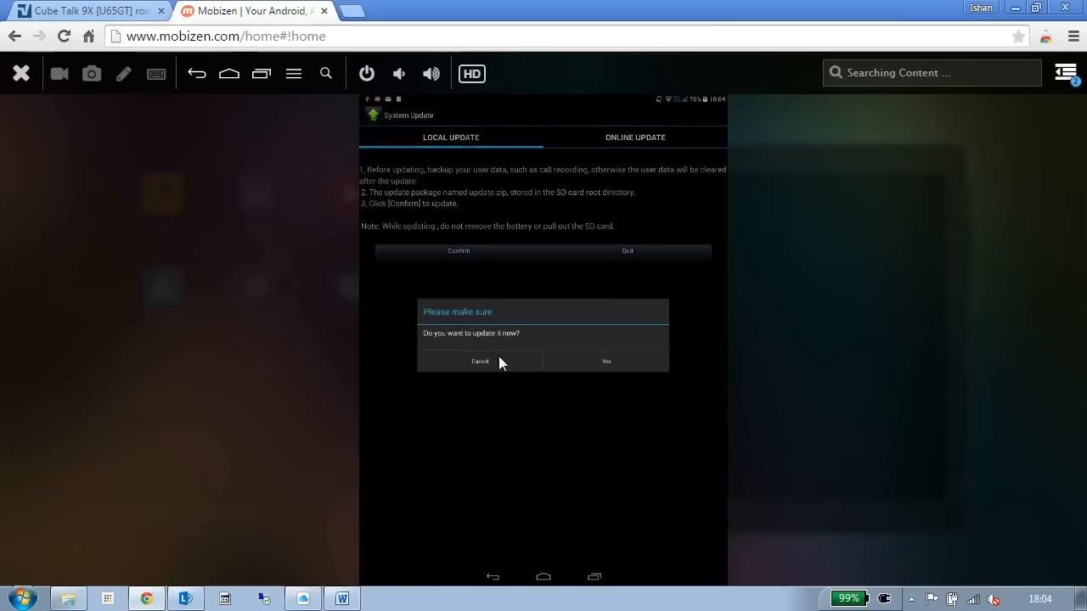
mouse_move(631, 382)
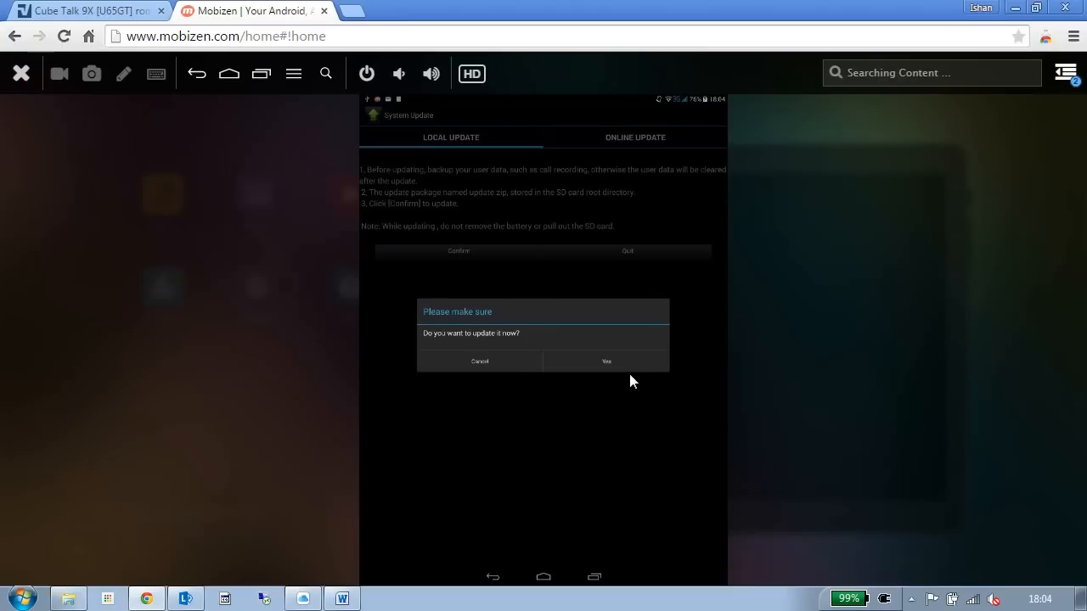
mouse_move(625, 365)
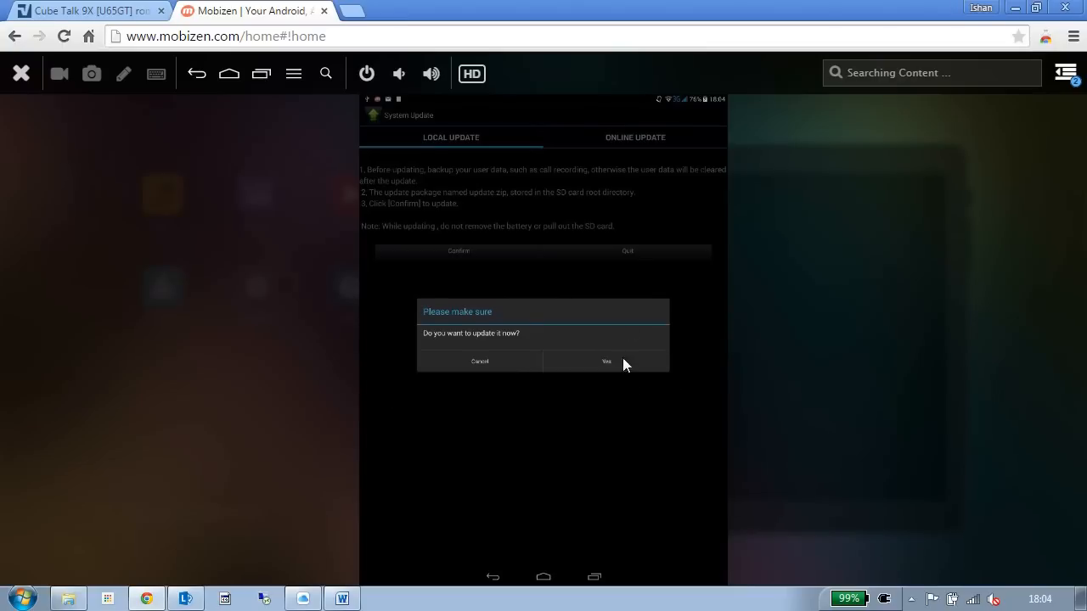
mouse_move(495, 459)
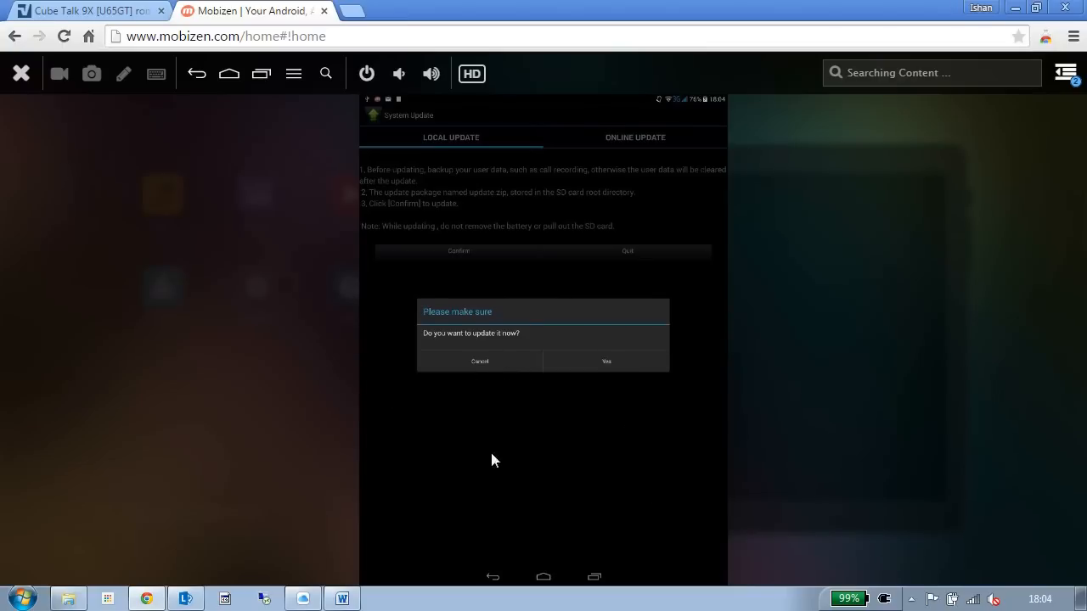
mouse_move(556, 426)
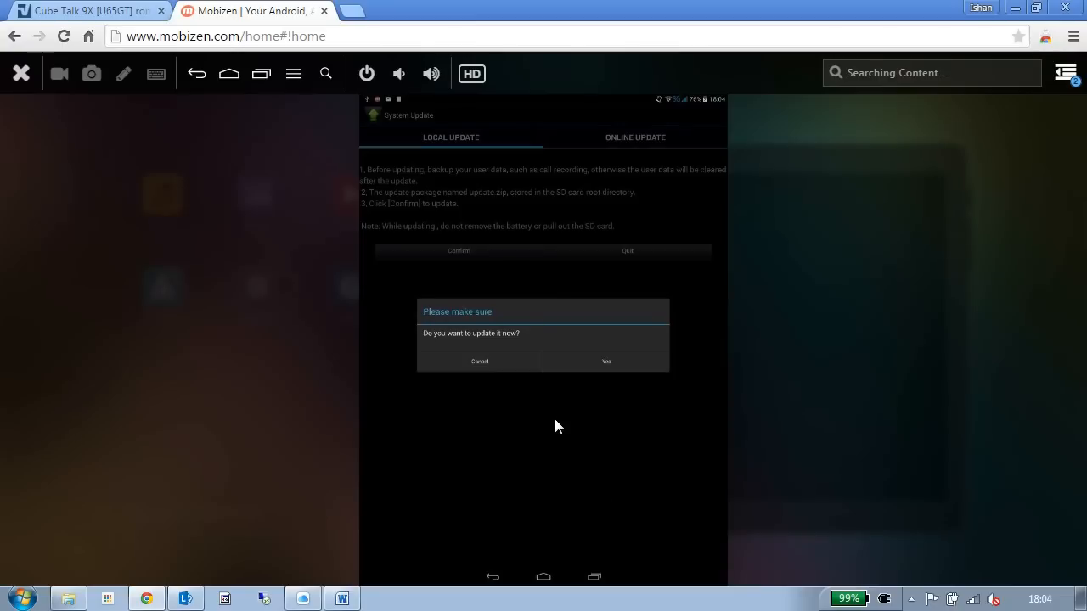
mouse_move(552, 423)
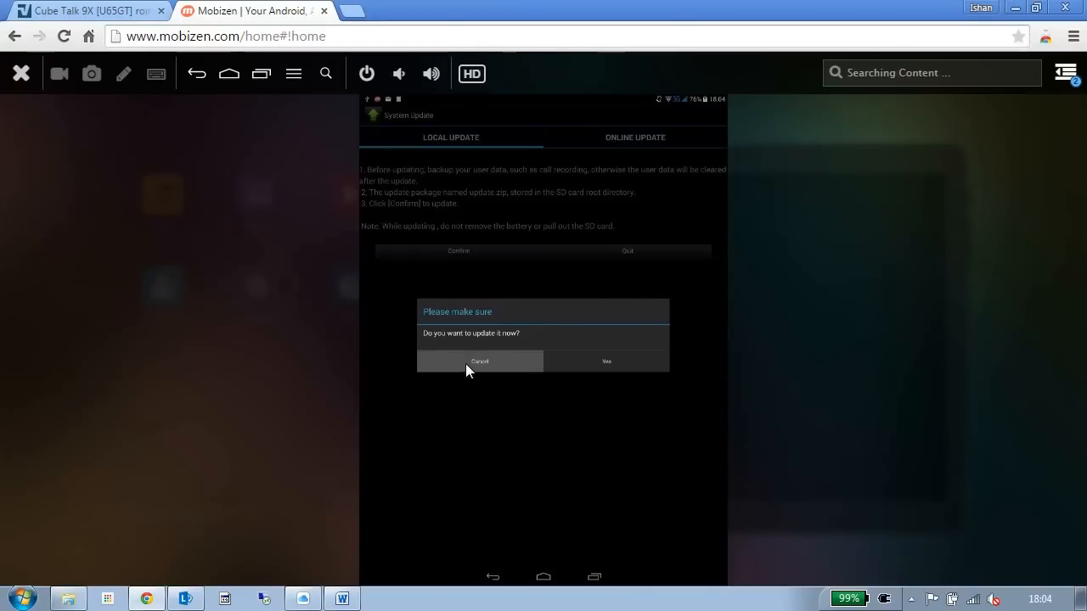
left_click(480, 361)
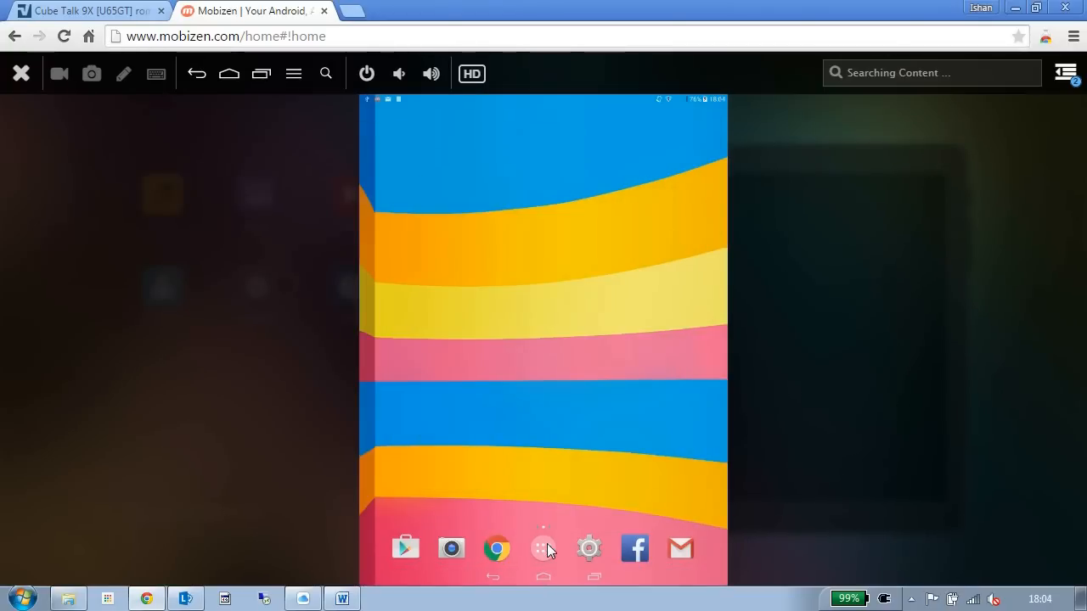
Show the app drawer and move to its second page, where SuperSU appears.
left_click(543, 548)
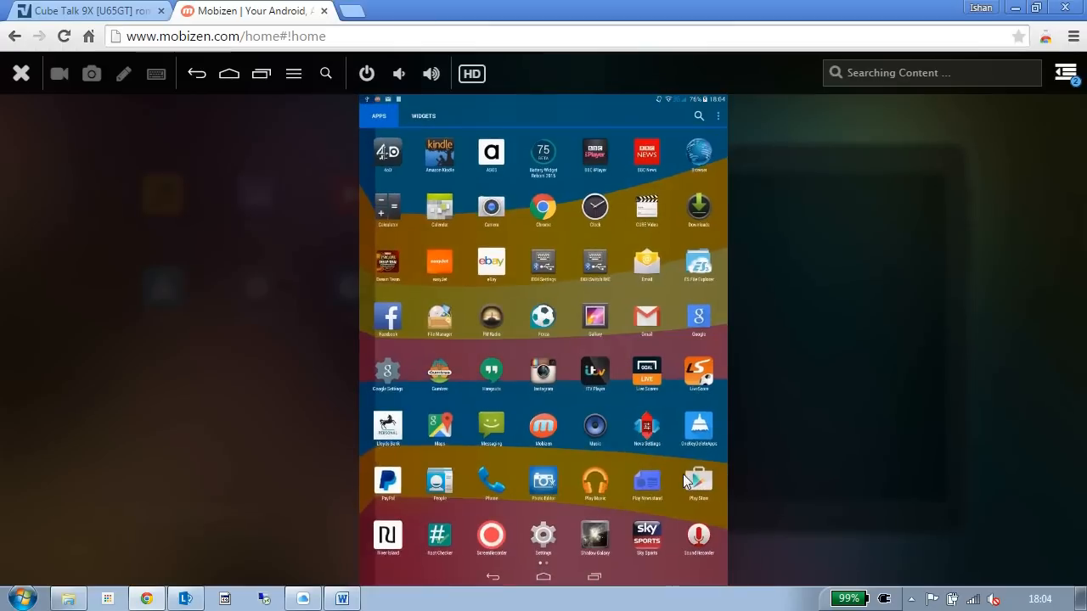
mouse_move(433, 511)
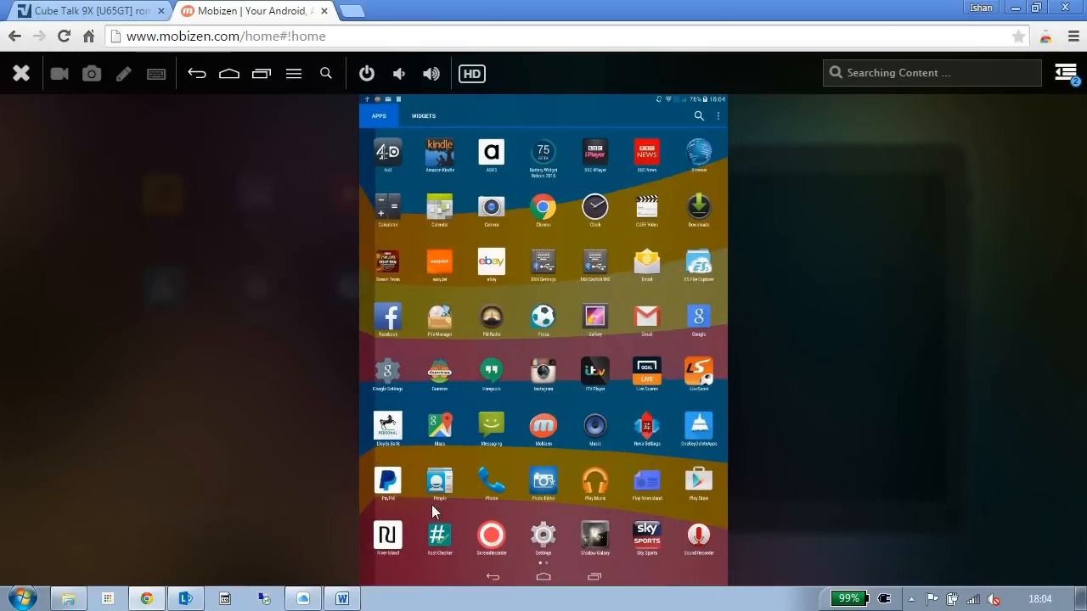
mouse_move(440, 546)
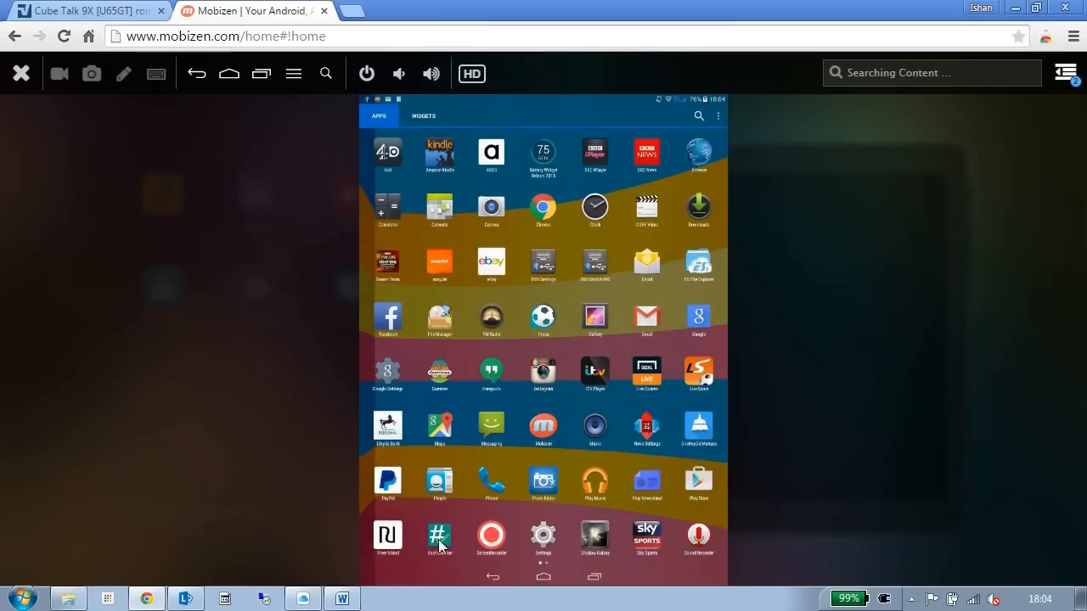
left_click(440, 537)
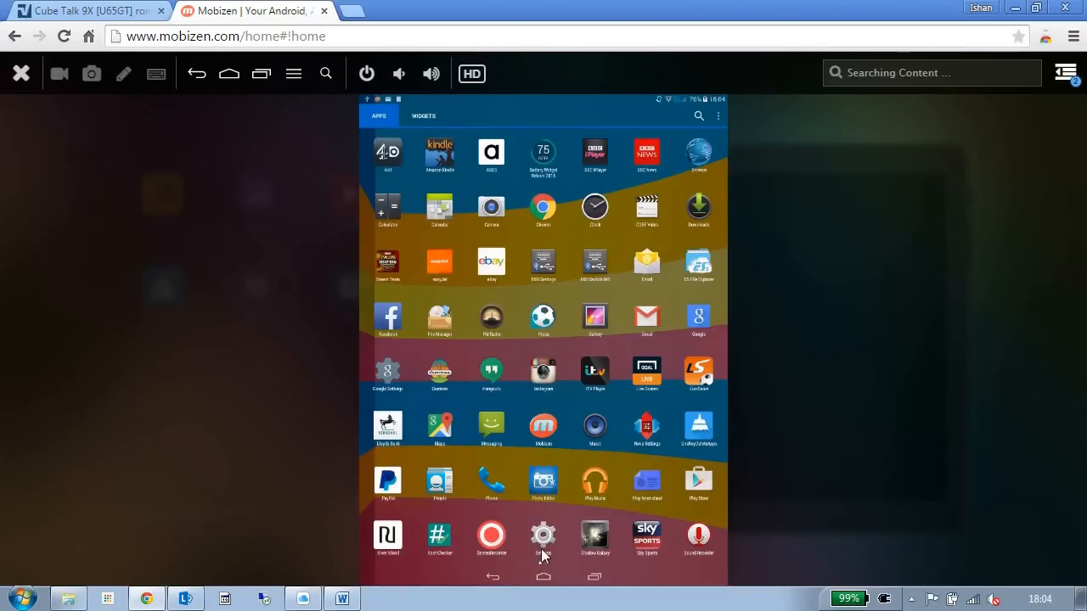
scroll("down", 3)
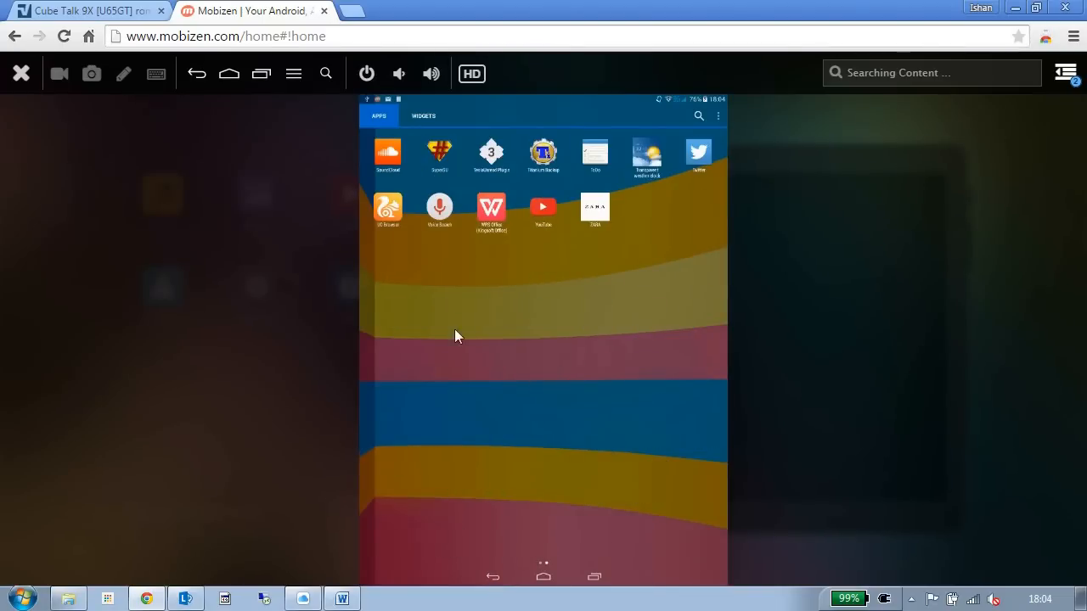
mouse_move(444, 141)
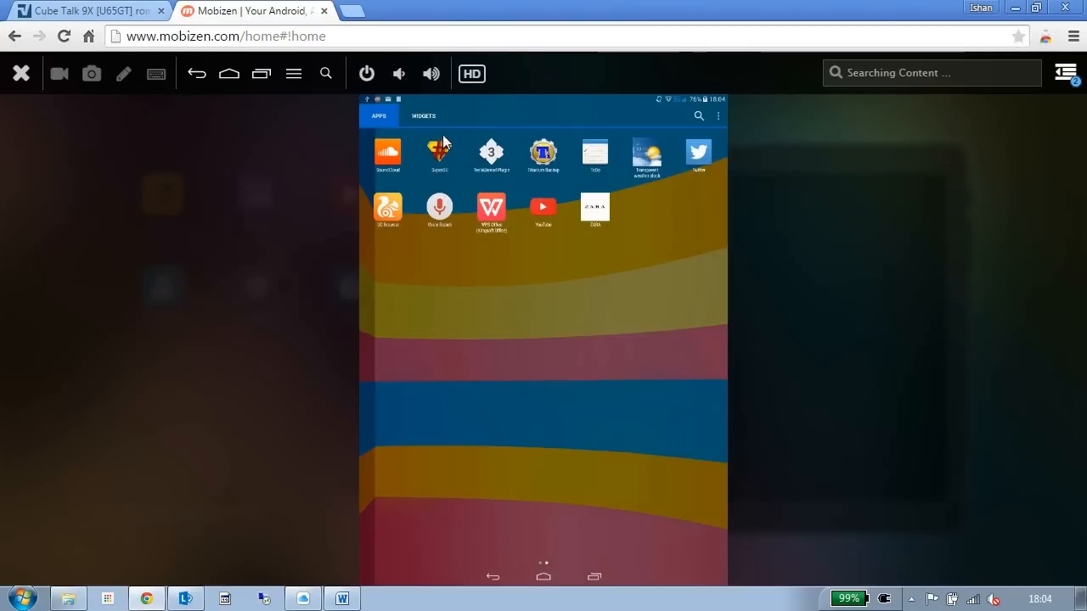
mouse_move(444, 153)
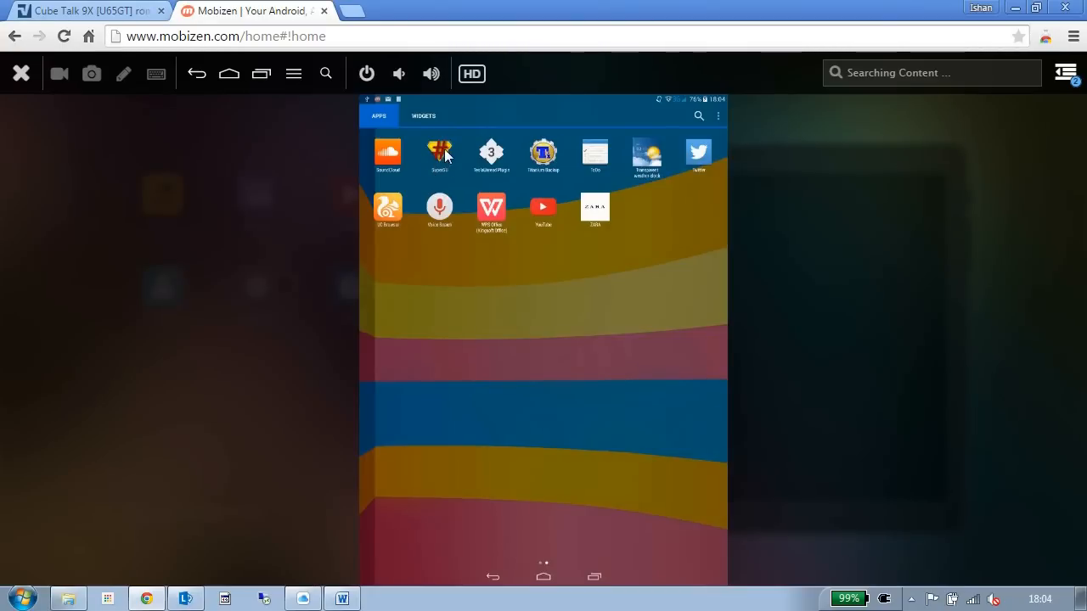
mouse_move(409, 165)
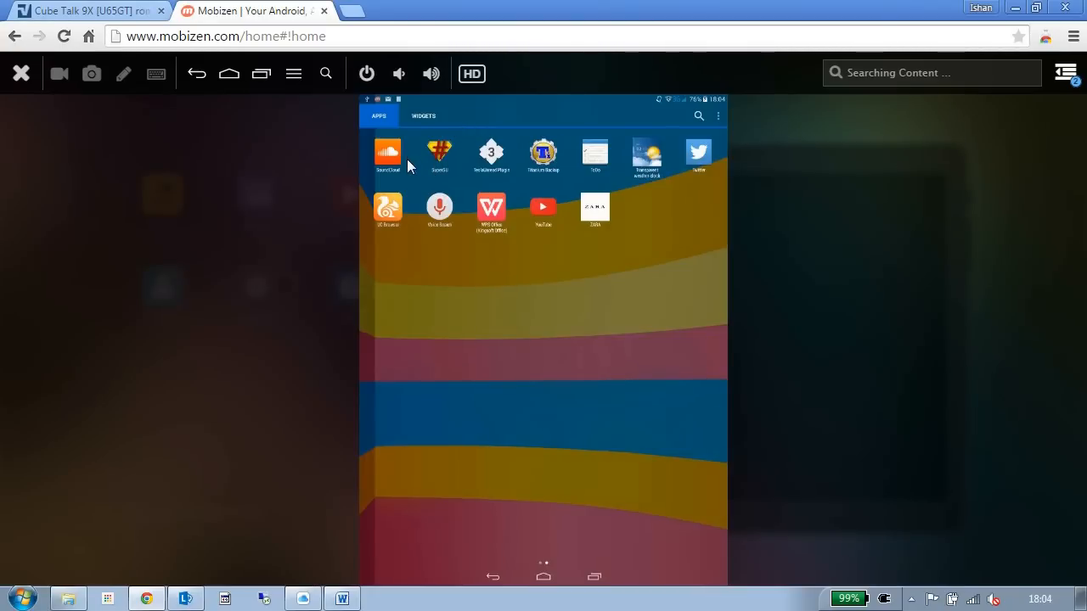
mouse_move(428, 185)
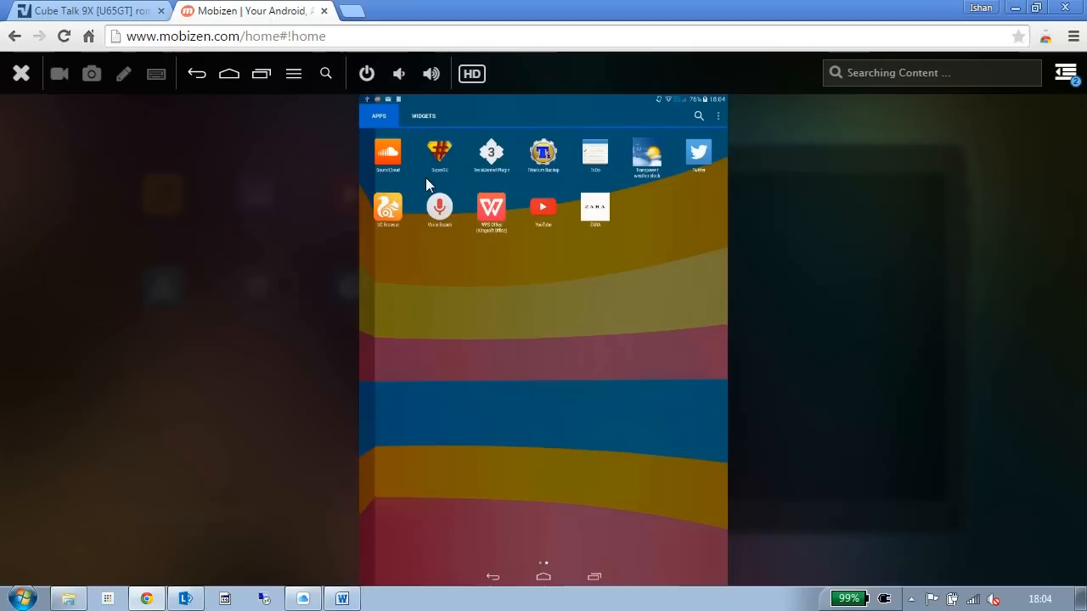
mouse_move(446, 187)
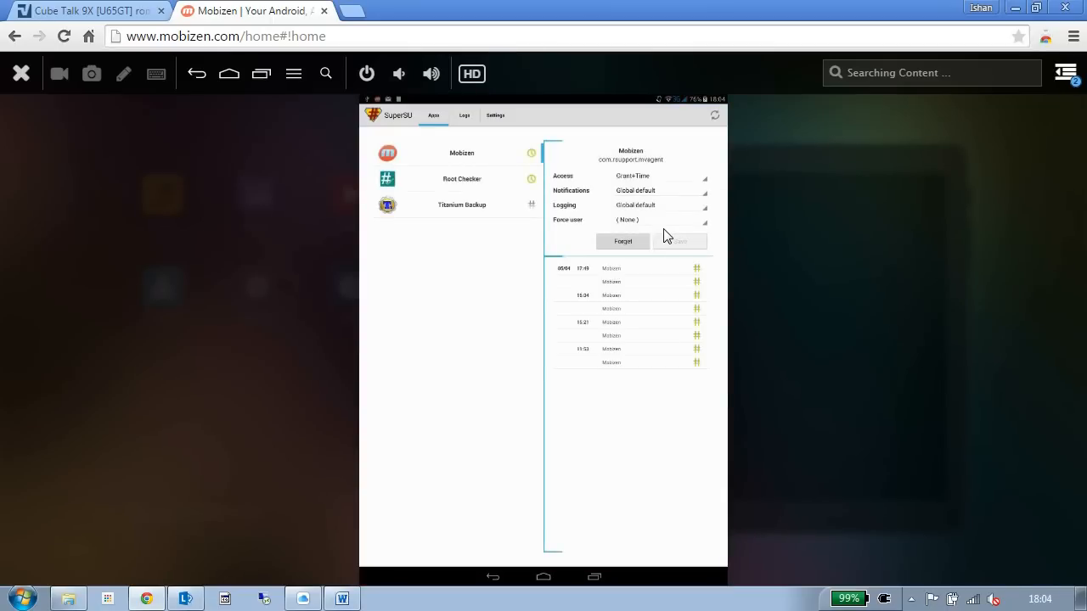
mouse_move(512, 182)
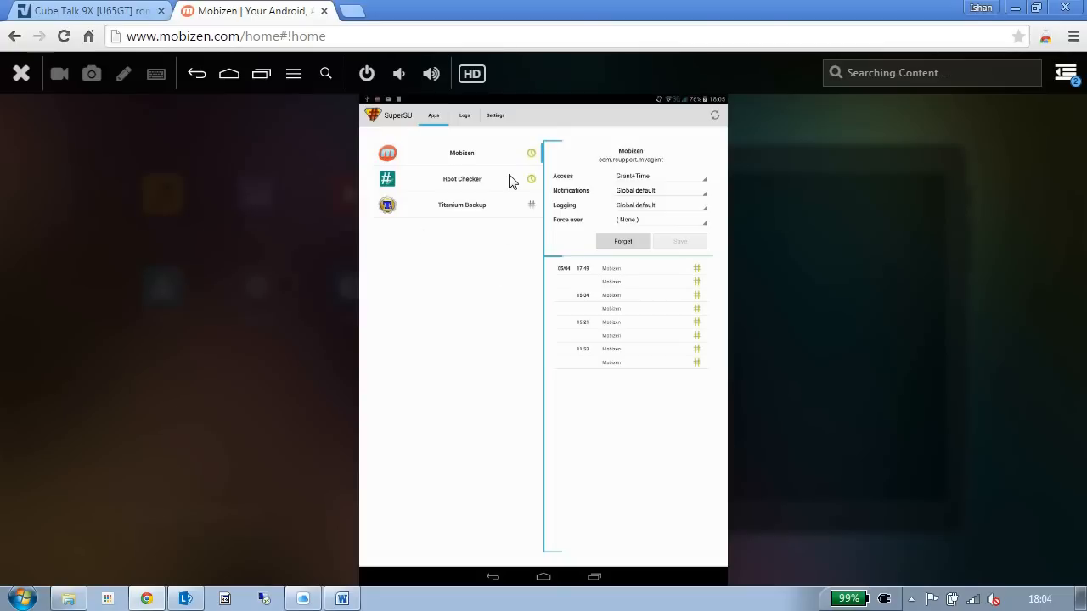
mouse_move(487, 306)
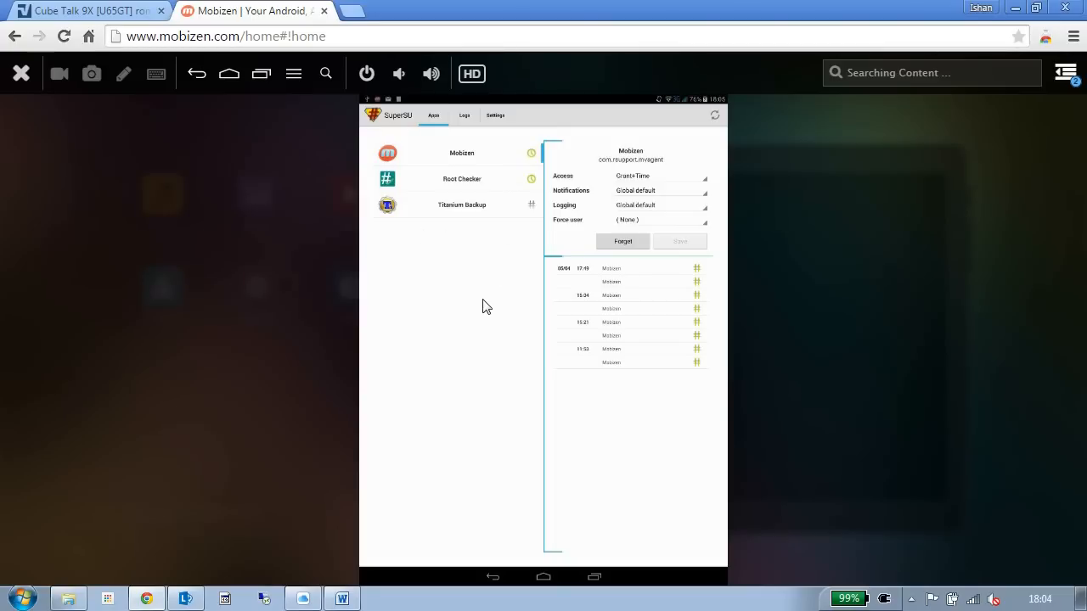
mouse_move(497, 300)
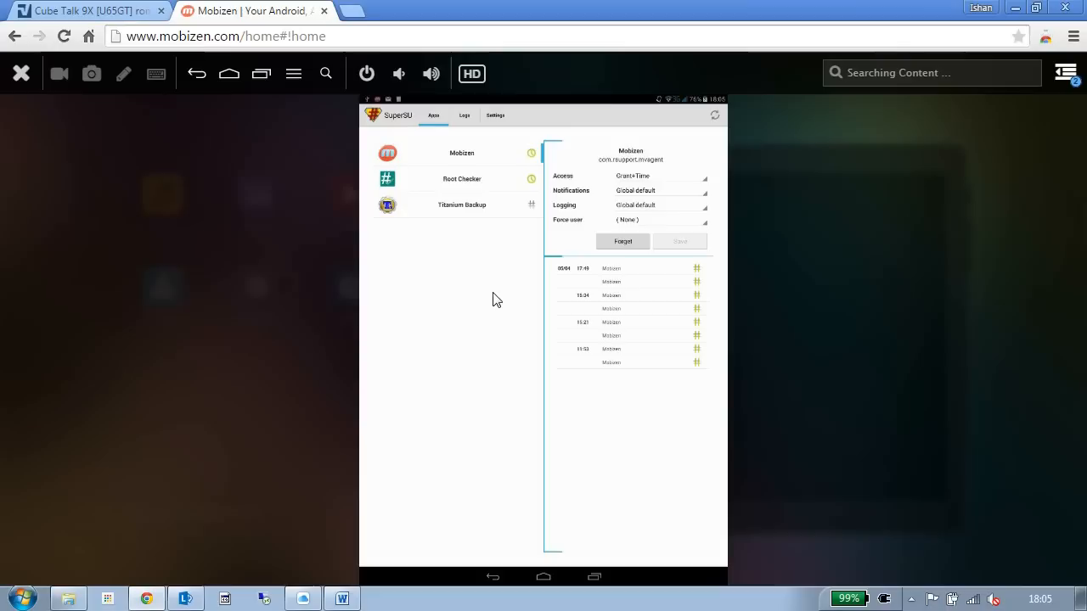
mouse_move(393, 126)
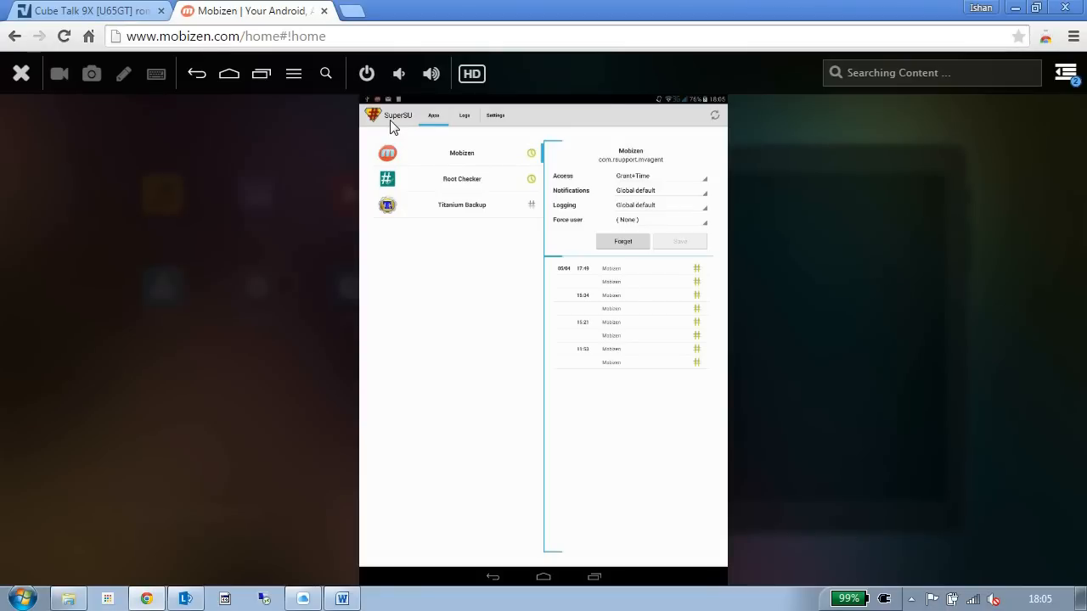
mouse_move(495, 298)
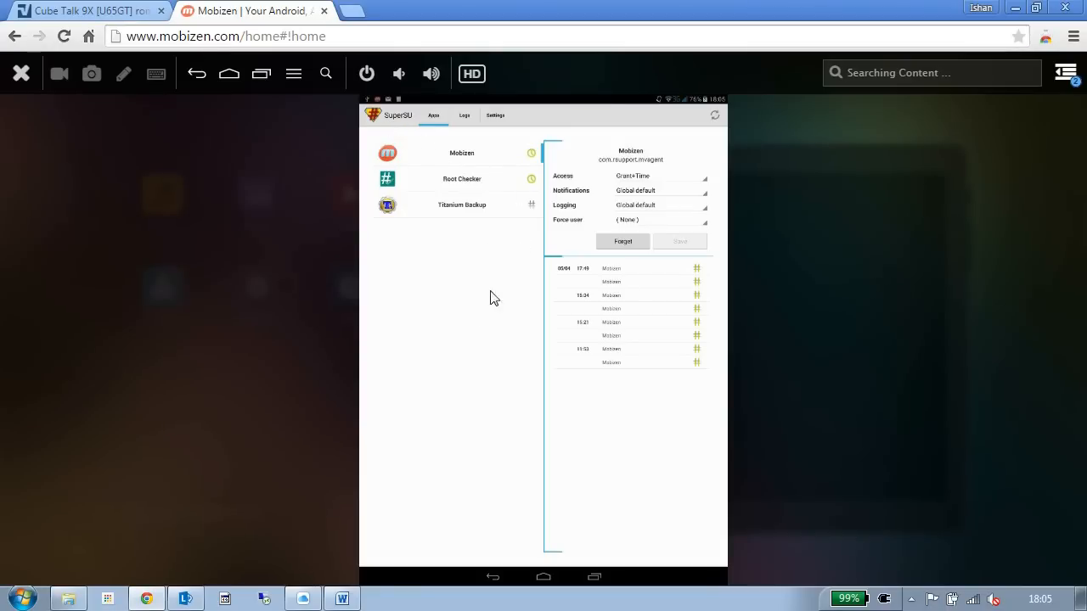
mouse_move(574, 410)
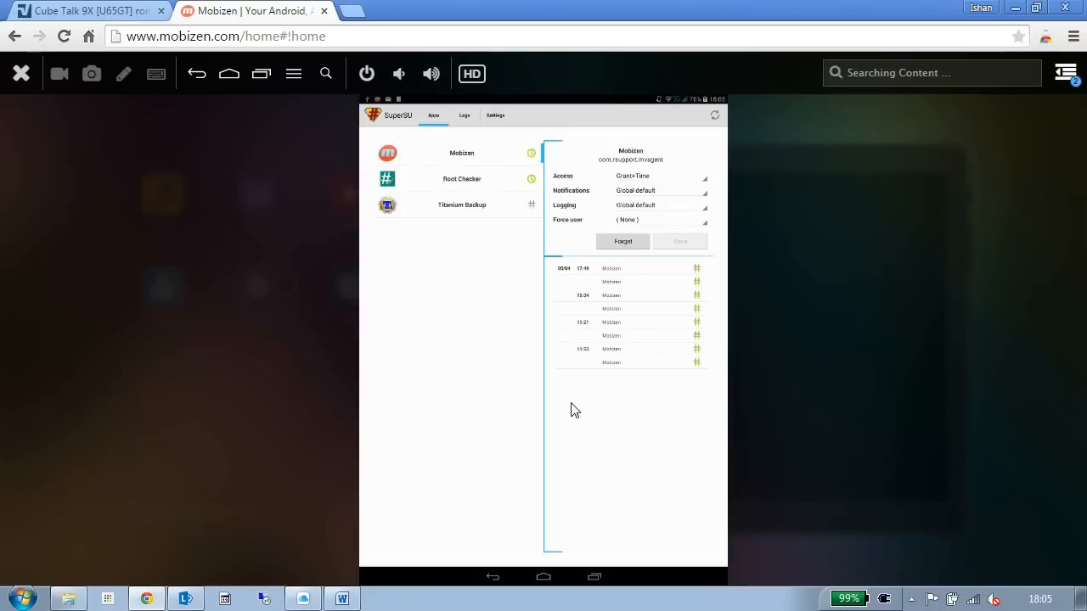
mouse_move(559, 384)
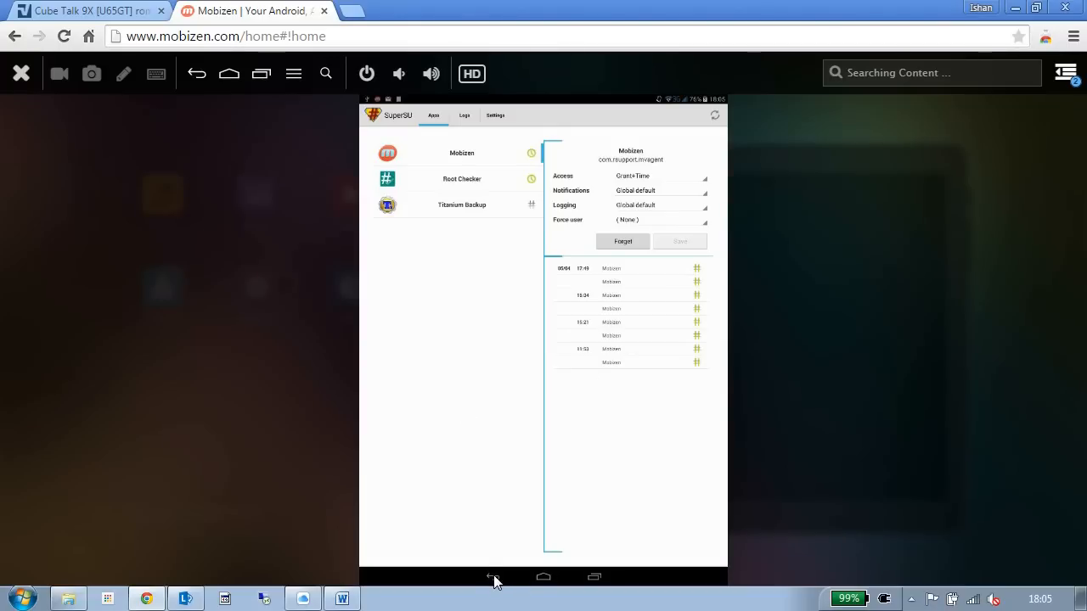
Back out of SuperSU and land the tablet on its home screen with wallpaper and dock.
left_click(495, 114)
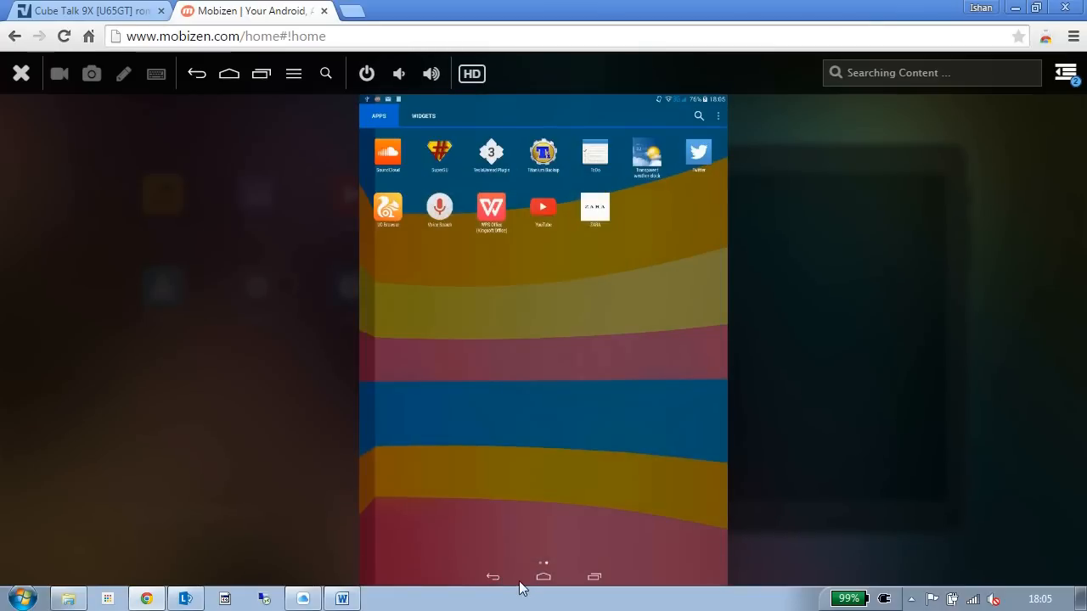
left_click(543, 577)
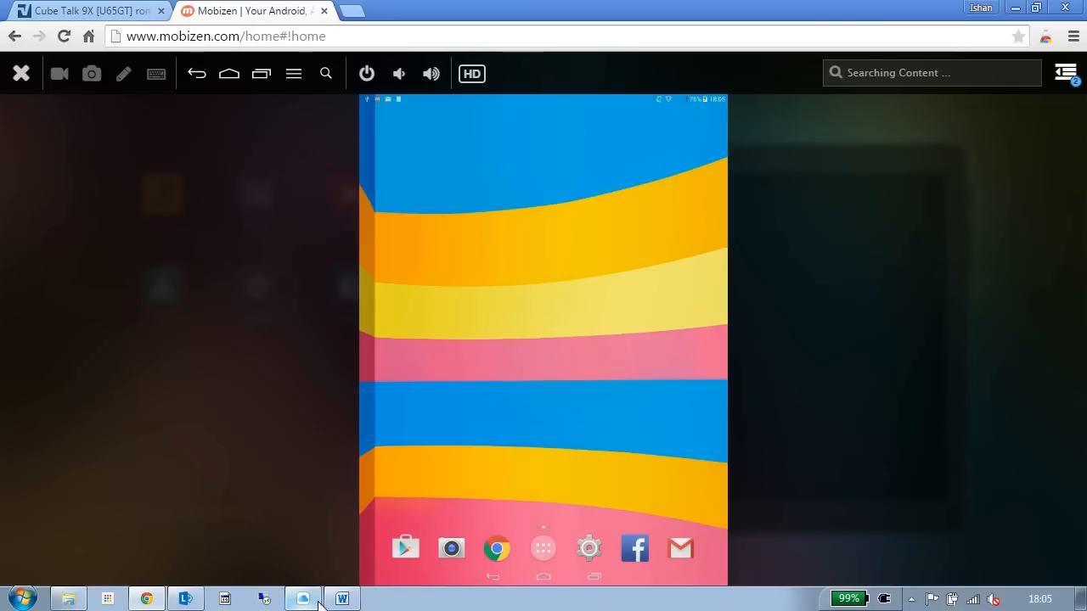
mouse_move(132, 567)
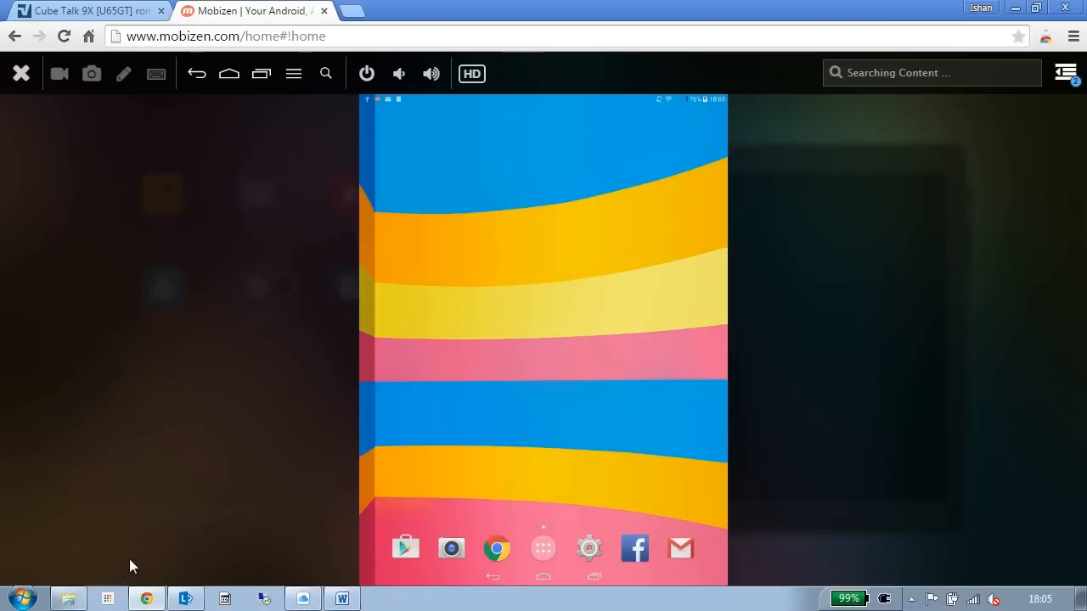